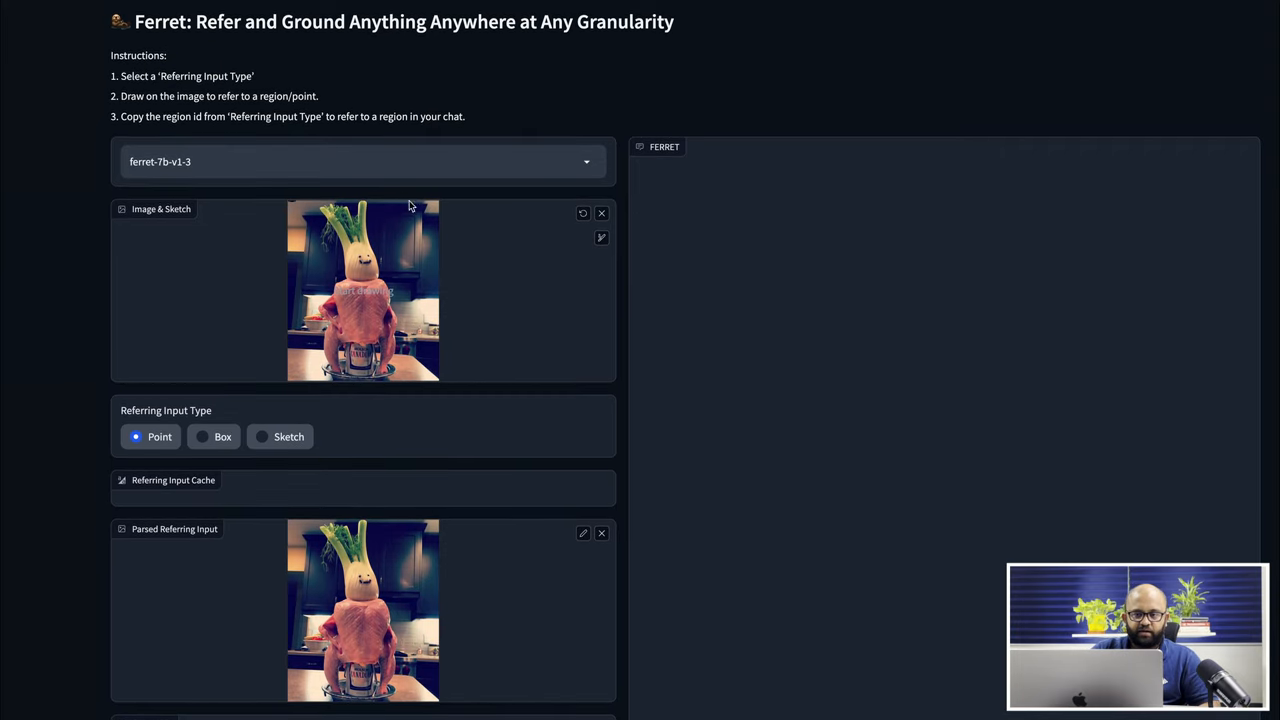
Mark a point on the vegetable's face as region0 and switch the referring input type to Box
click(367, 300)
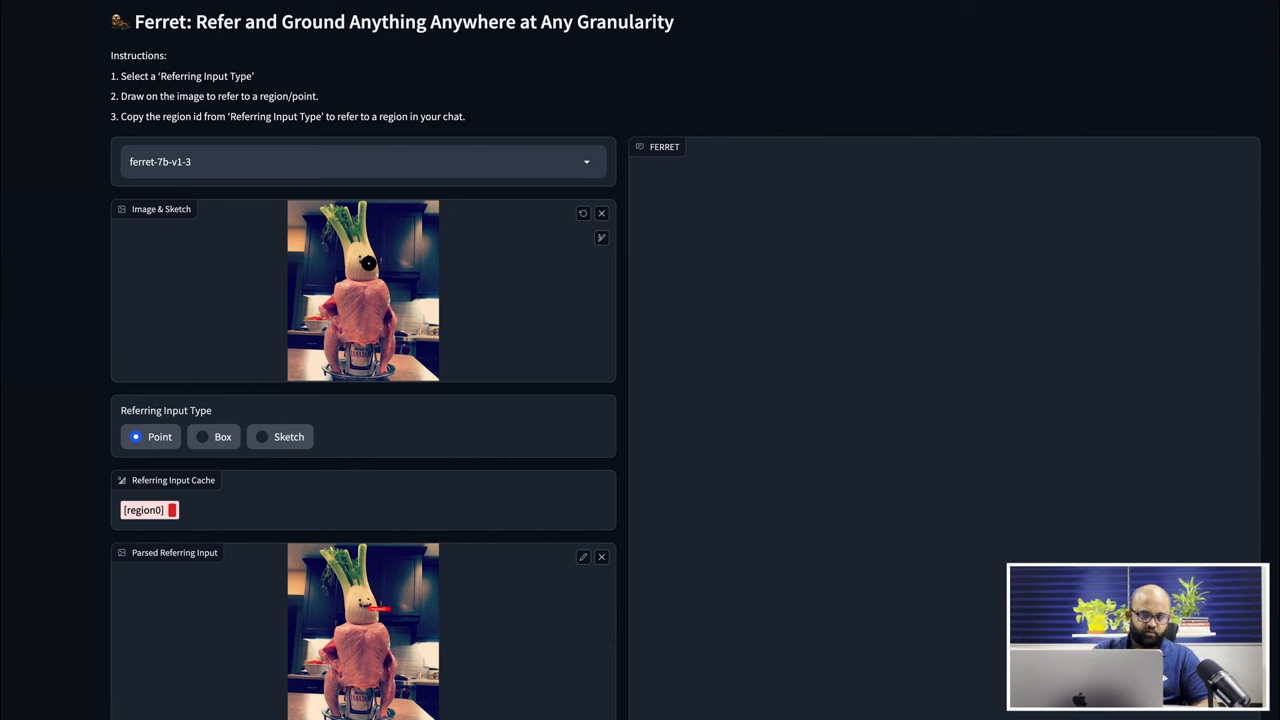
click(202, 437)
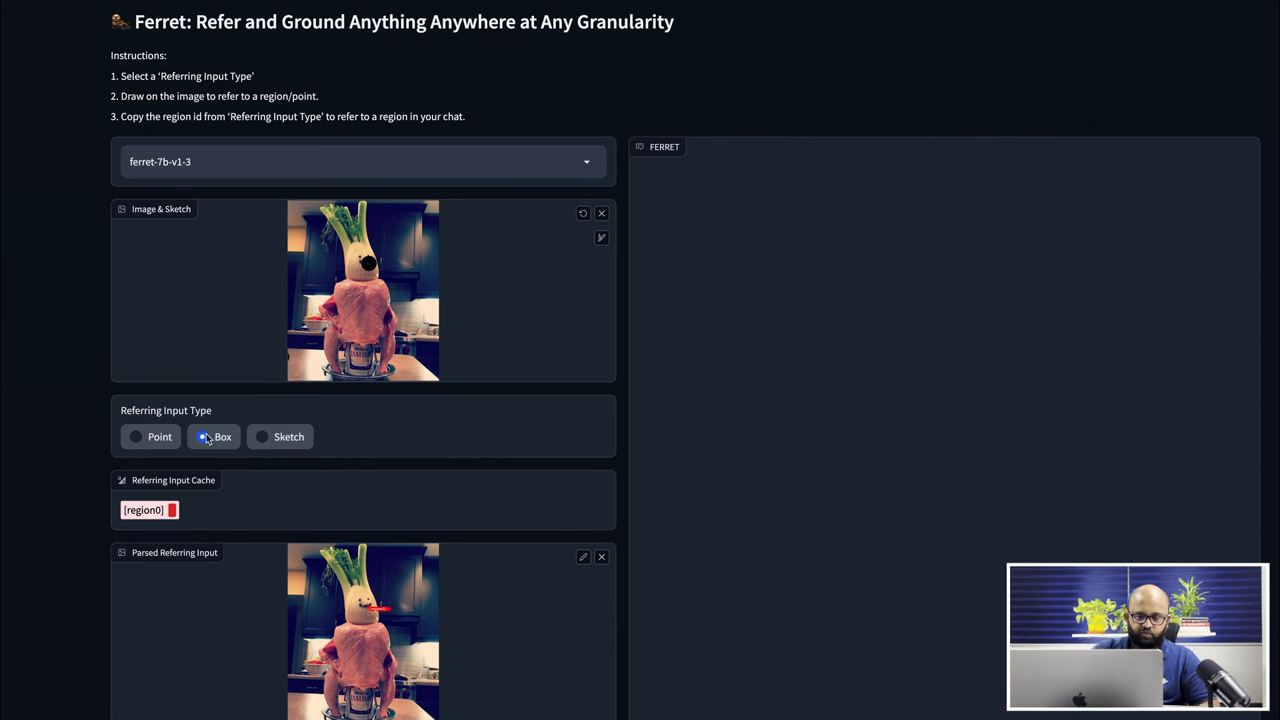
click(202, 436)
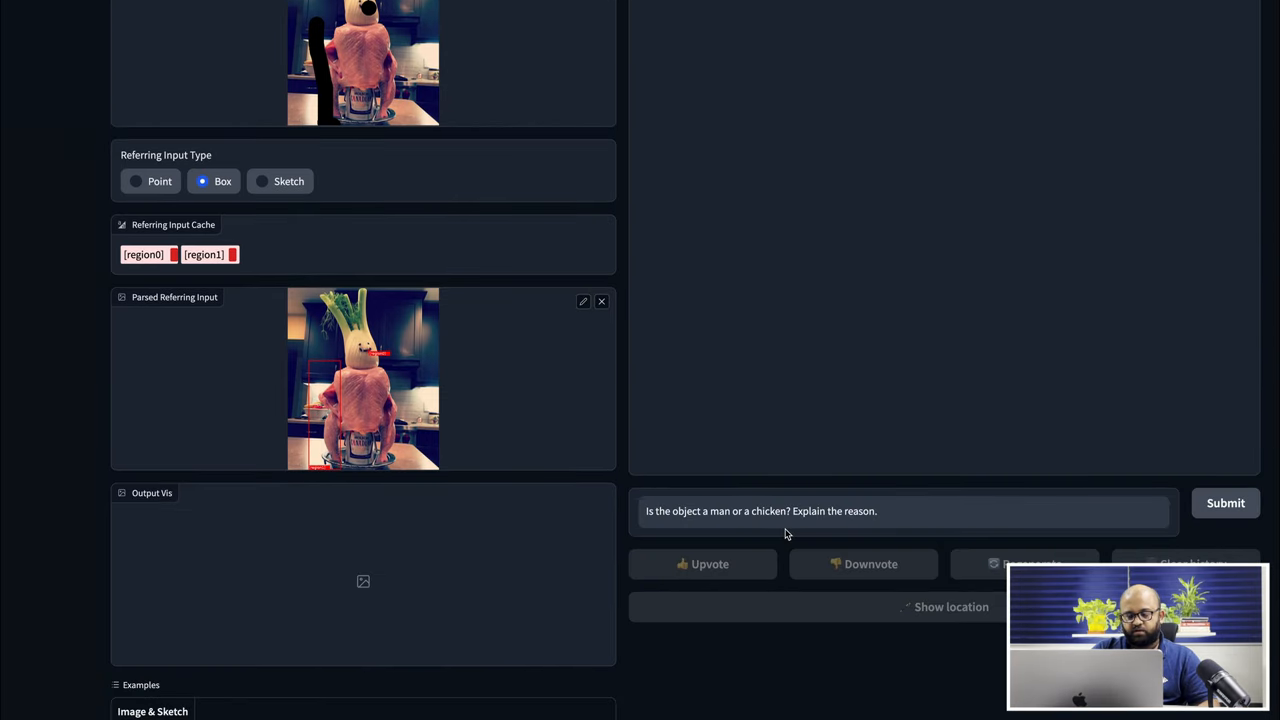
Submit the man-or-chicken question with region0 and region1 marked
scroll(down, 3)
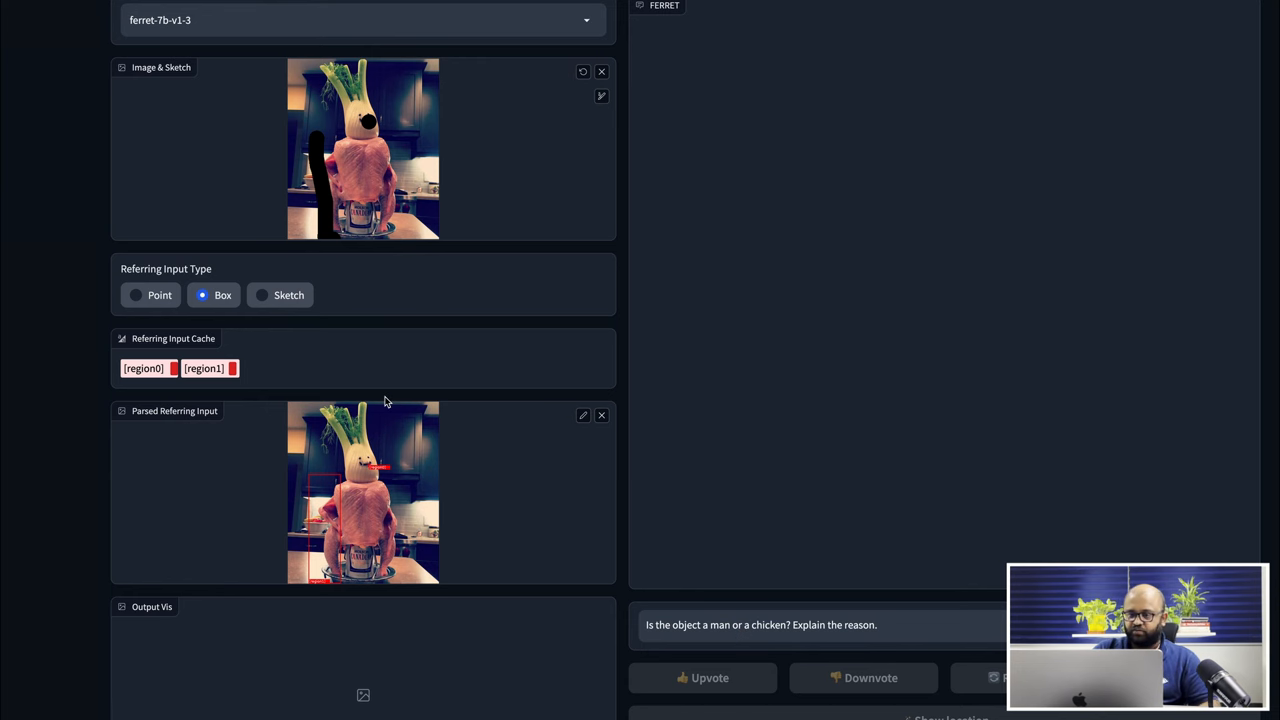
mouse_move(688, 500)
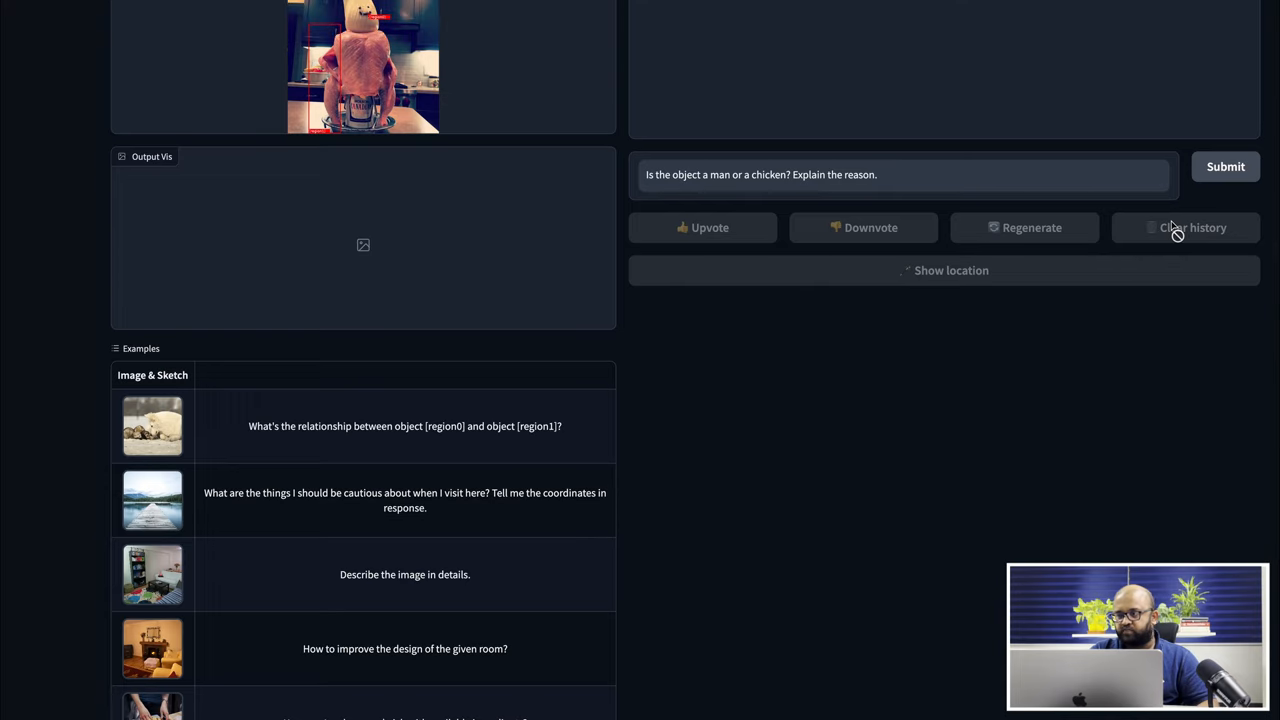
scroll(down, 3)
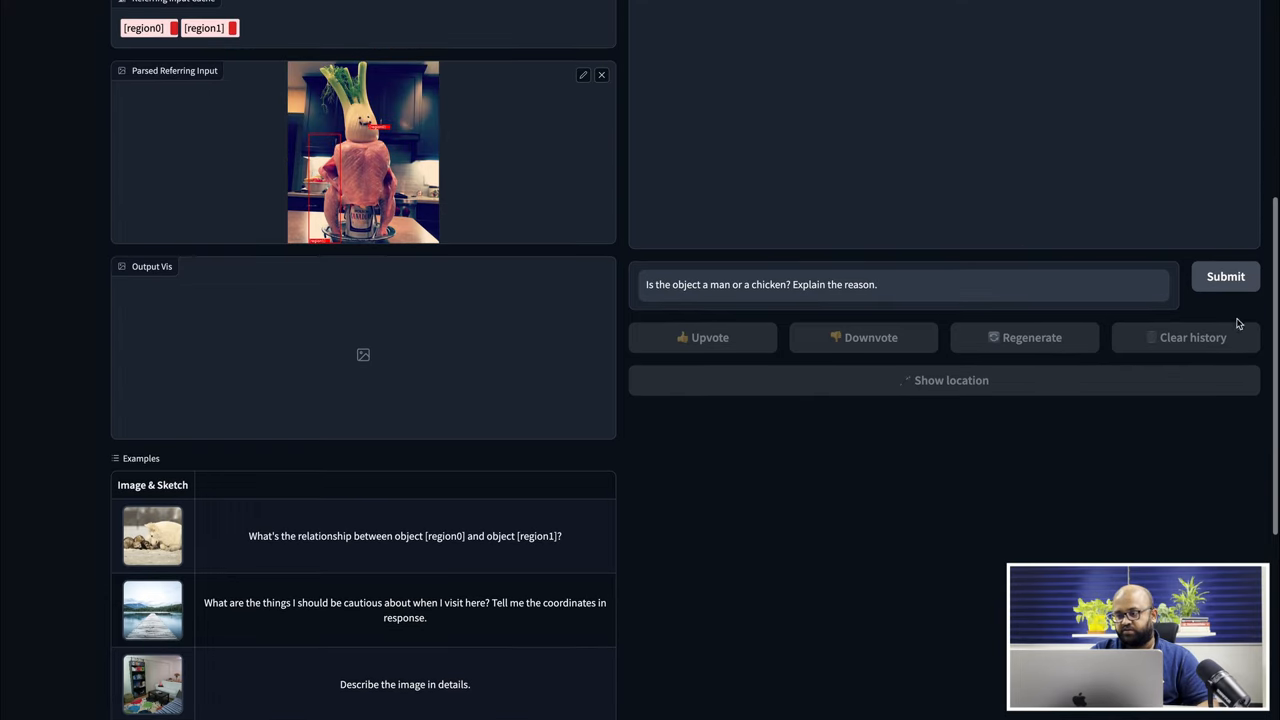
click(1225, 276)
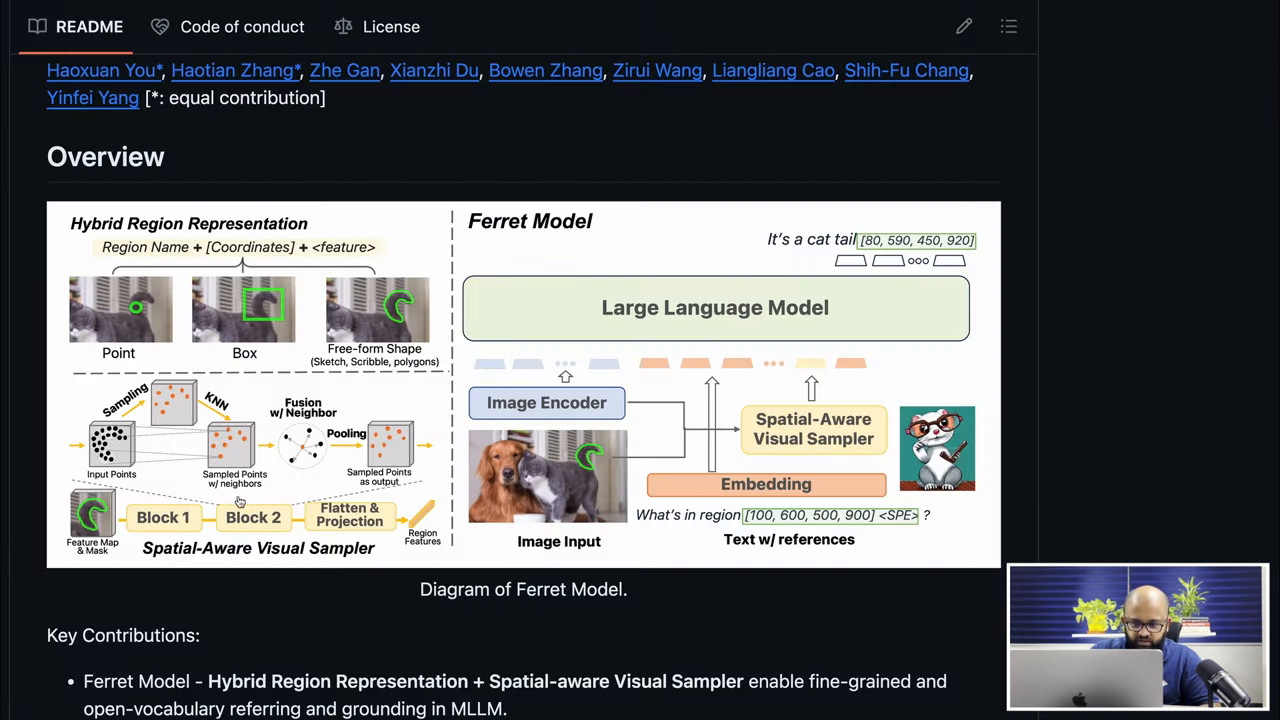
Scroll the GitHub README to the Overview diagram of the Ferret model
scroll(down, 3)
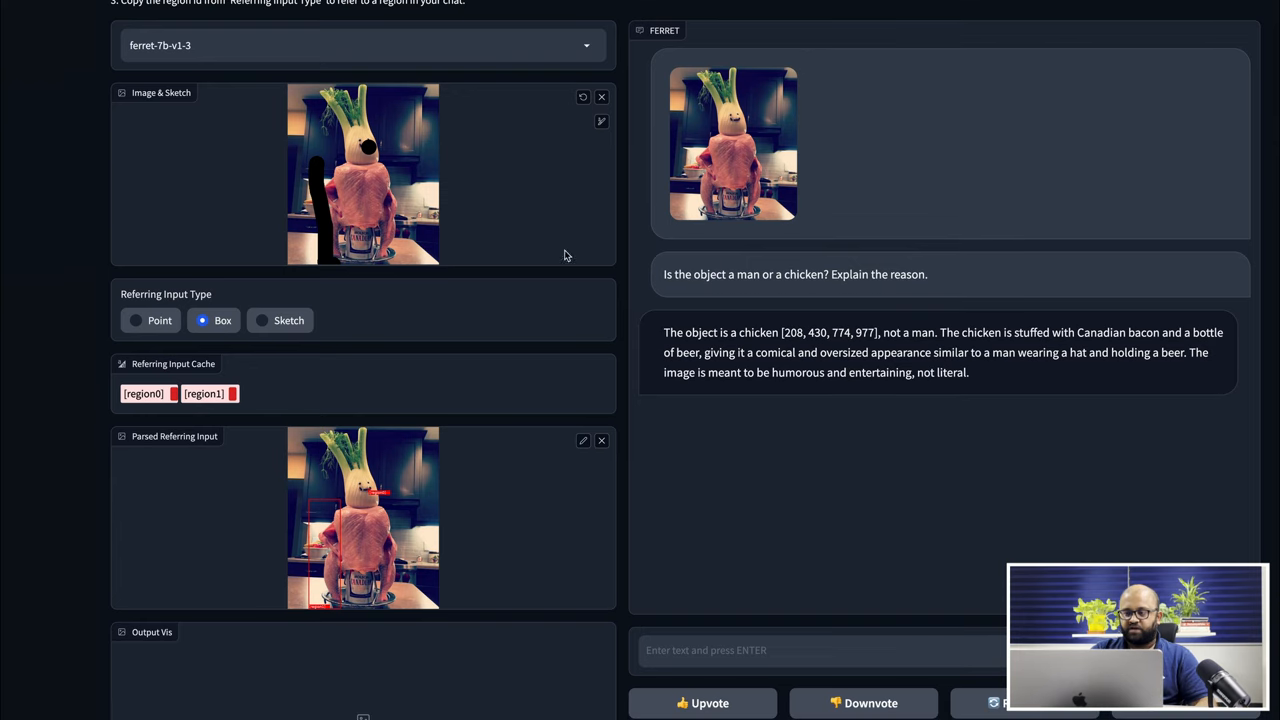
Highlight the question in the chat beside the reply naming a chicken at [208, 430, 774, 977]
scroll(down, 3)
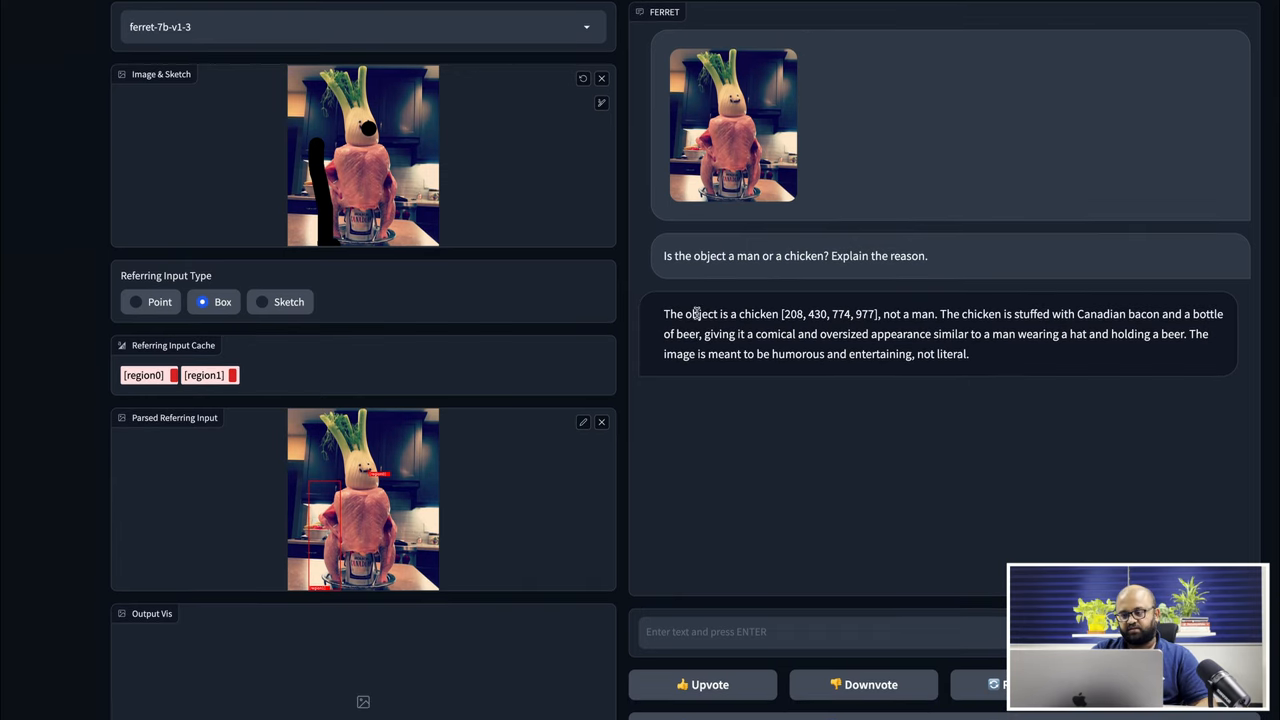
drag(663, 255, 810, 255)
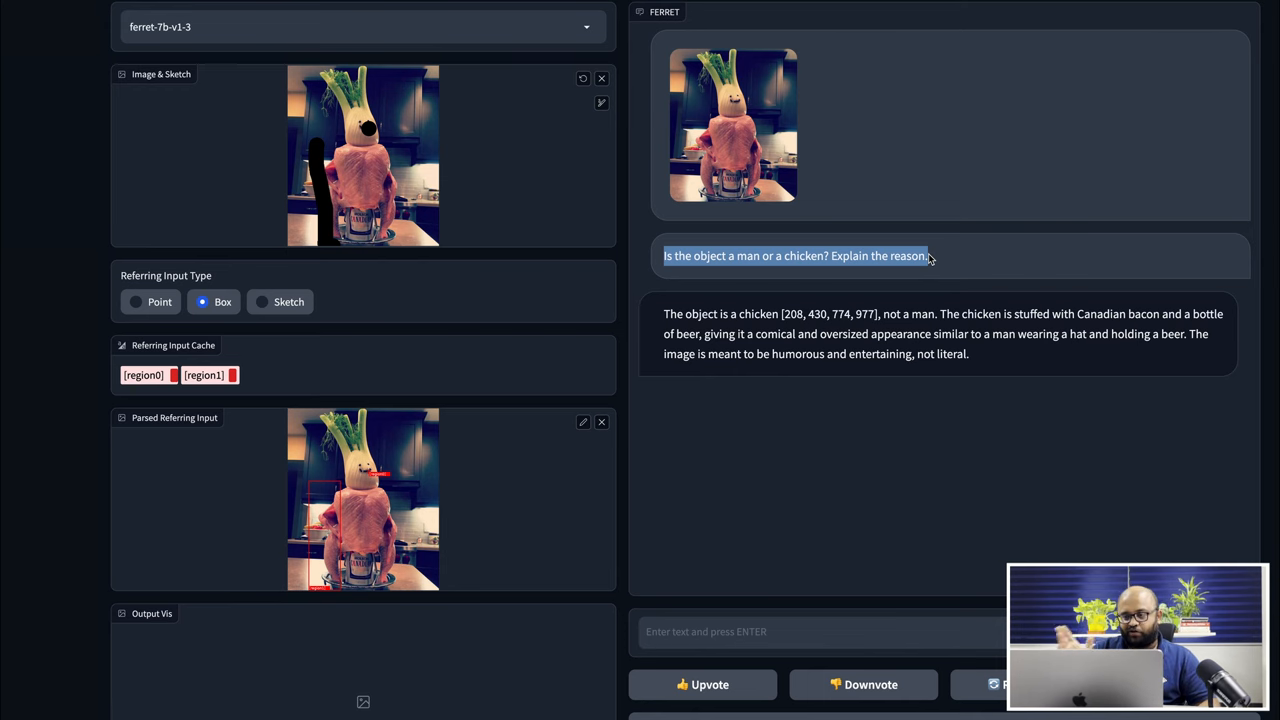
scroll(down, 3)
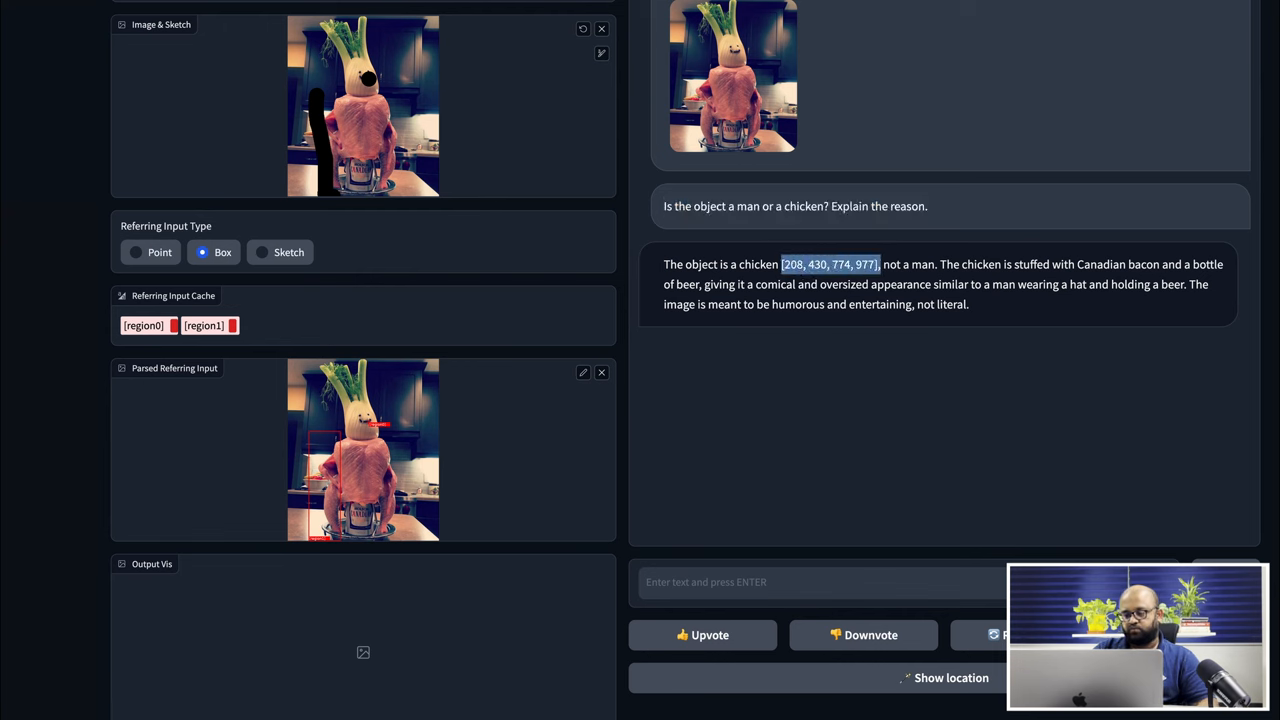
Show the grounded chicken box in Output Vis and highlight 'Canadian bacon' in the answer
click(949, 678)
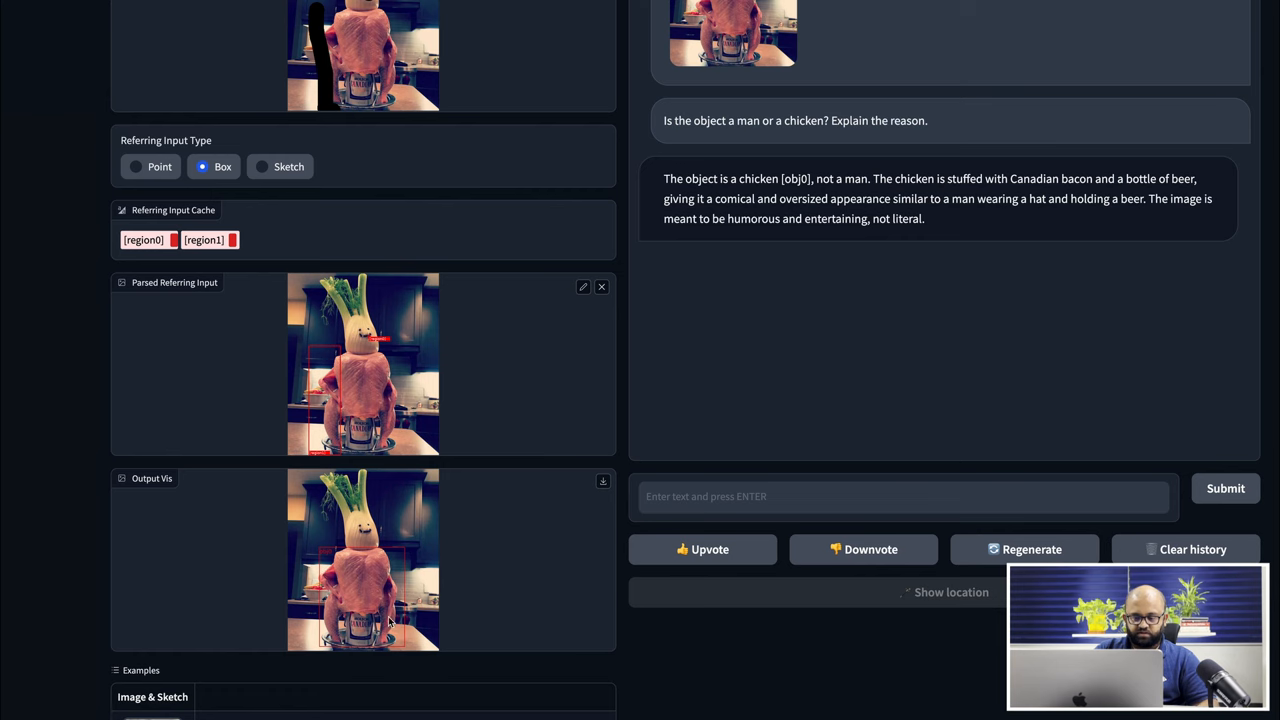
scroll(down, 3)
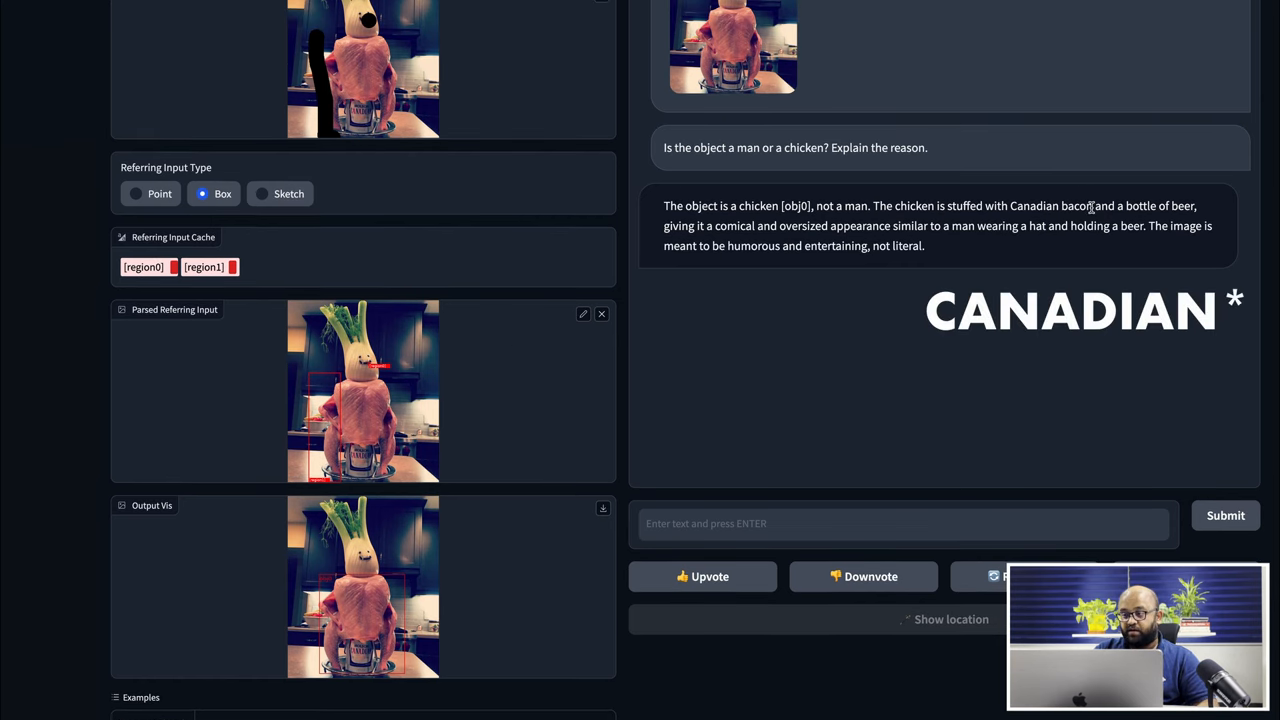
double_click(1038, 206)
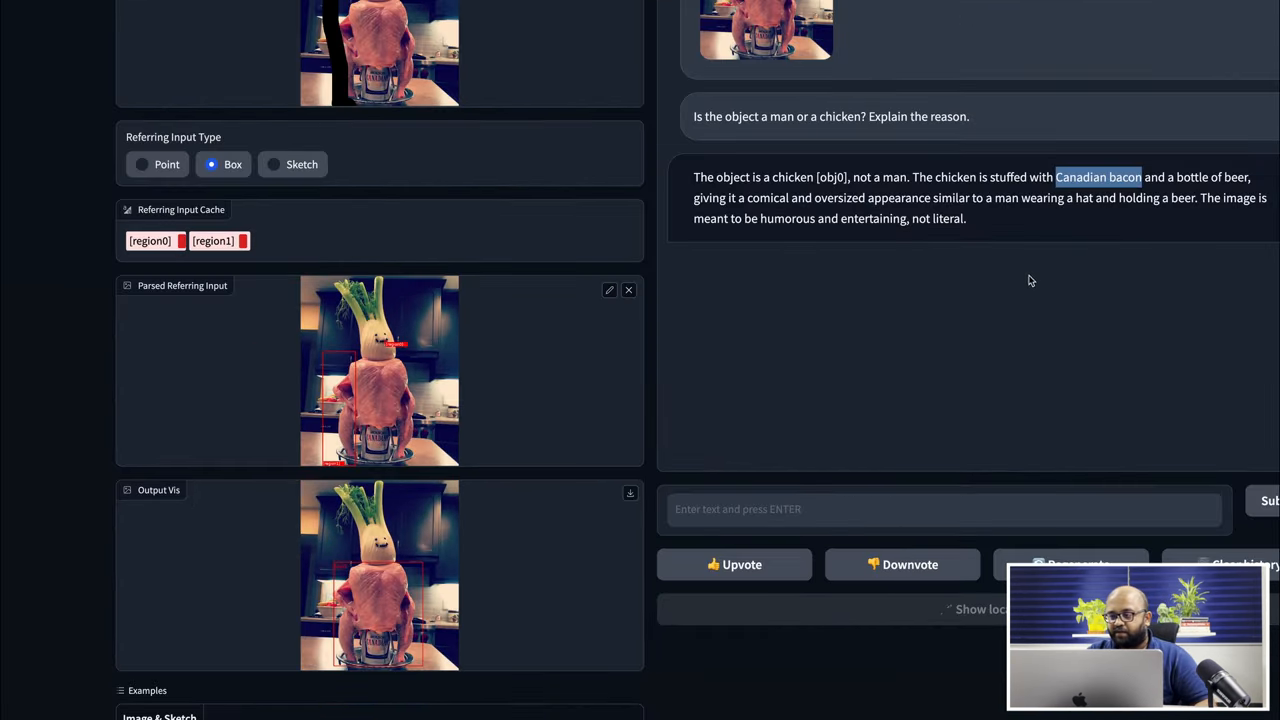
scroll(down, 3)
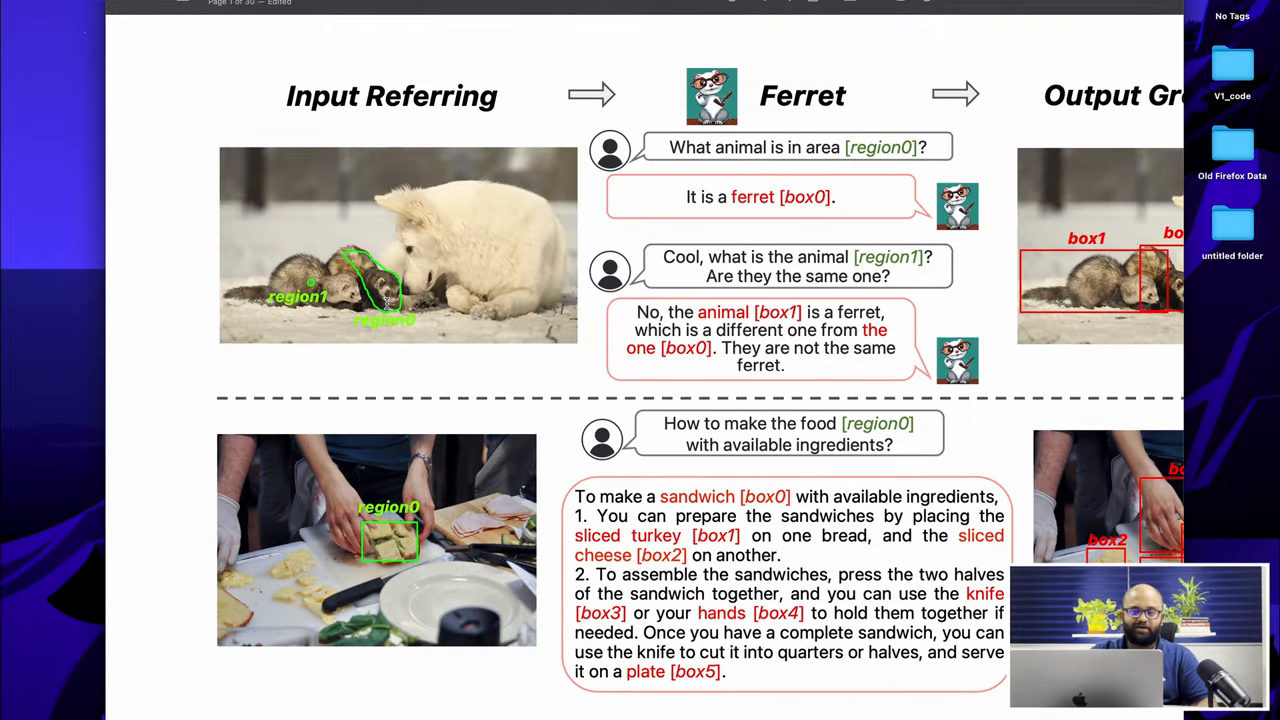
Scroll through Figure 1's ferret and sandwich referring and grounding examples in the paper
scroll(down, 3)
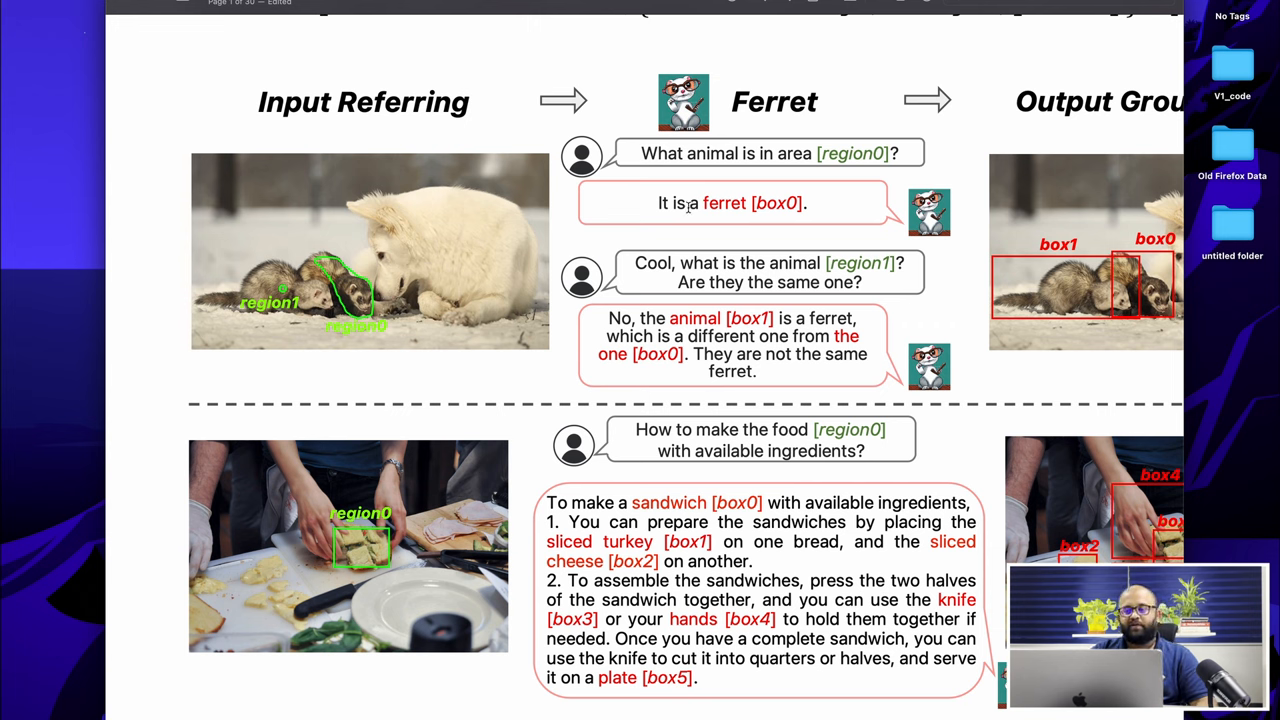
mouse_move(775, 158)
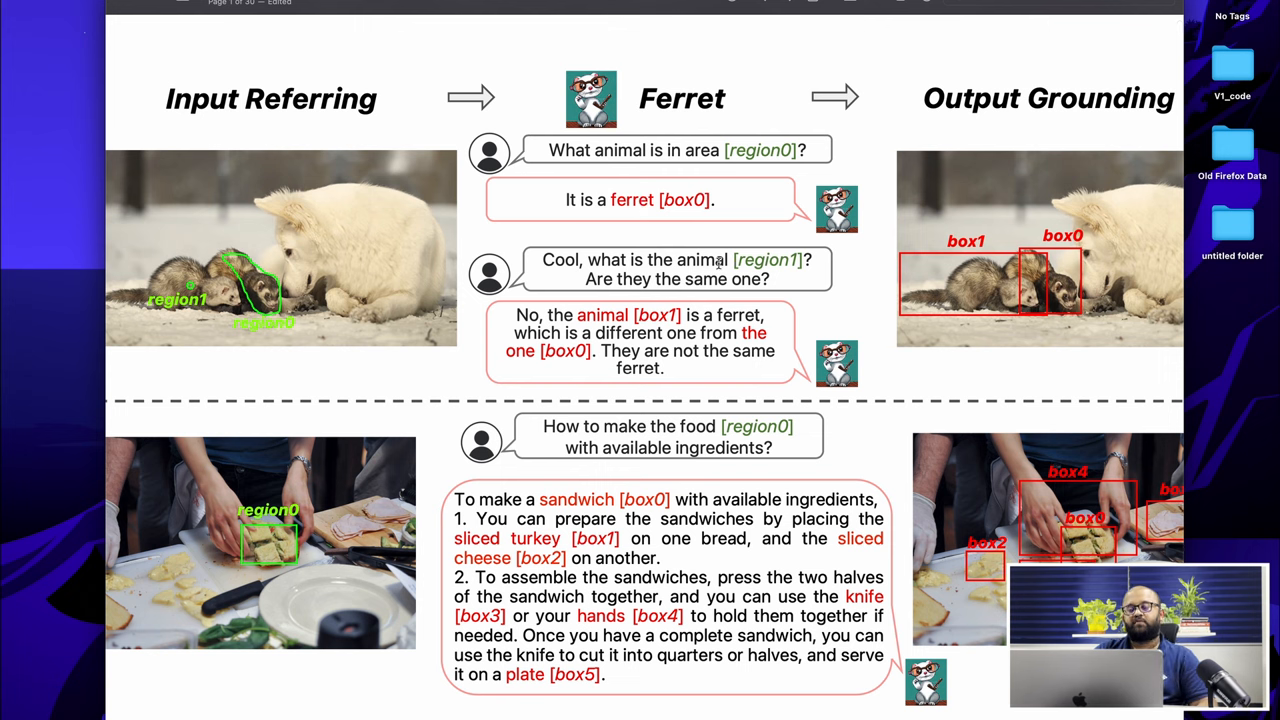
mouse_move(742, 255)
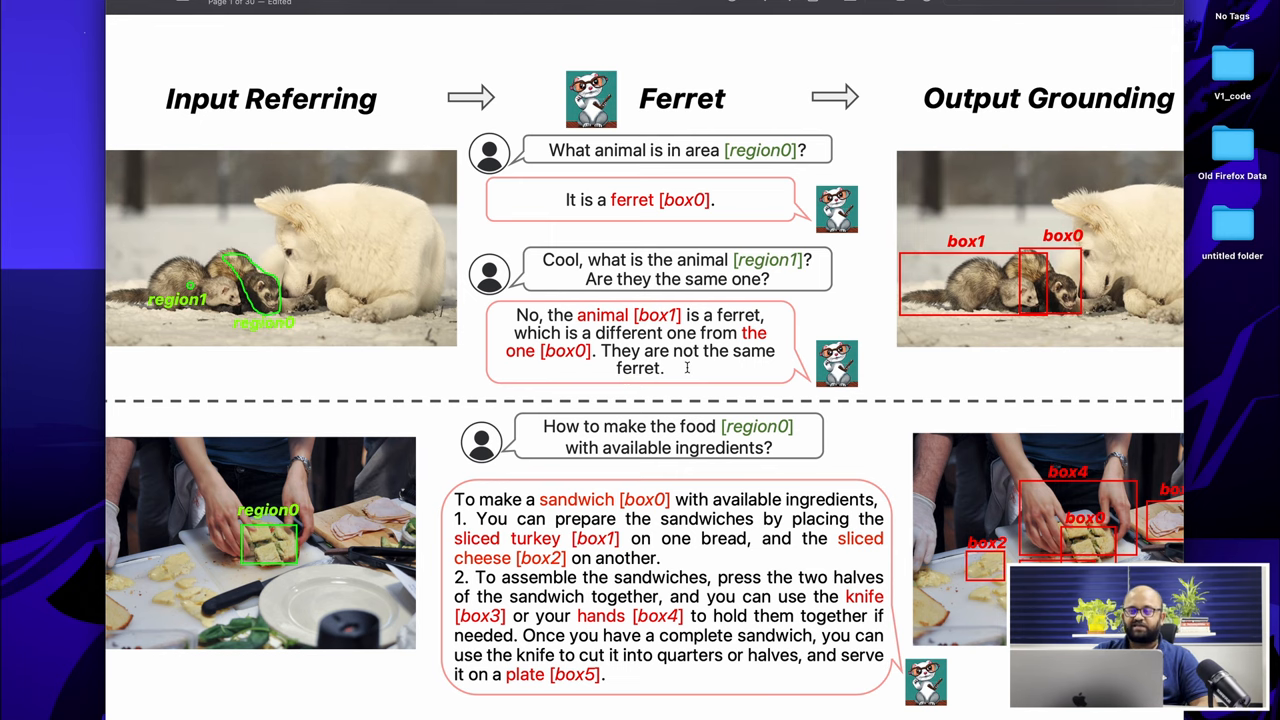
scroll(down, 3)
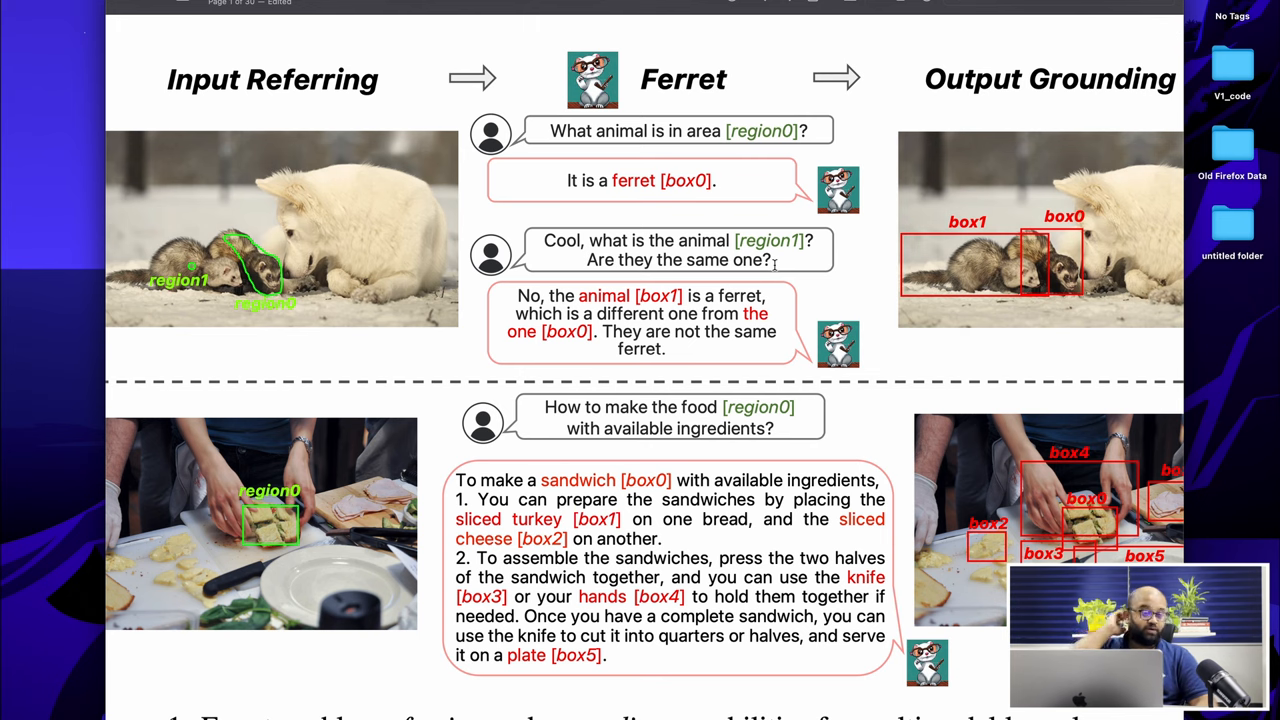
scroll(down, 3)
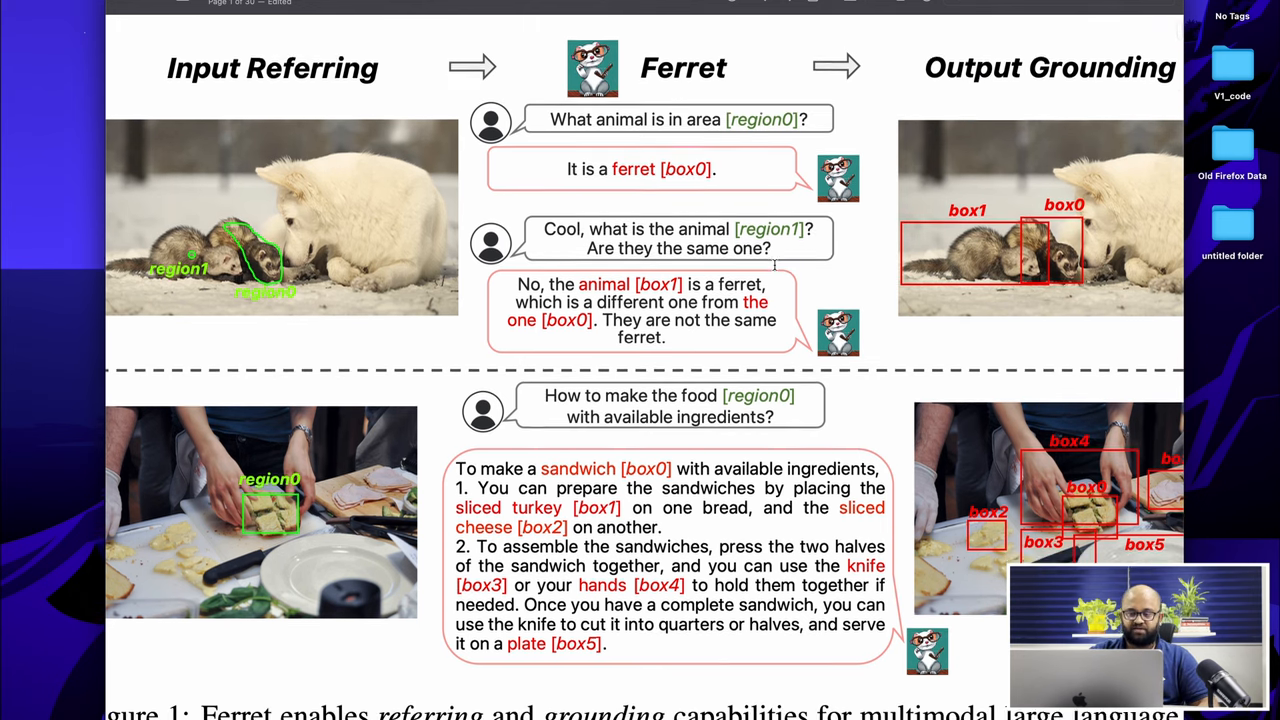
scroll(down, 3)
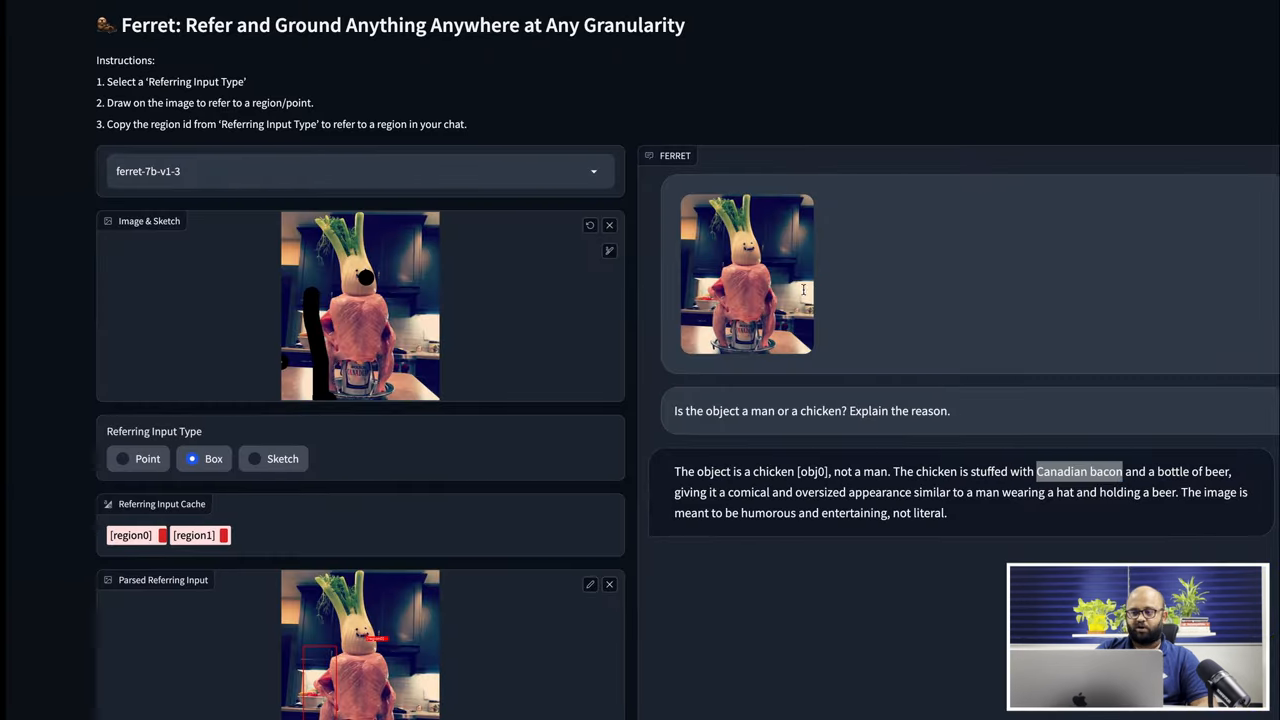
Clear the previous conversation and load the sandwich example with its ingredients question for a box query
scroll(down, 3)
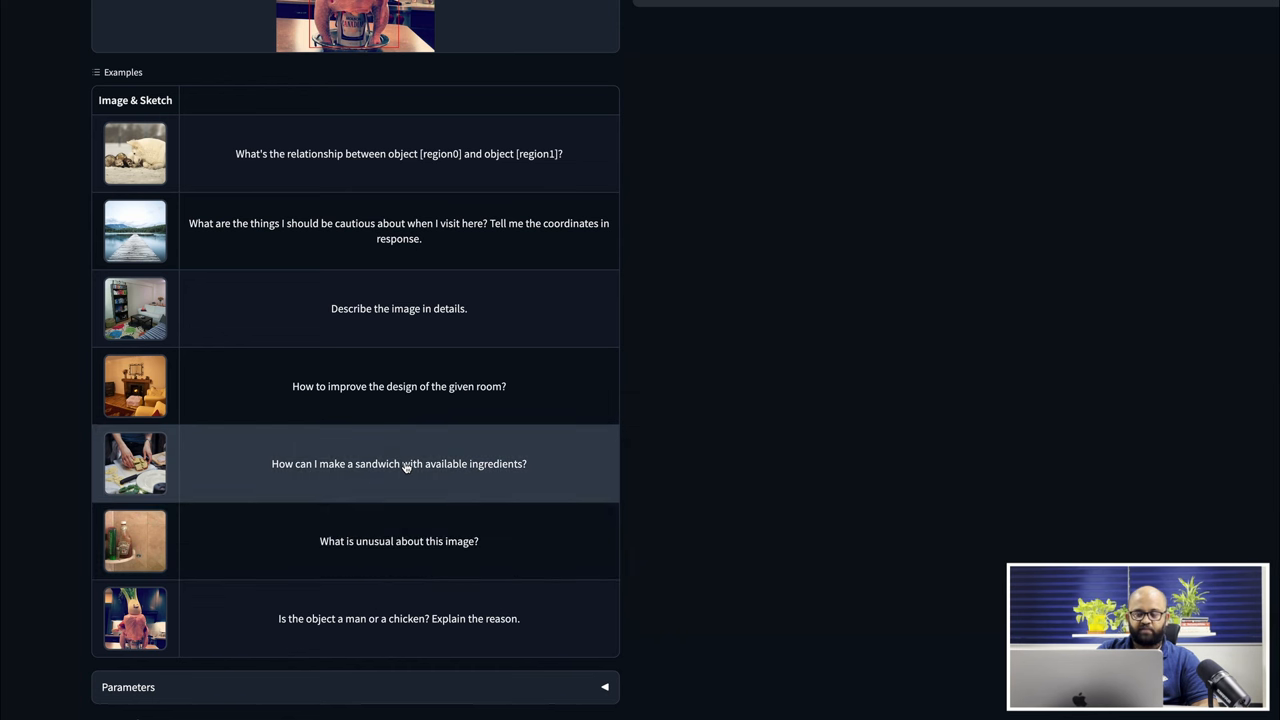
click(399, 618)
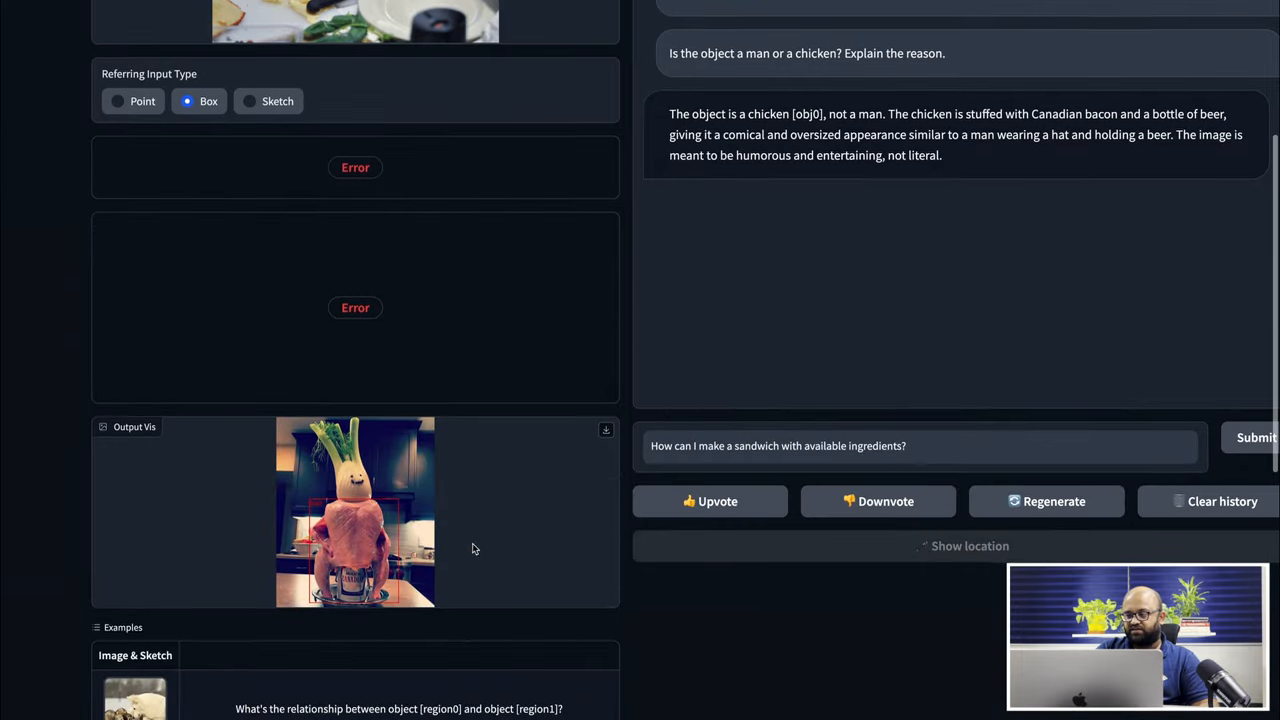
click(1215, 501)
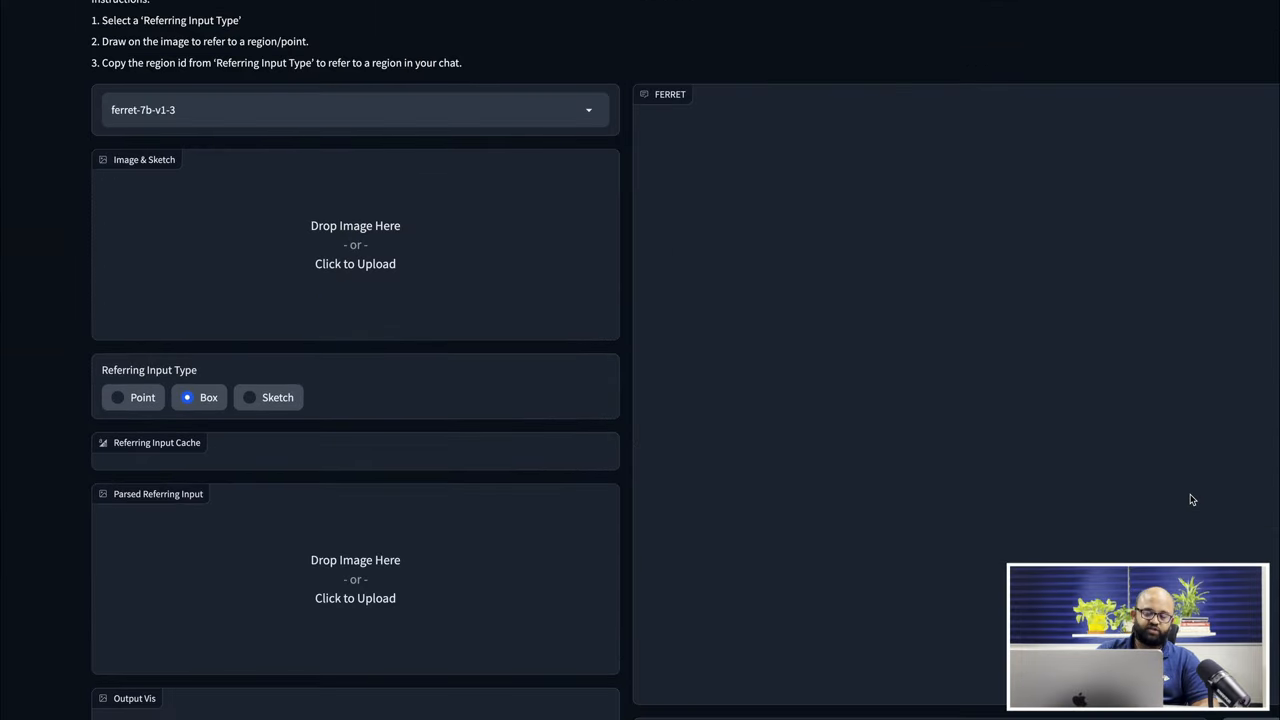
scroll(down, 3)
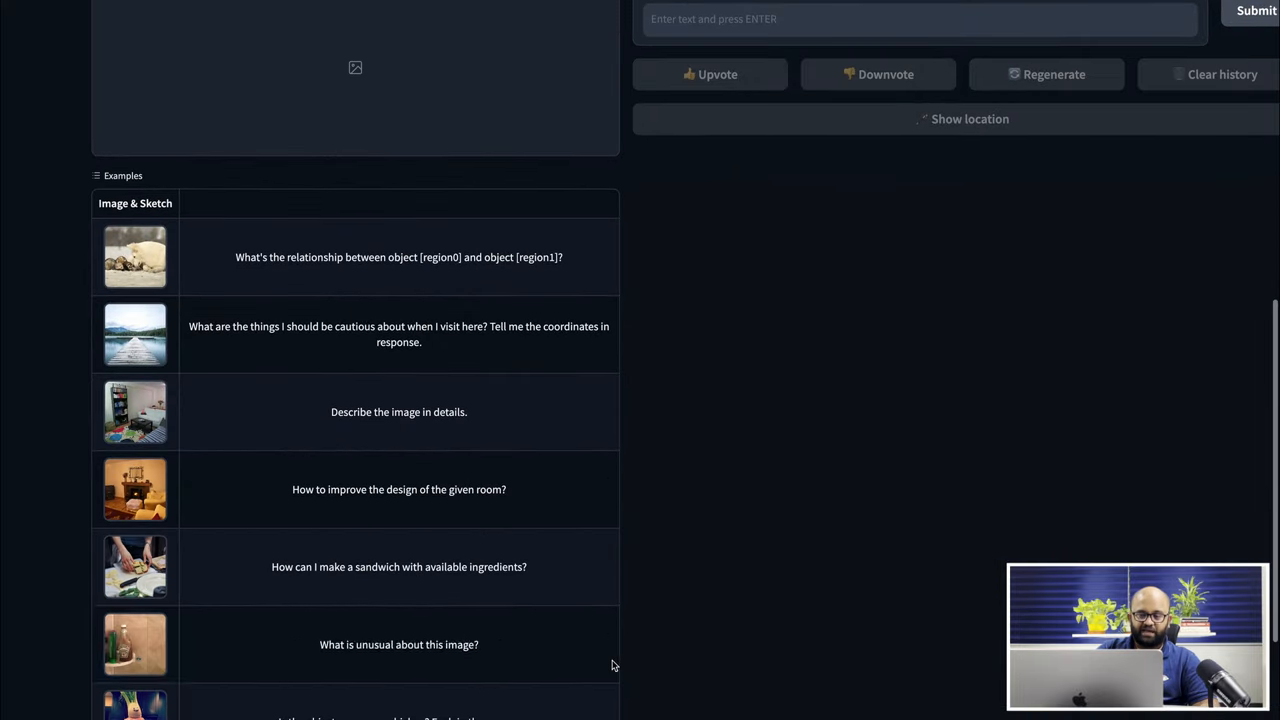
click(398, 567)
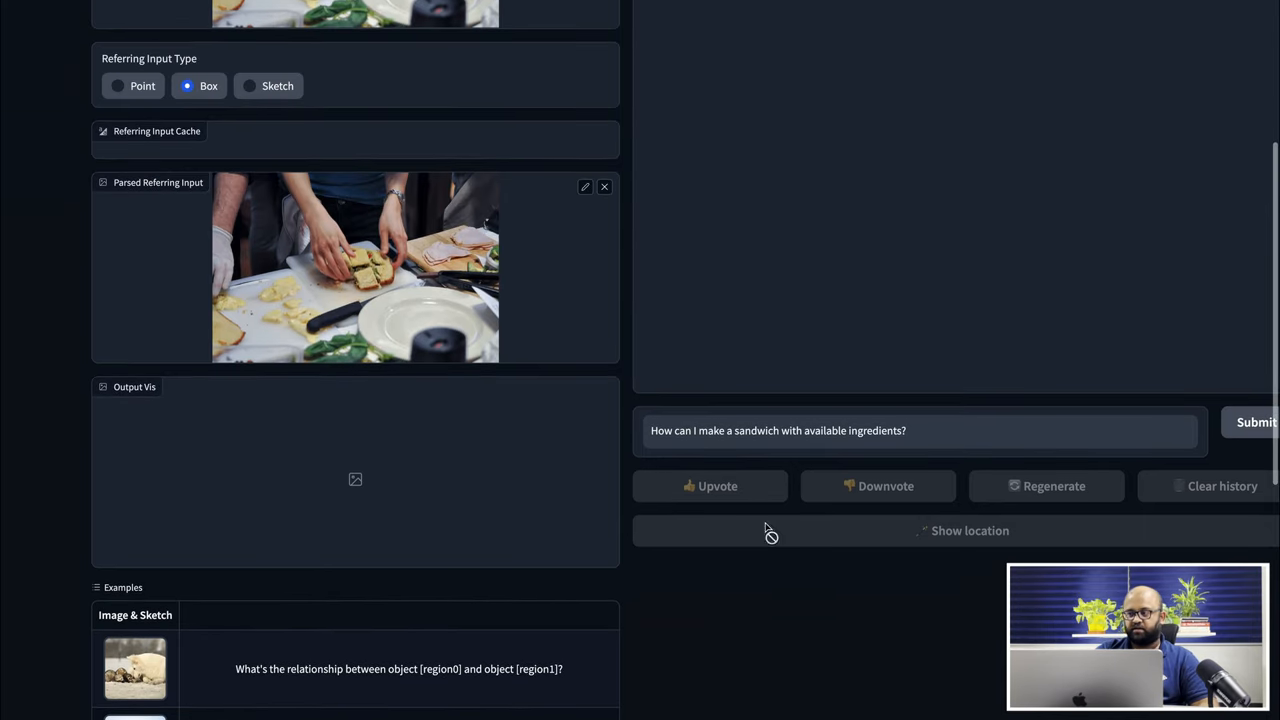
click(1256, 422)
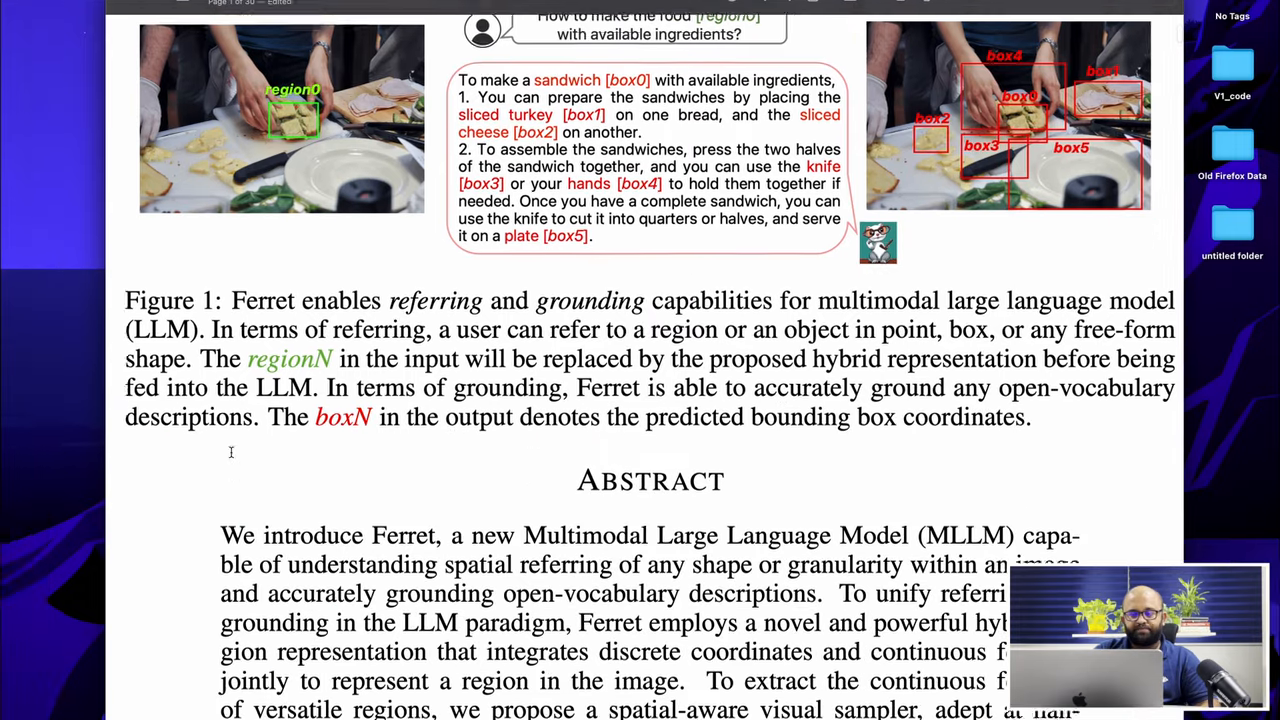
Scroll the paper through Figure 1's caption and the abstract to the GitHub link
scroll(down, 3)
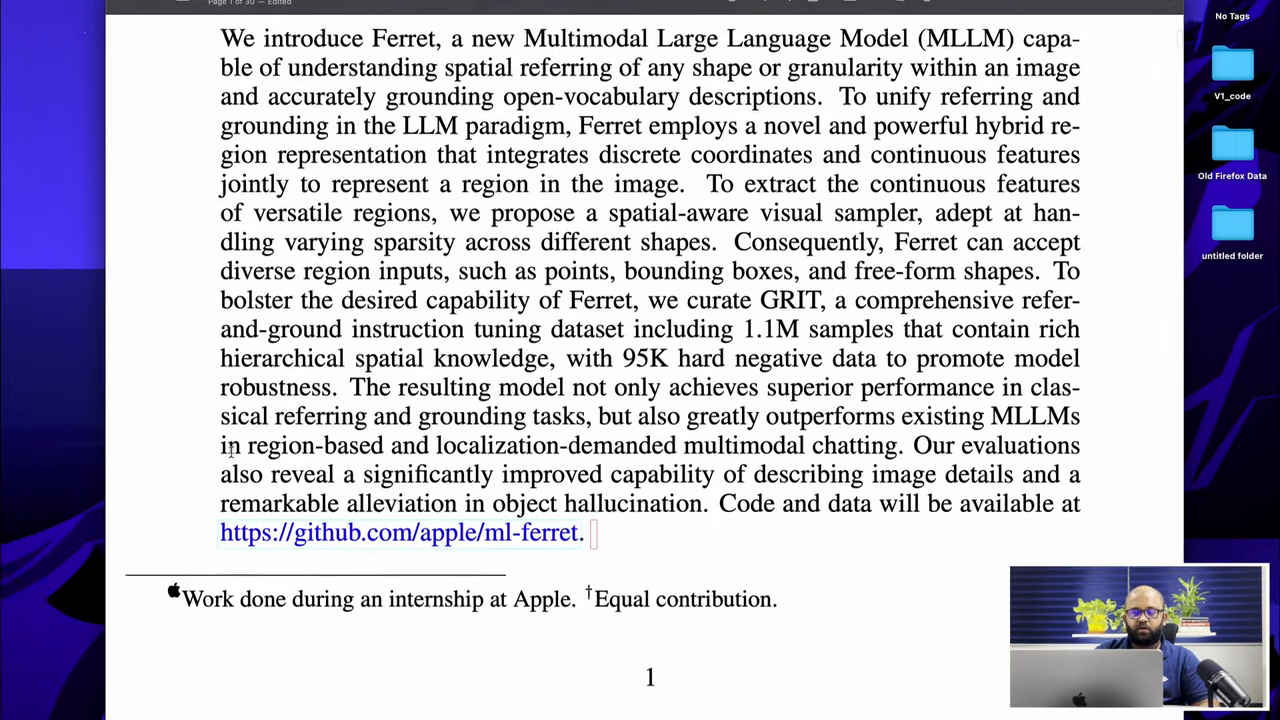
scroll(down, 3)
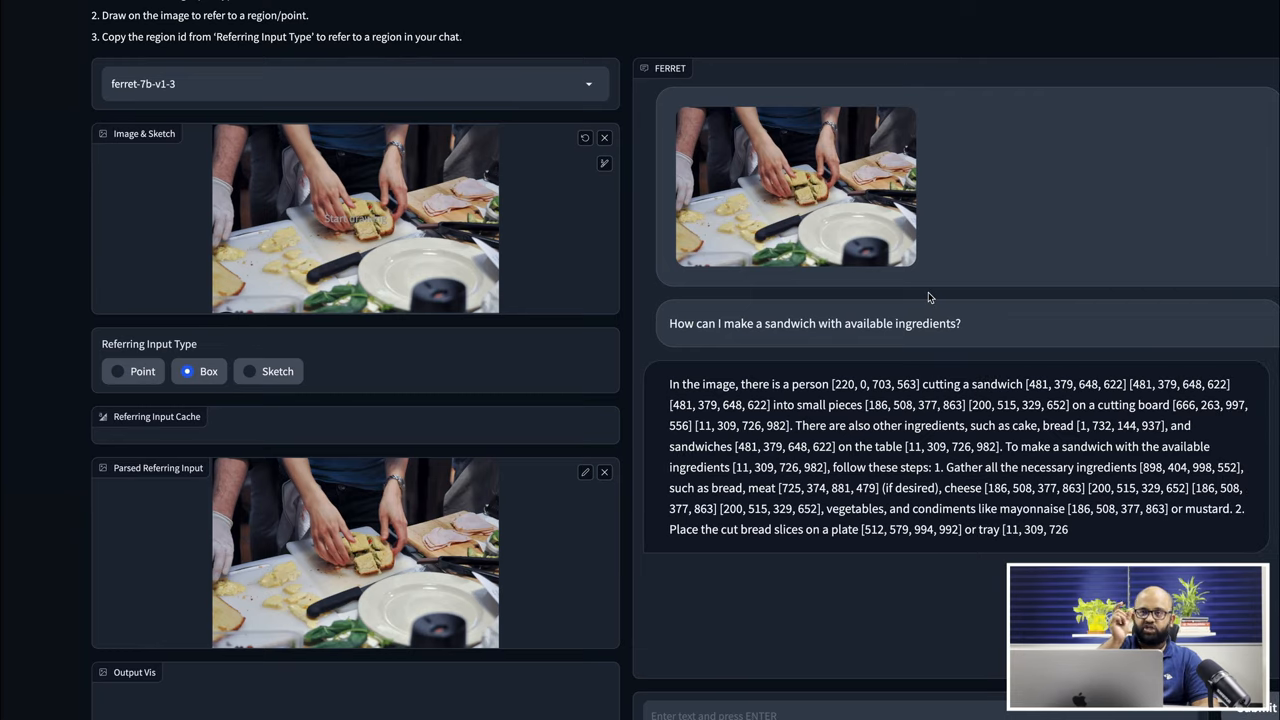
Scroll through Ferret's step-by-step sandwich answer with ingredient box coordinates down to the Examples list
scroll(down, 3)
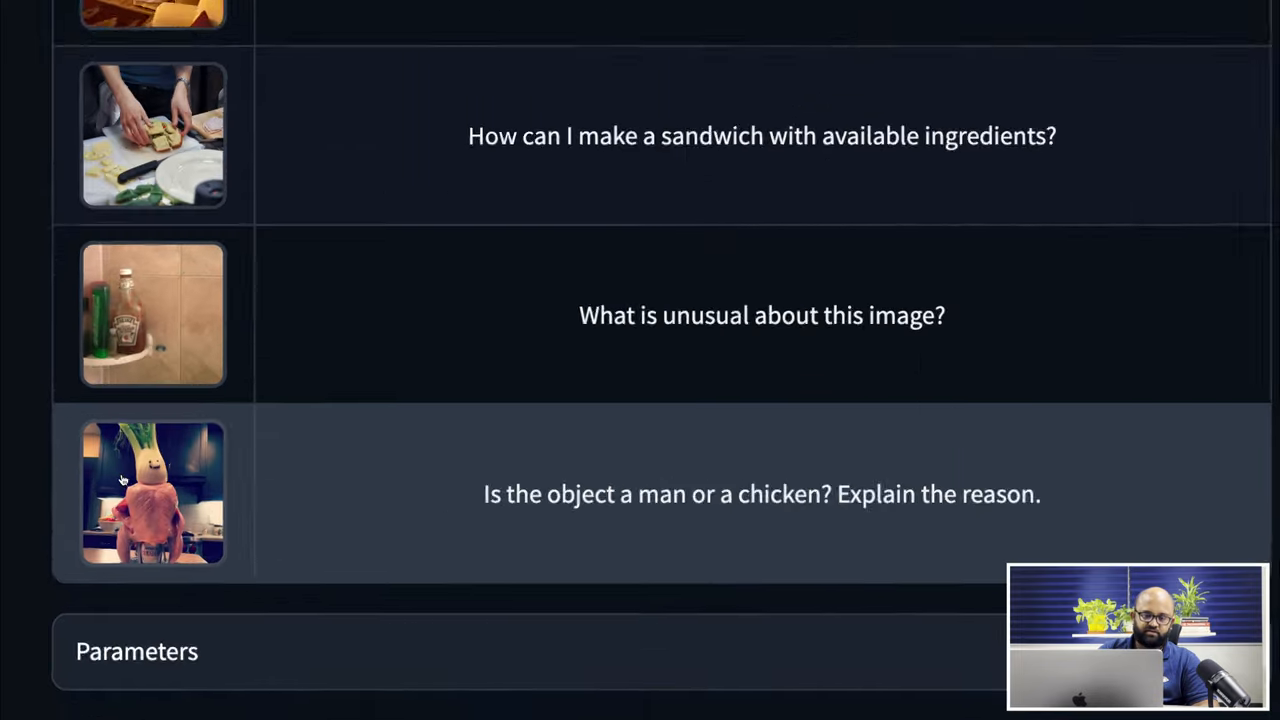
scroll(down, 3)
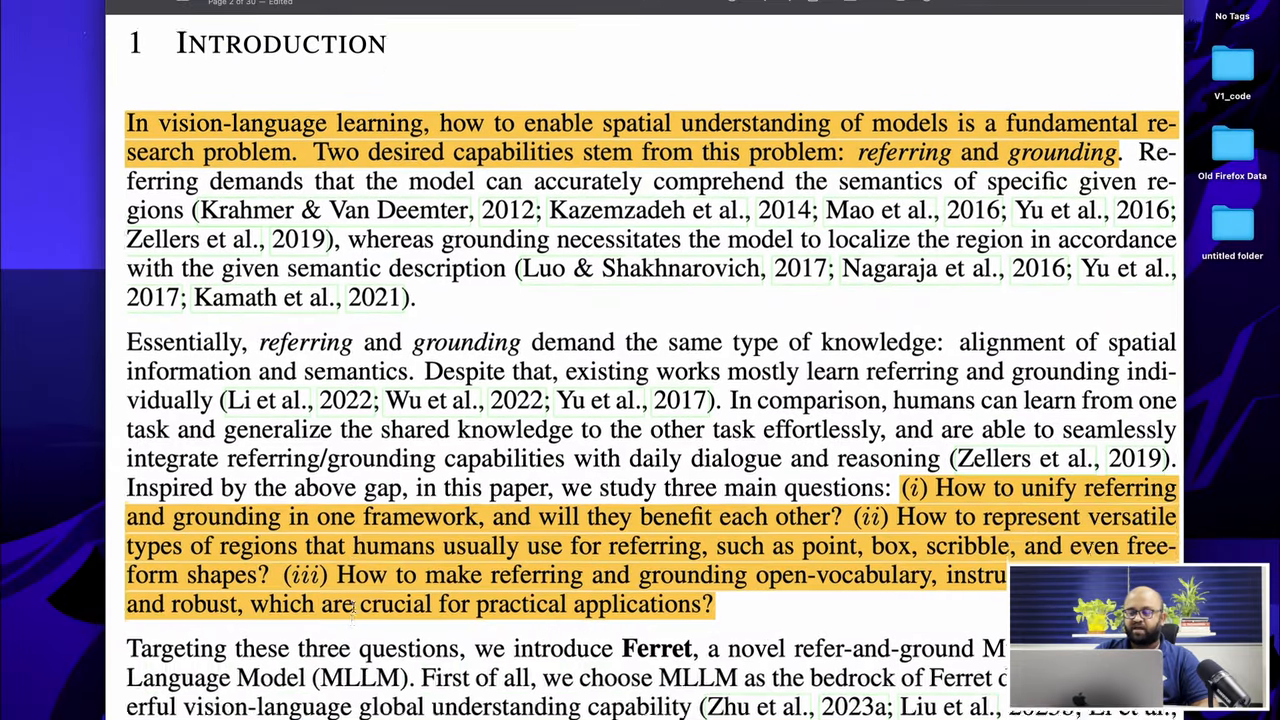
Scroll through the highlighted Introduction on referring, grounding, the GRIT dataset and Ferret-Bench
scroll(down, 3)
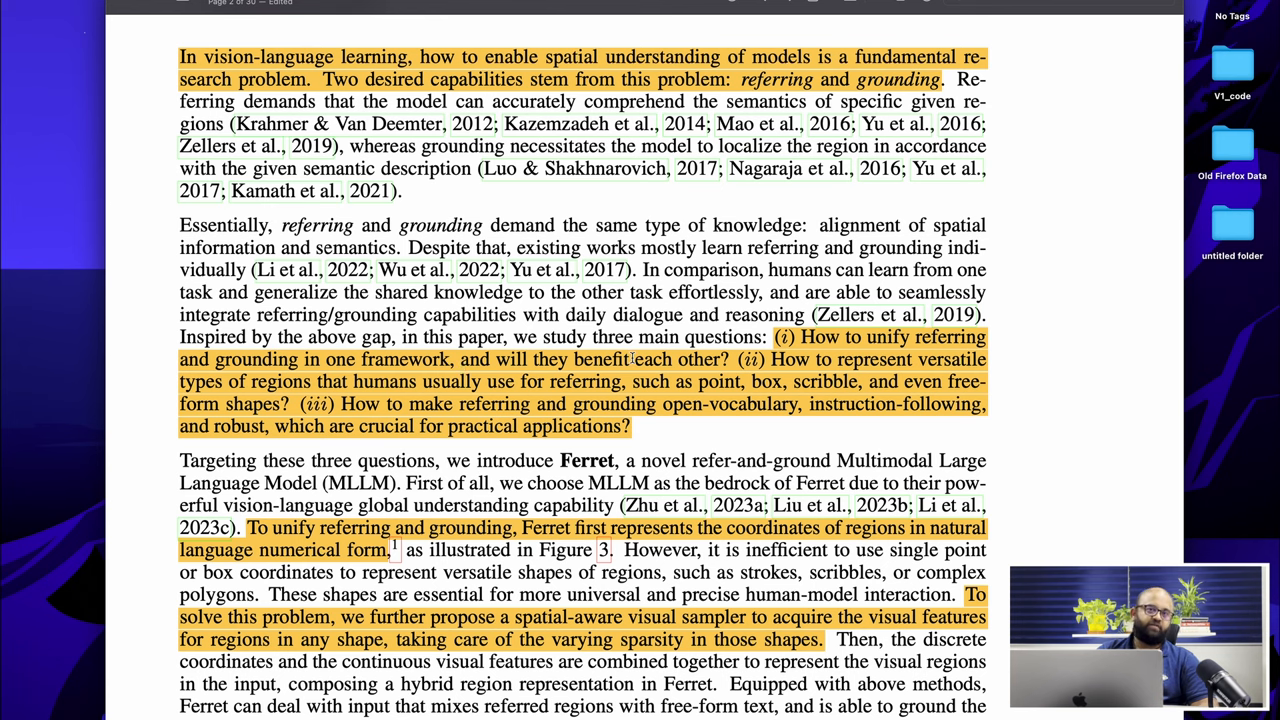
scroll(down, 3)
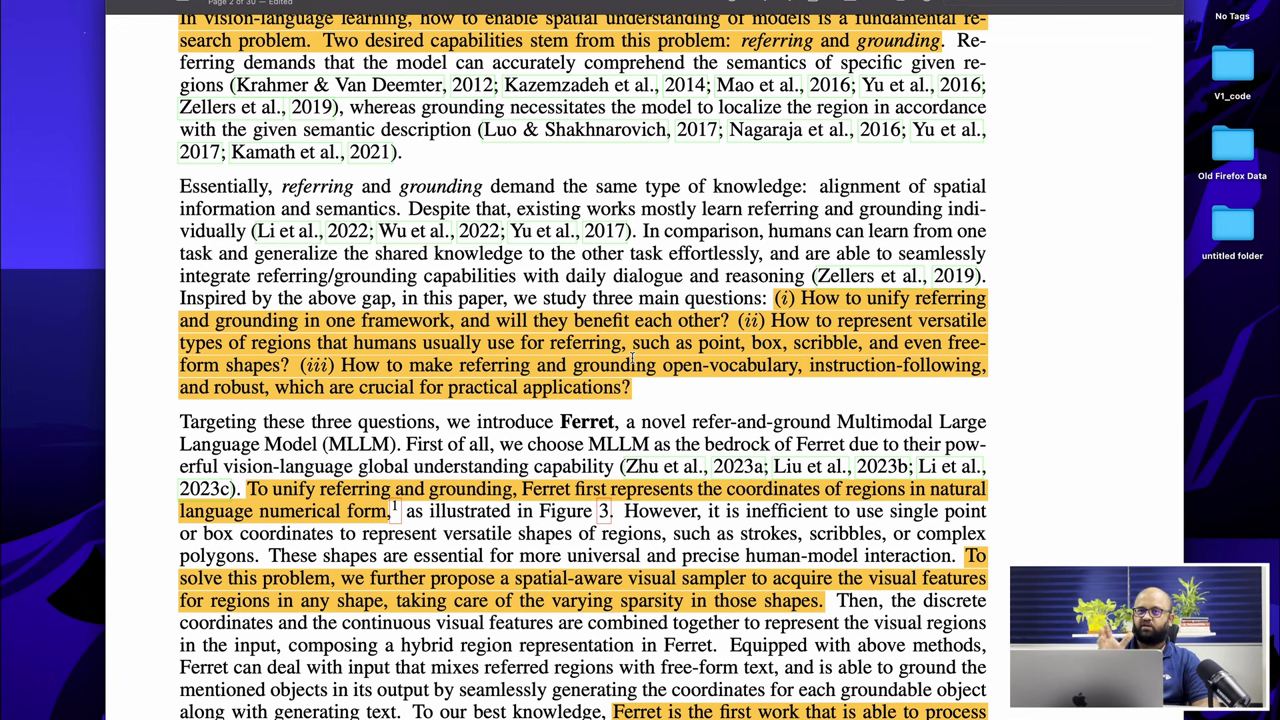
scroll(down, 3)
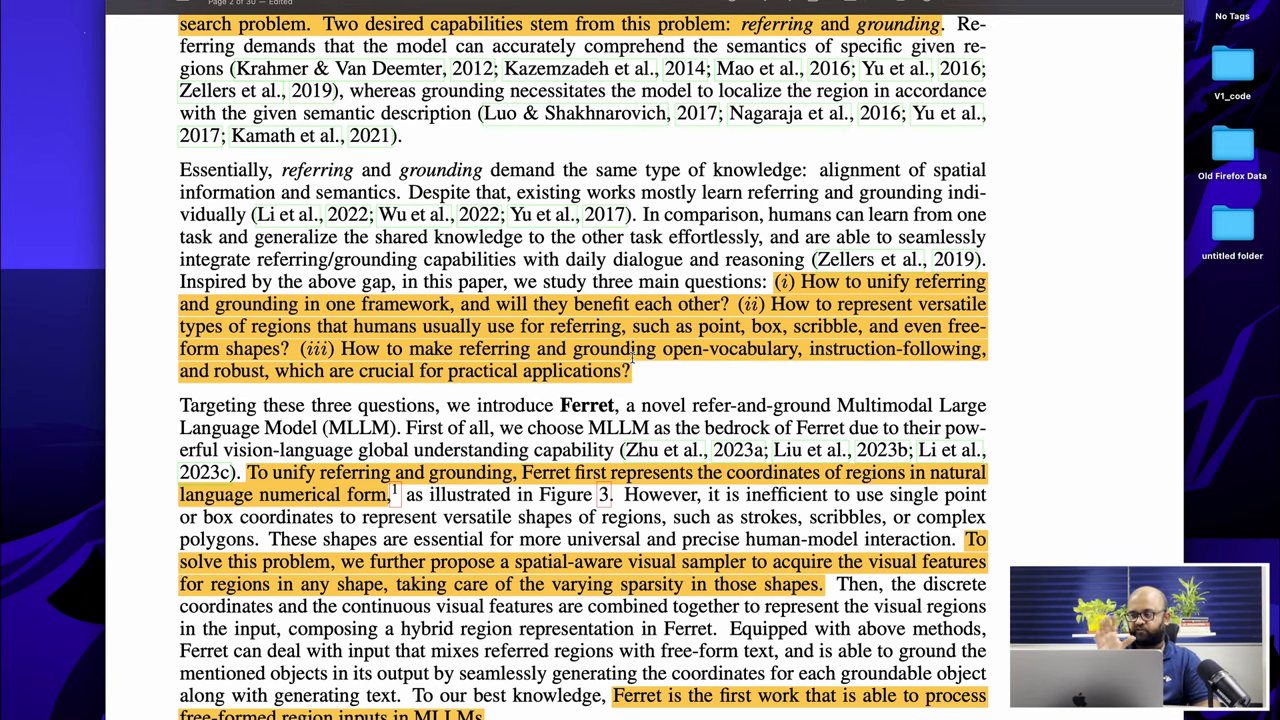
scroll(down, 3)
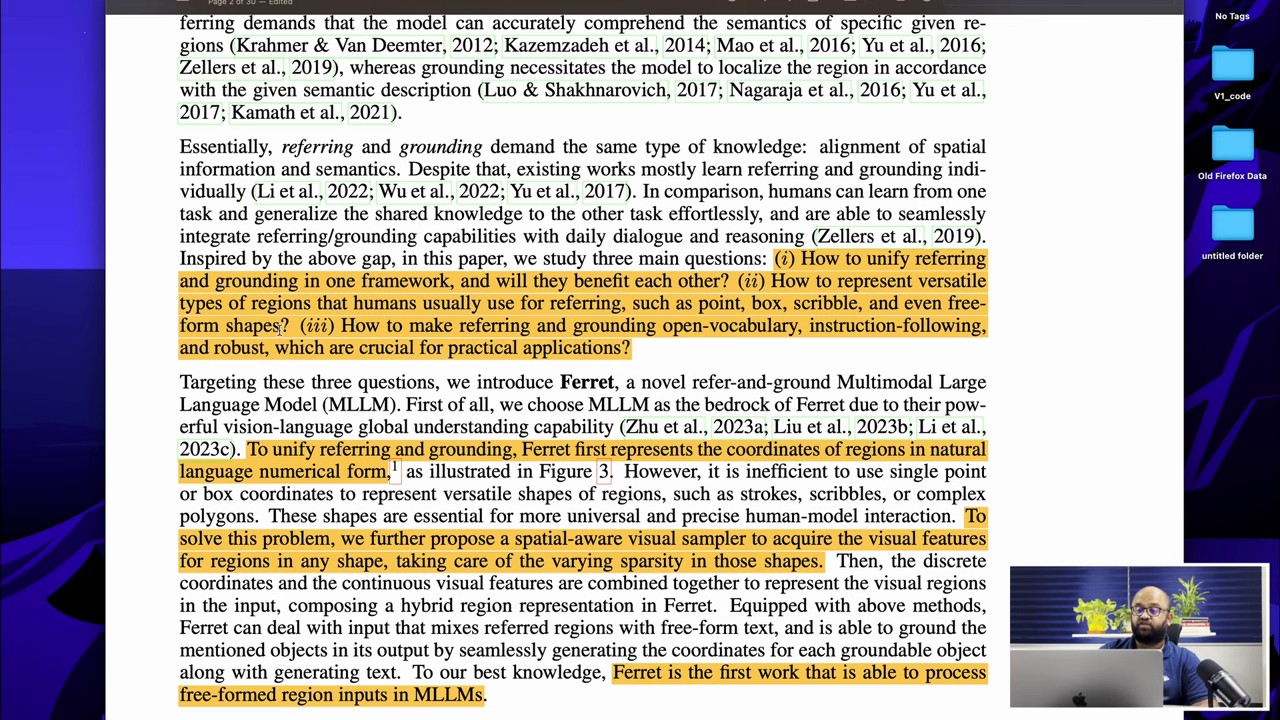
scroll(down, 3)
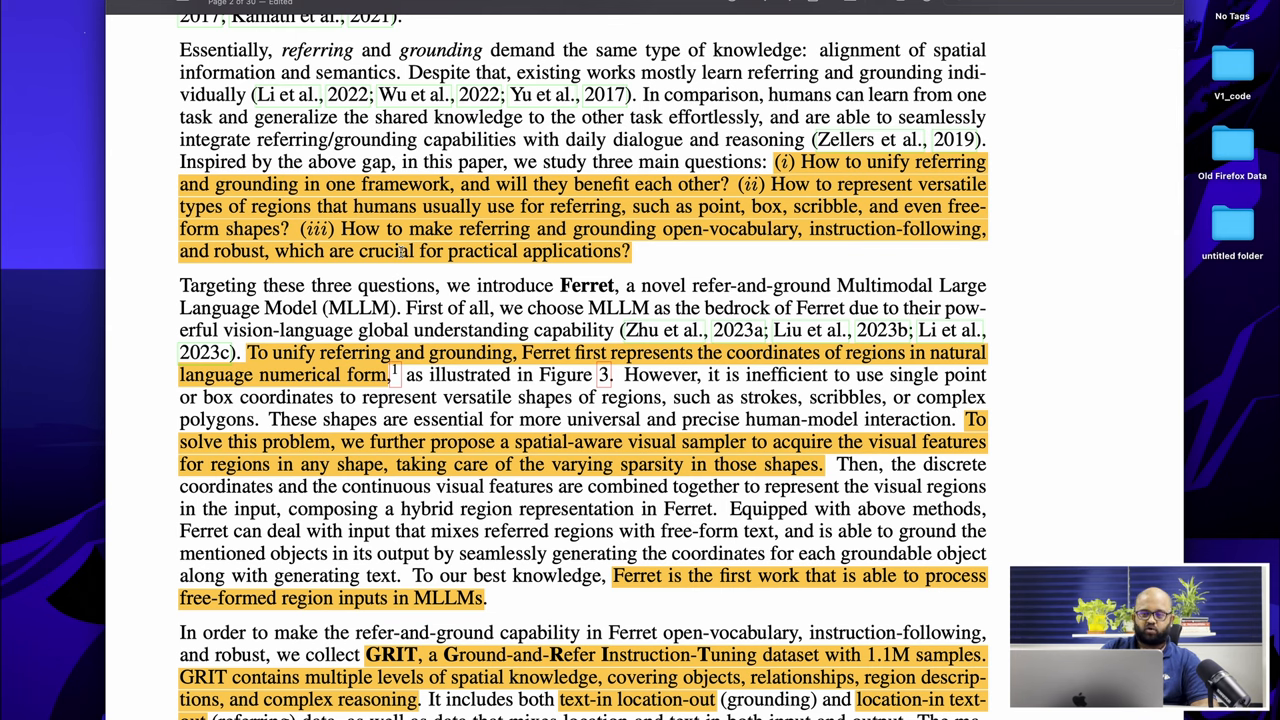
scroll(down, 3)
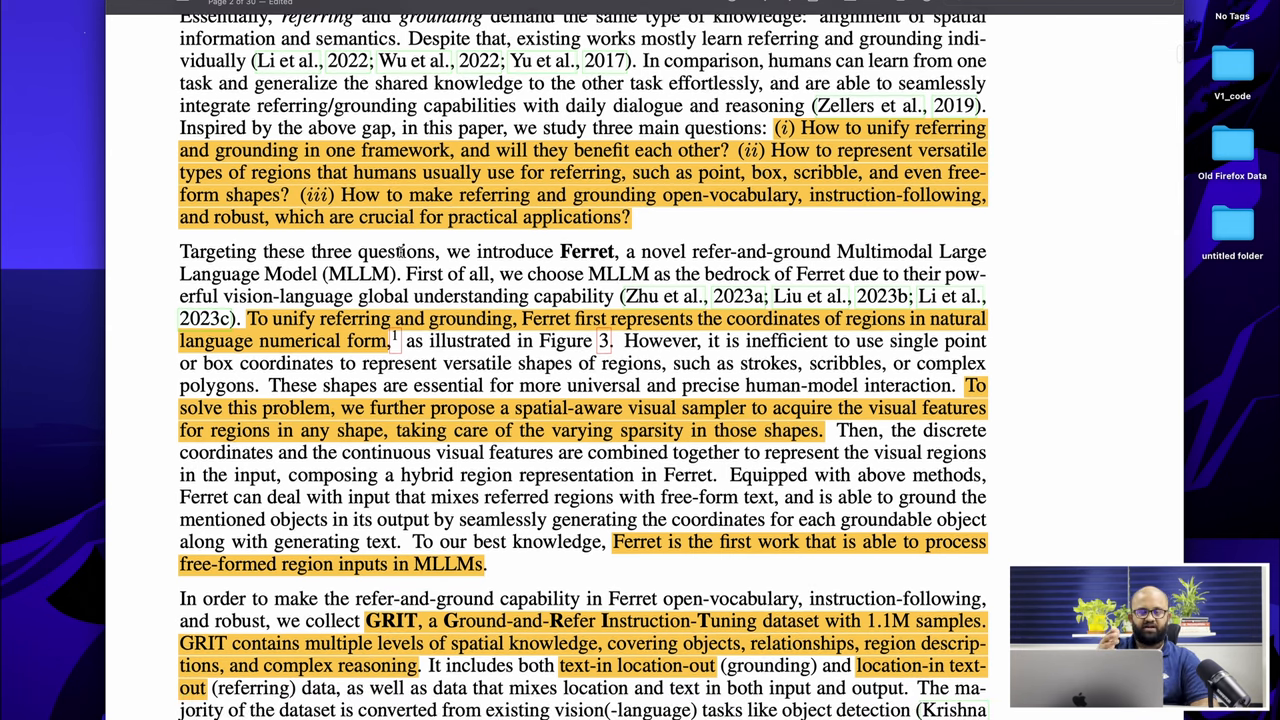
scroll(down, 3)
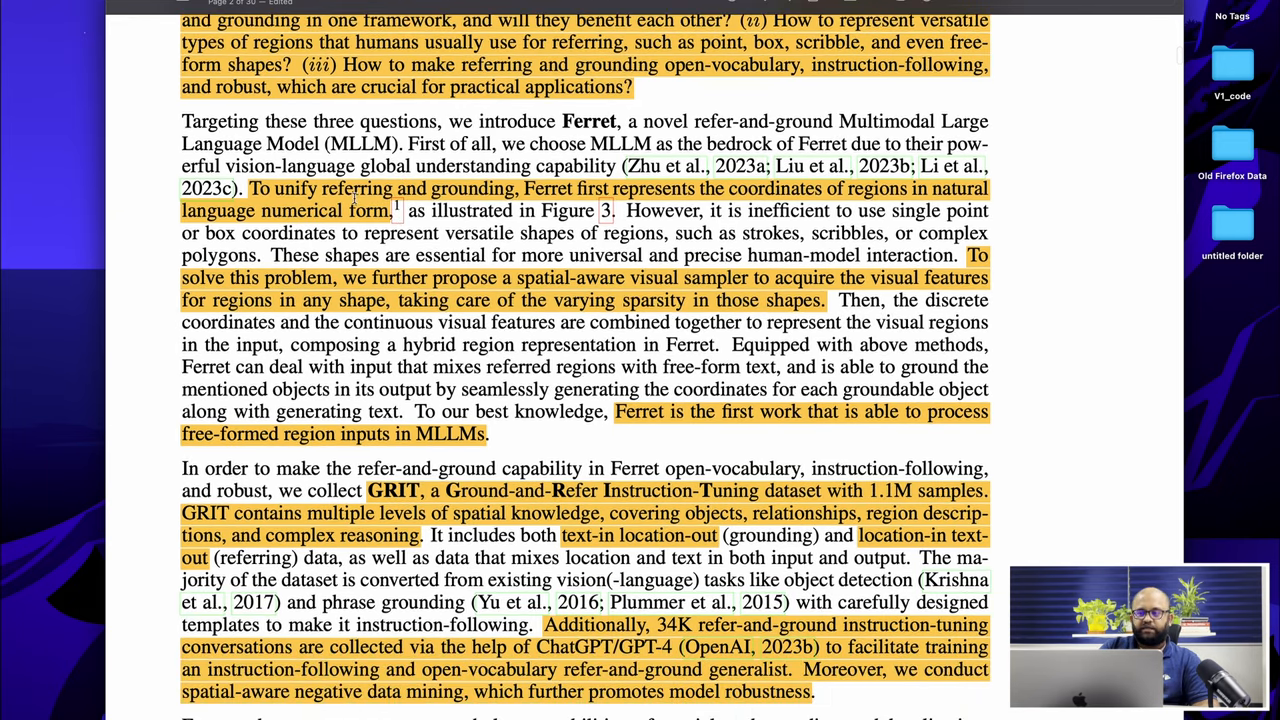
scroll(down, 3)
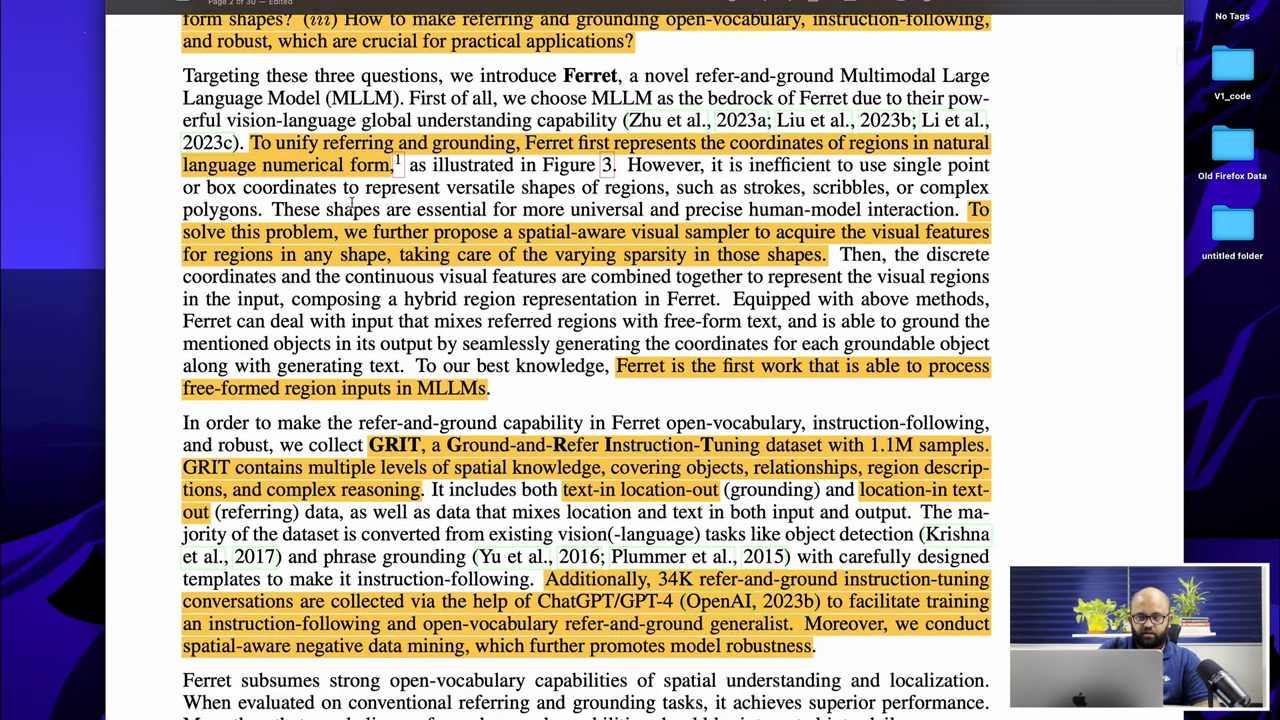
scroll(down, 3)
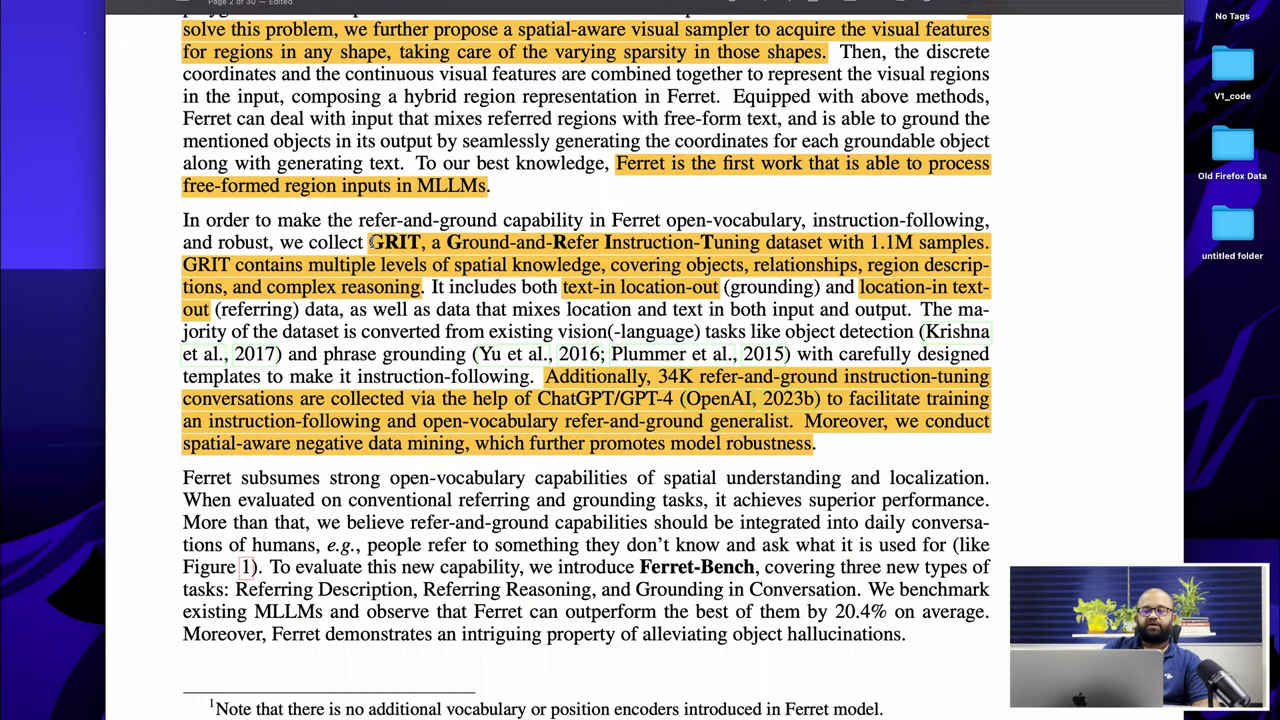
Highlight GRIT and scroll to Table 1 comparing Ferret with other MLLMs on page 3
double_click(393, 242)
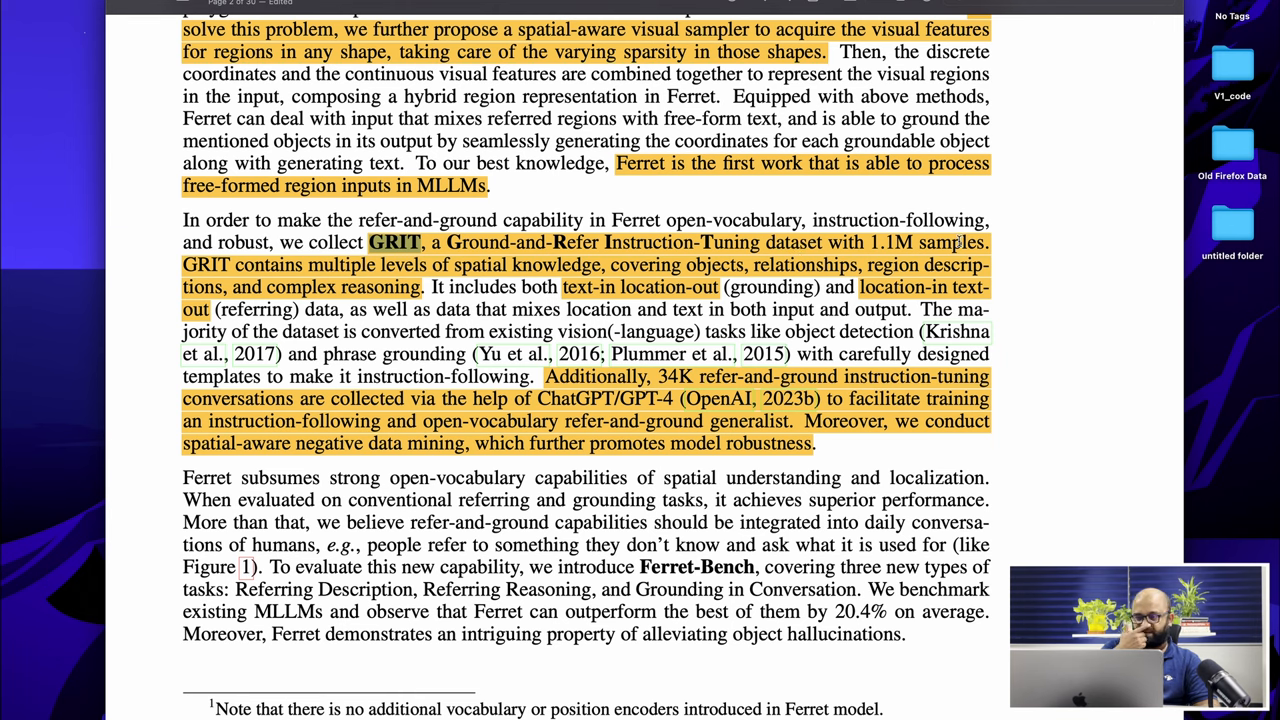
scroll(down, 3)
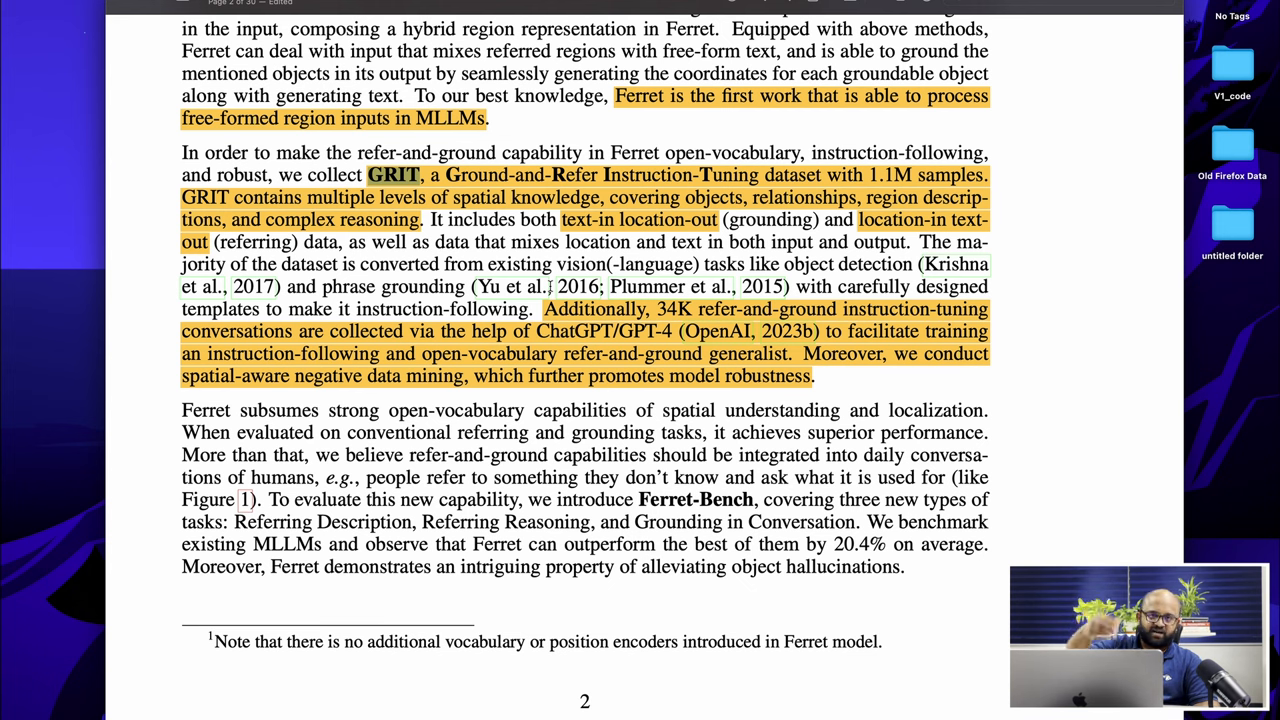
scroll(down, 3)
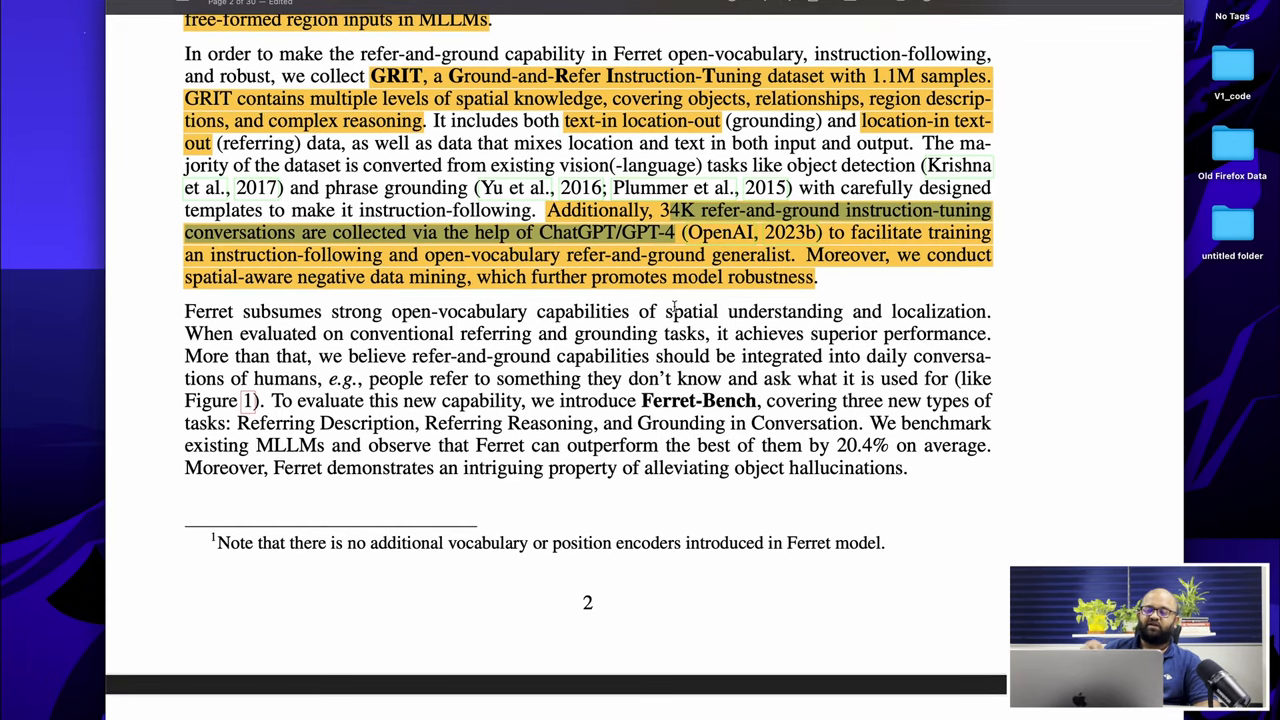
scroll(down, 3)
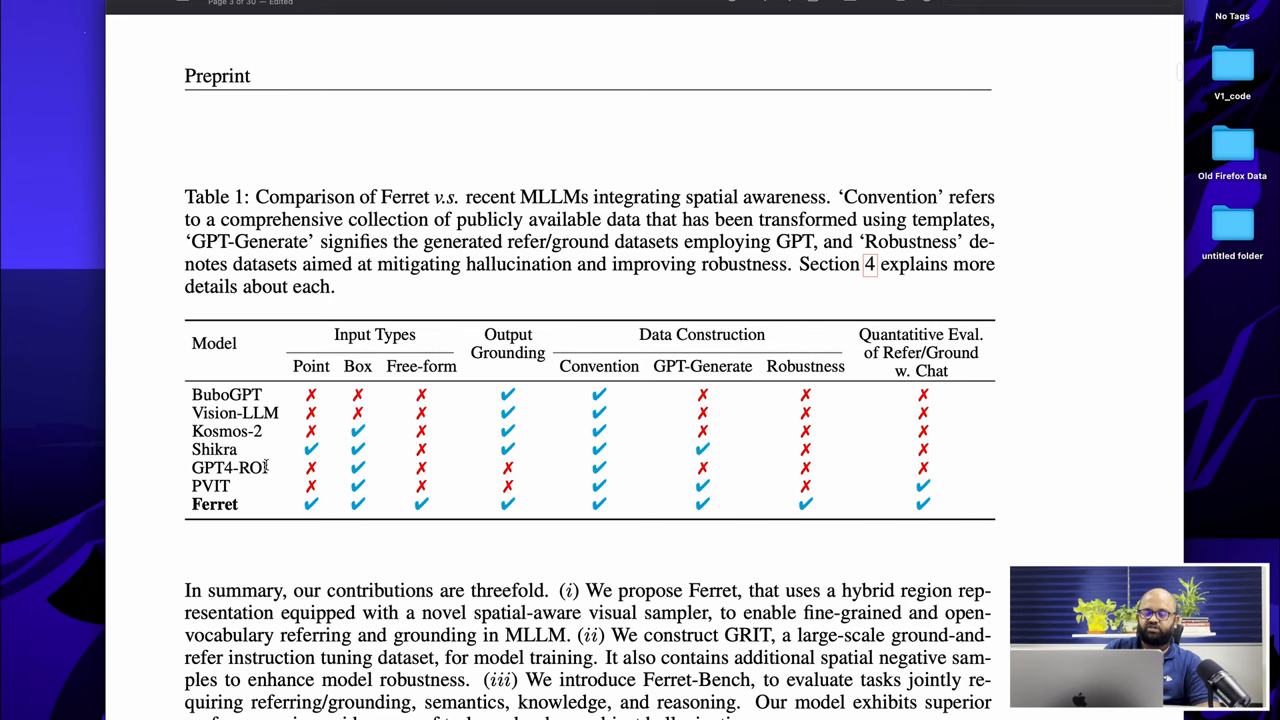
Highlight GPT4-ROI in Table 1, then continue down to the GRIT dataset section mentioning Vicuna
double_click(229, 468)
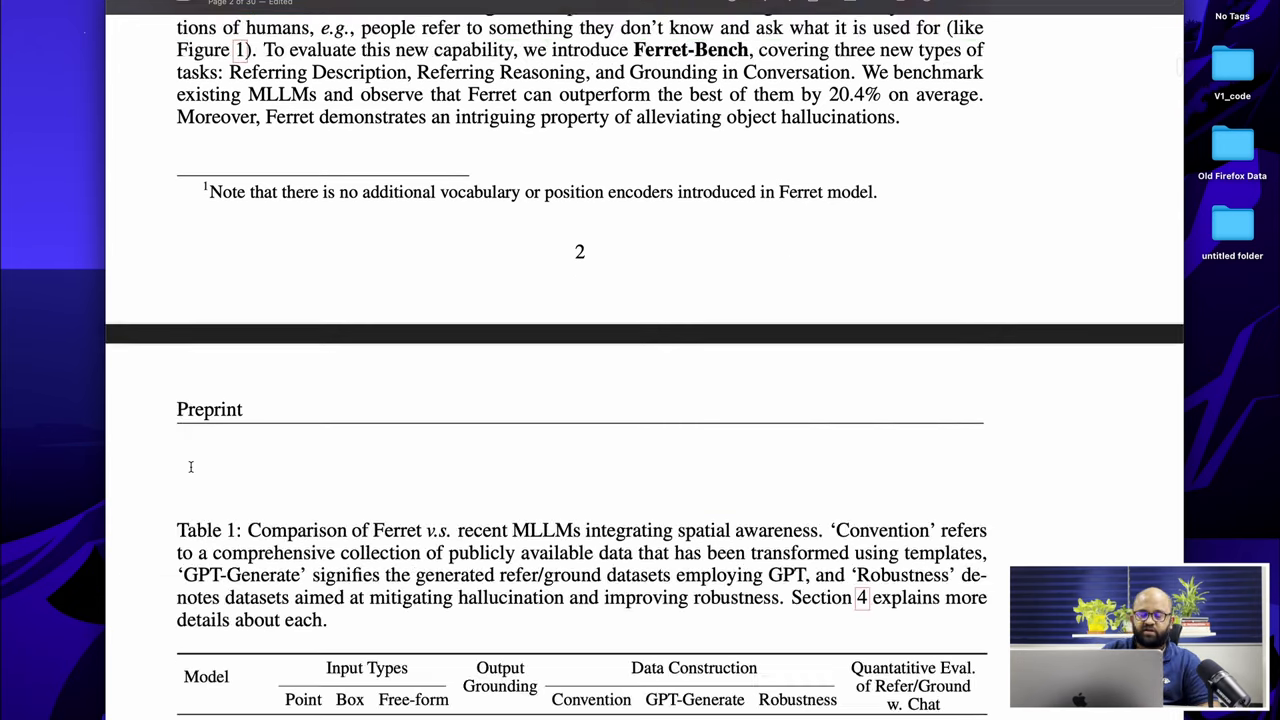
scroll(down, 3)
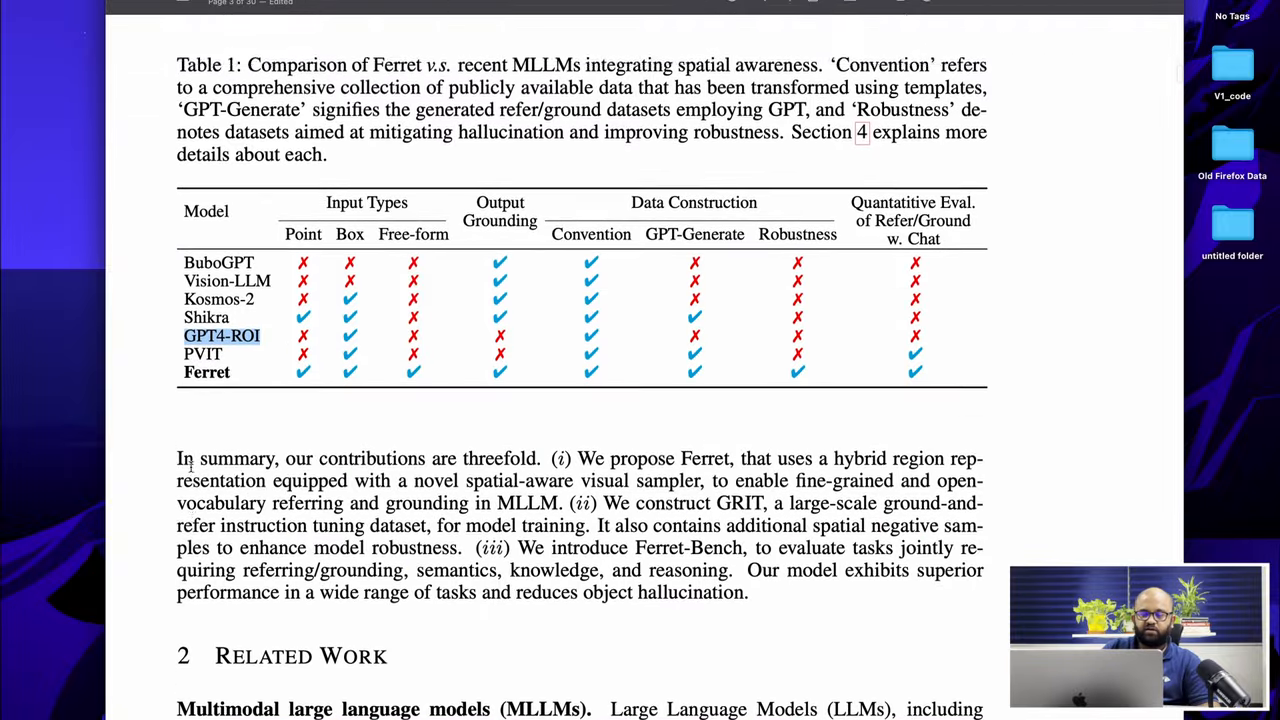
scroll(down, 3)
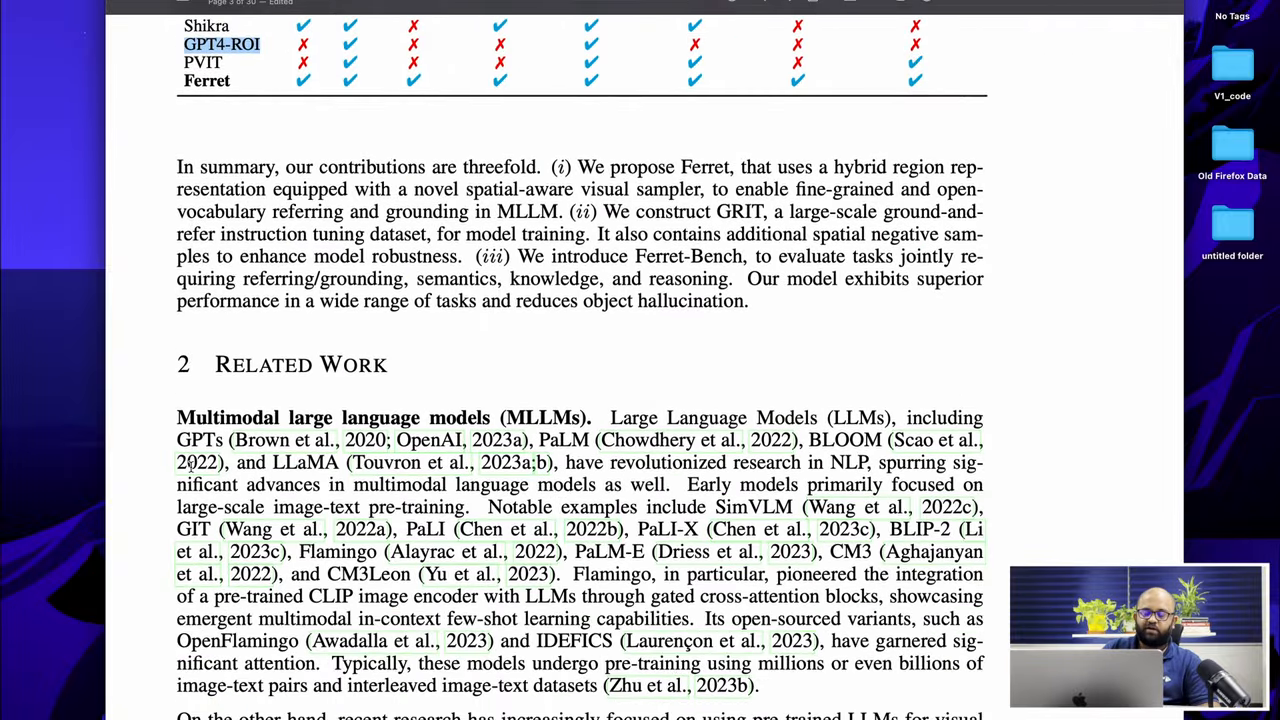
scroll(down, 3)
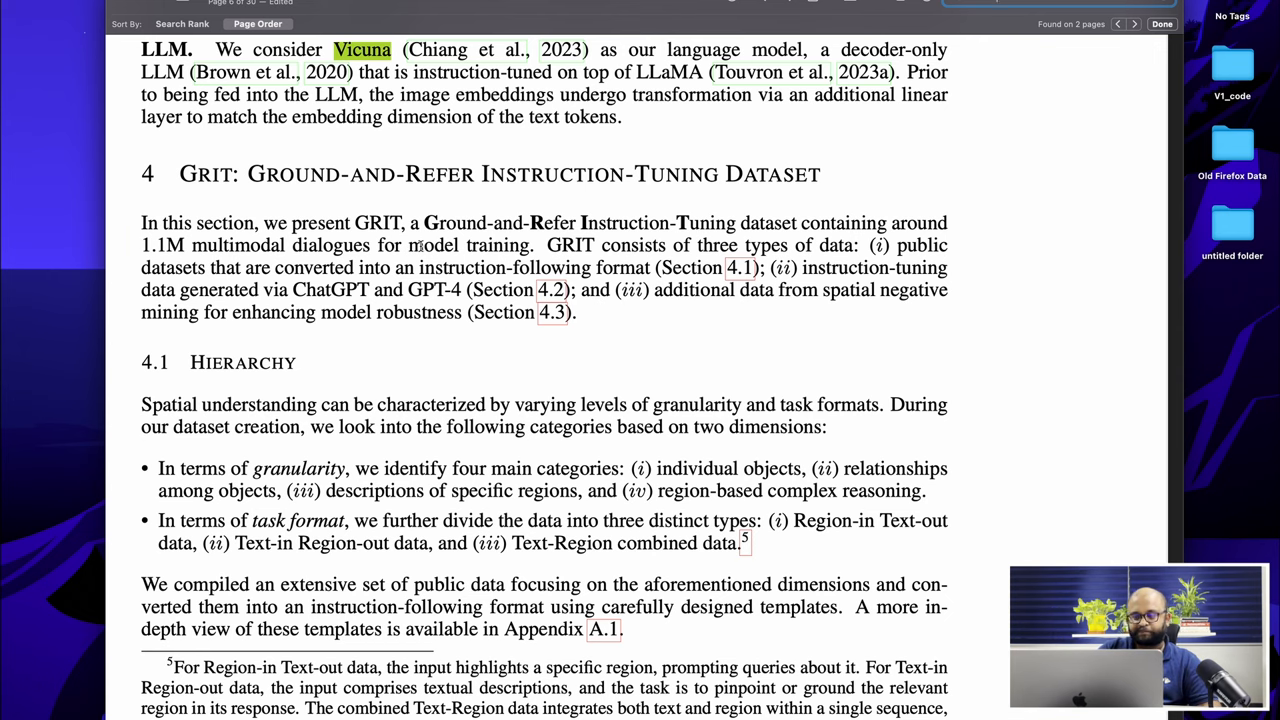
scroll(down, 3)
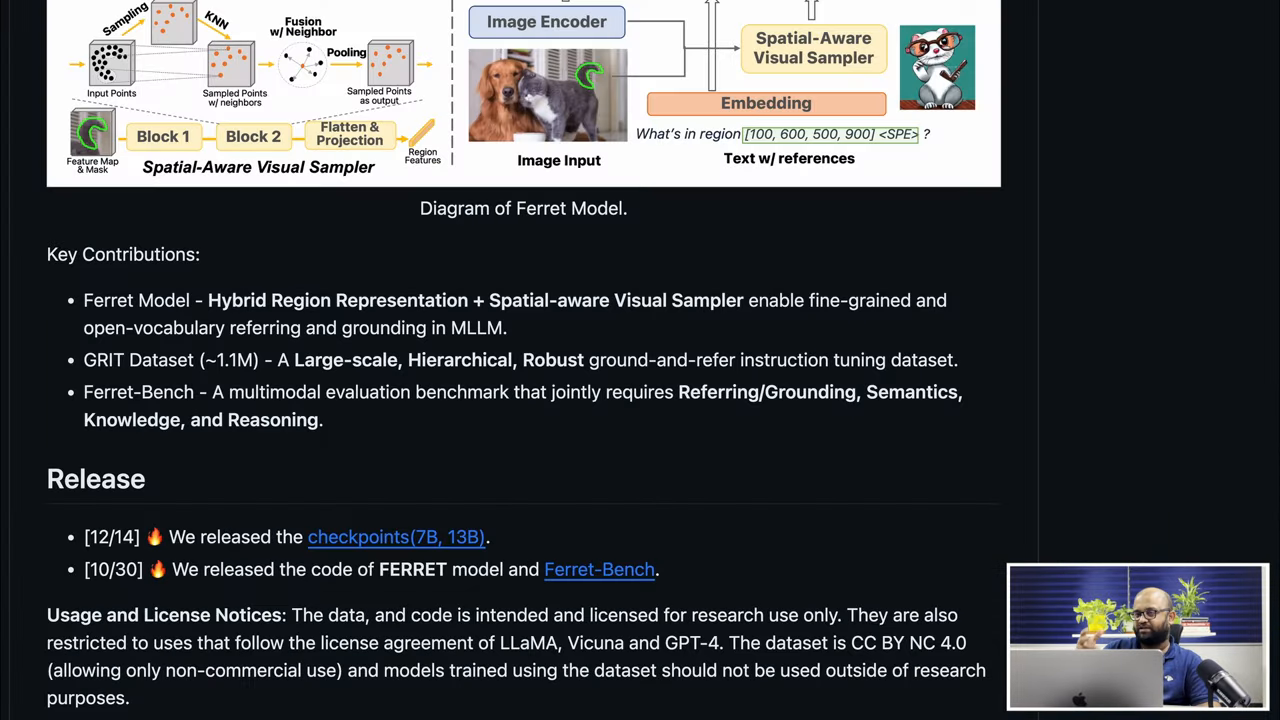
mouse_move(245, 194)
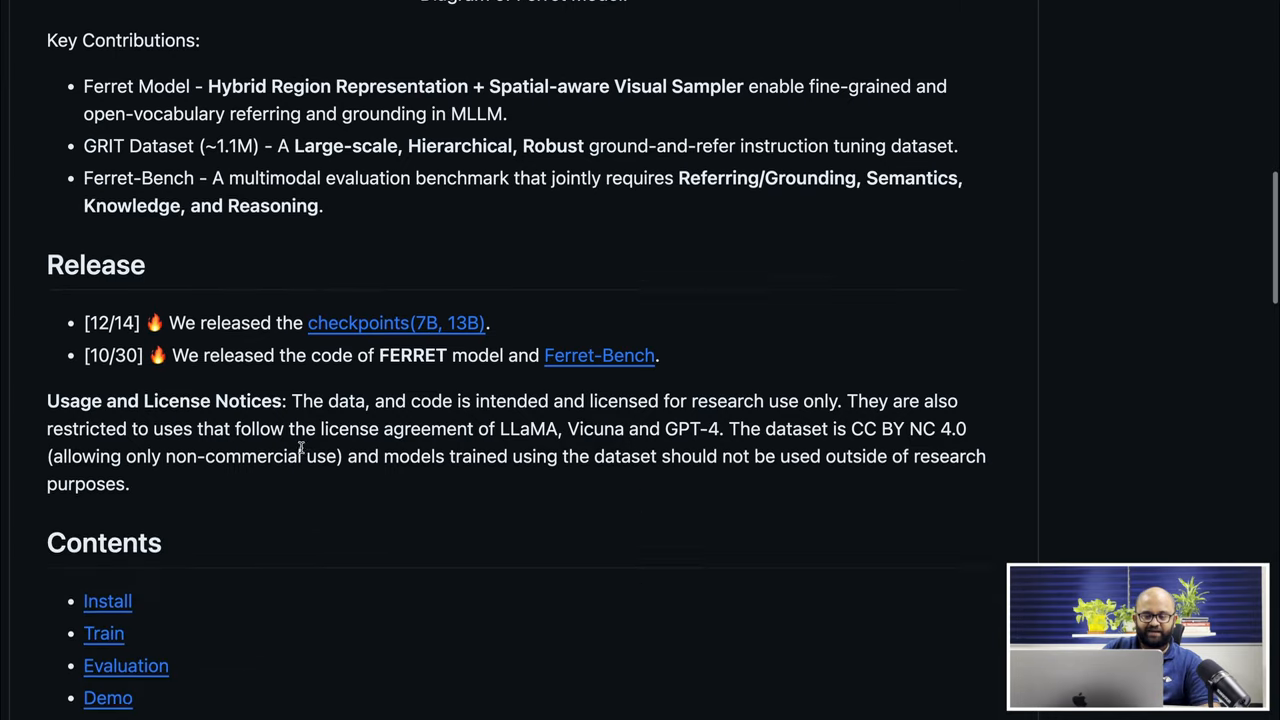
Scroll the ml-ferret README past Release to the Install clone and package-install commands
scroll(down, 3)
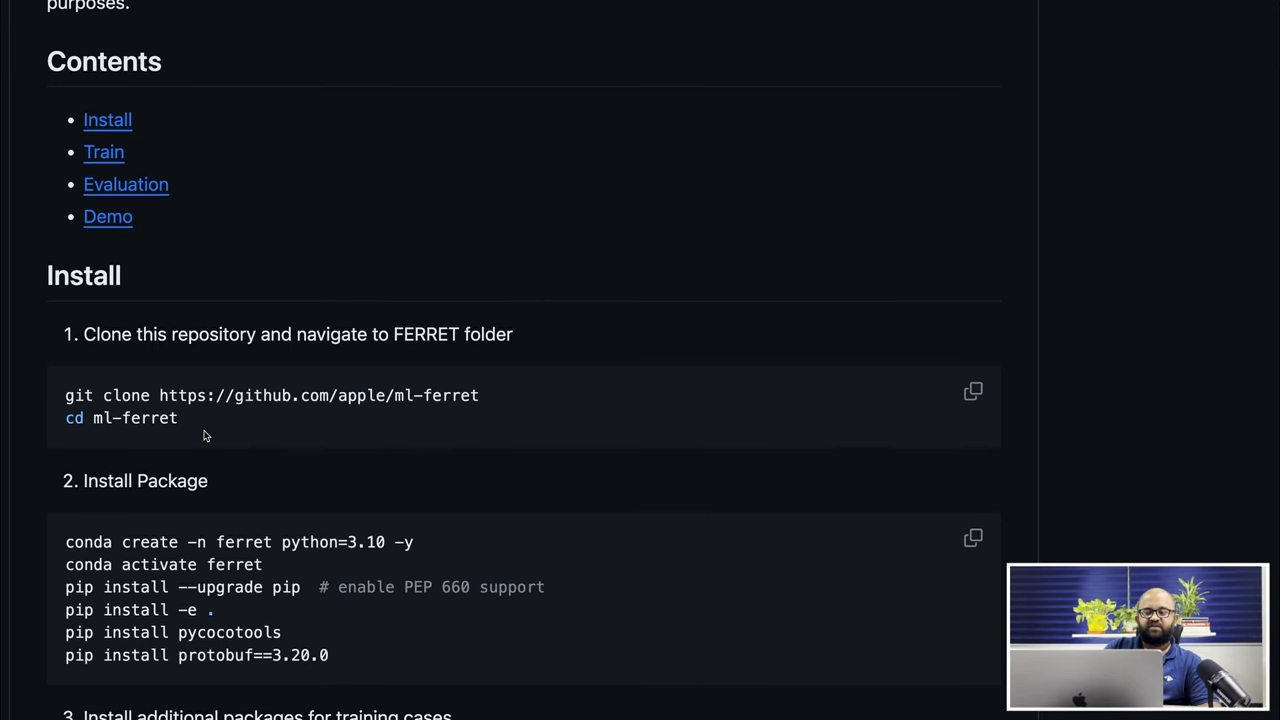
scroll(up, 3)
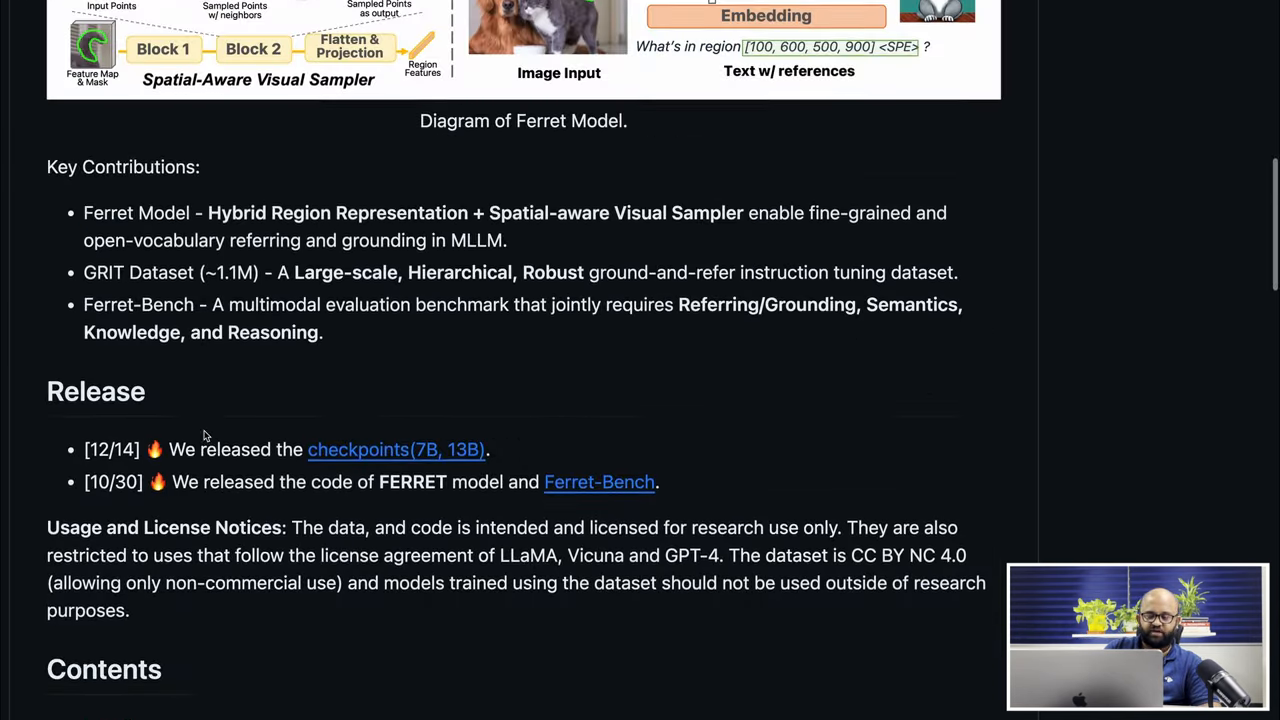
scroll(down, 3)
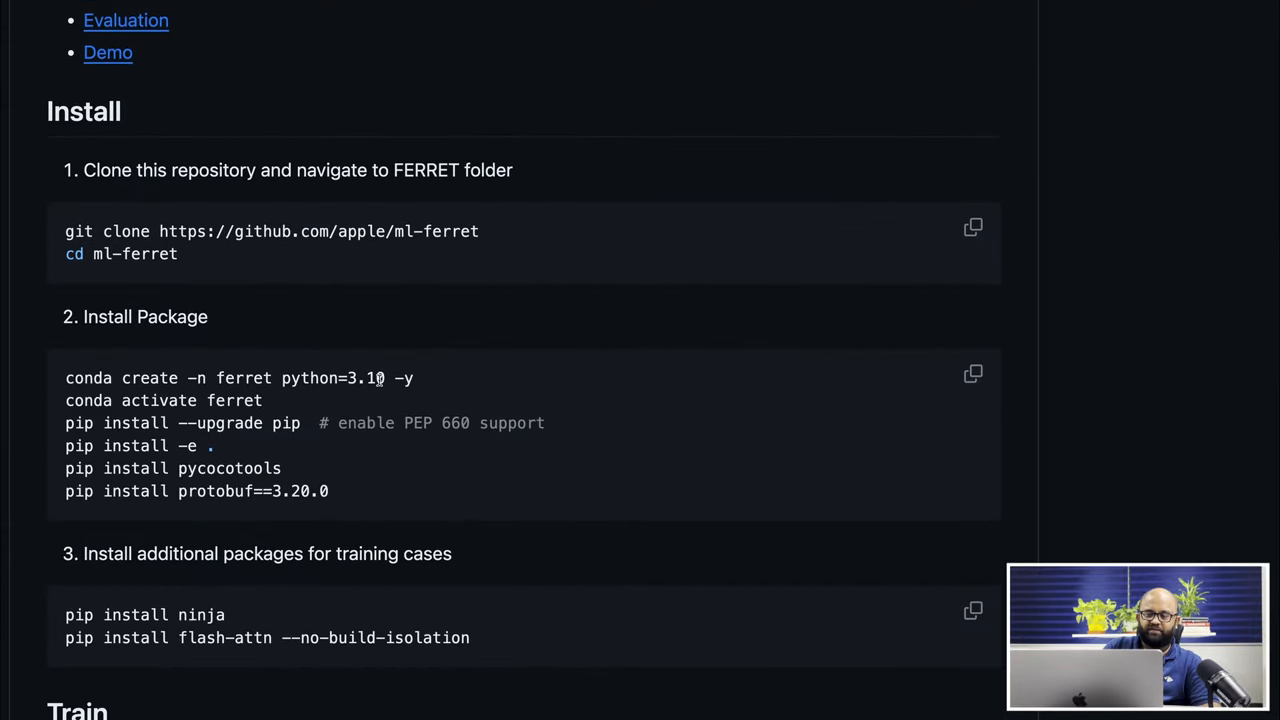
double_click(310, 378)
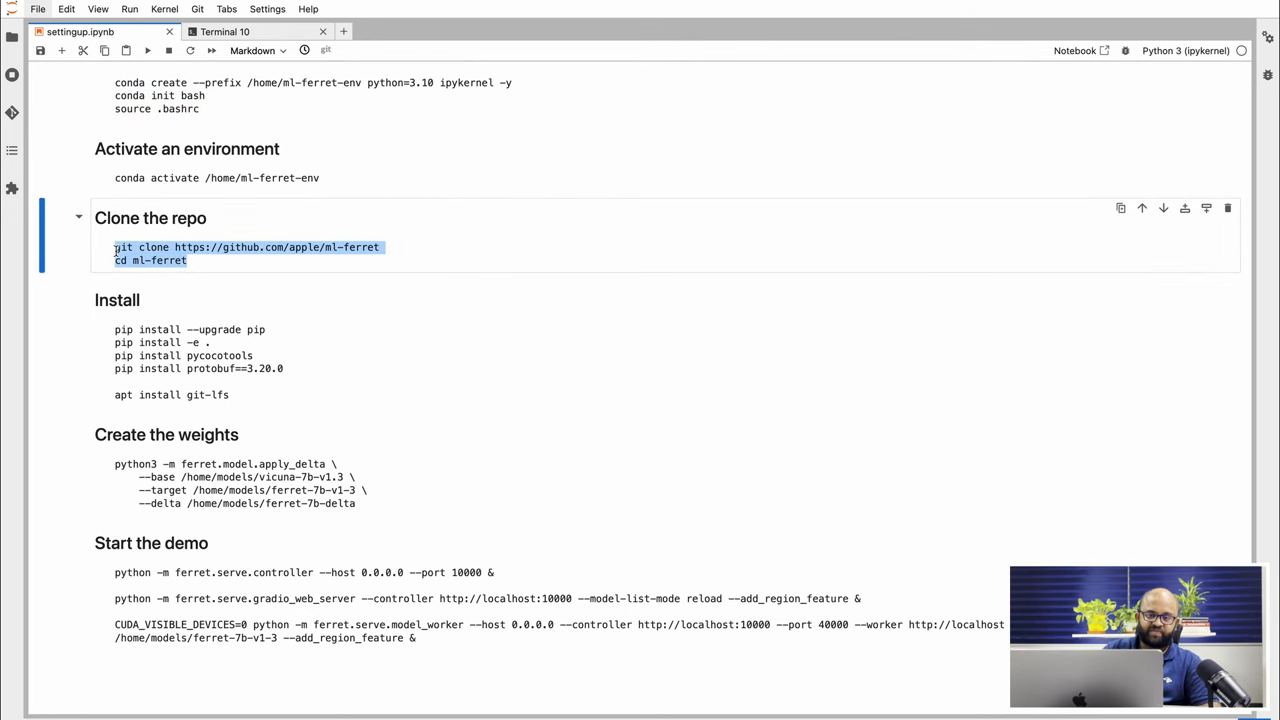
Review the settingup notebook's clone, install, apply_delta and serve commands
scroll(down, 3)
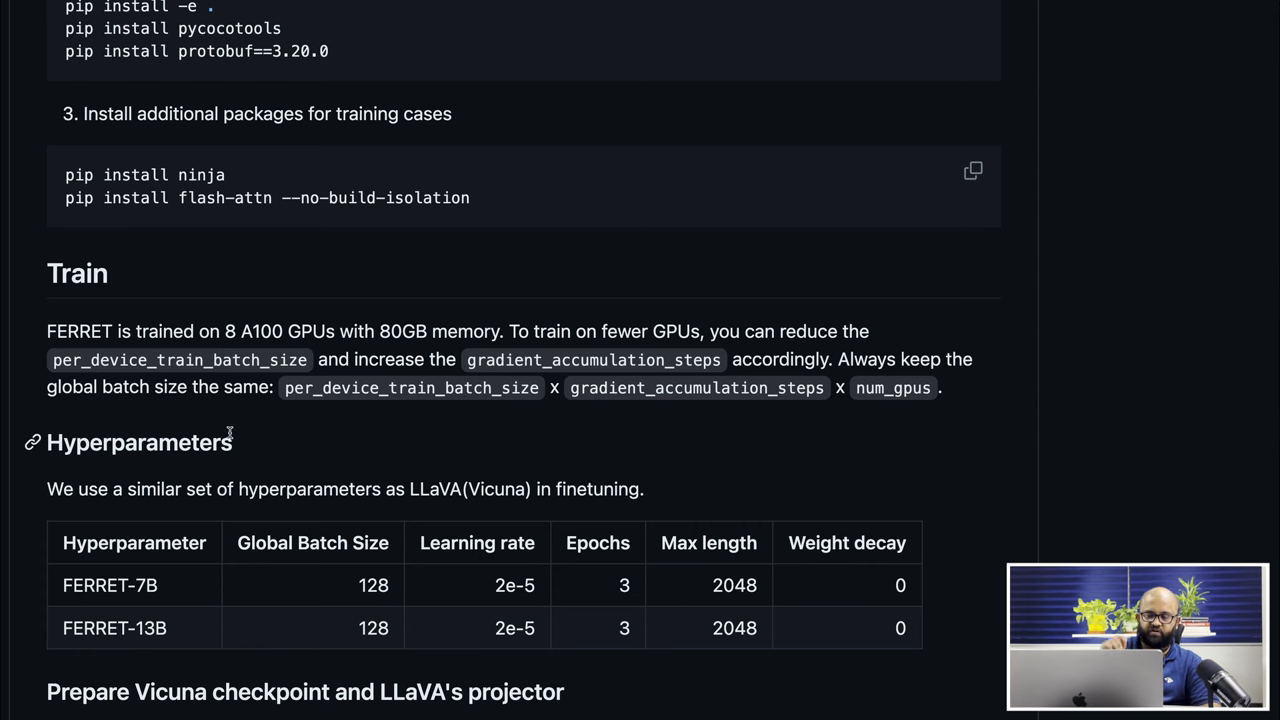
Highlight the Train section's requirement of 8 A100 GPUs with 80GB memory
scroll(down, 3)
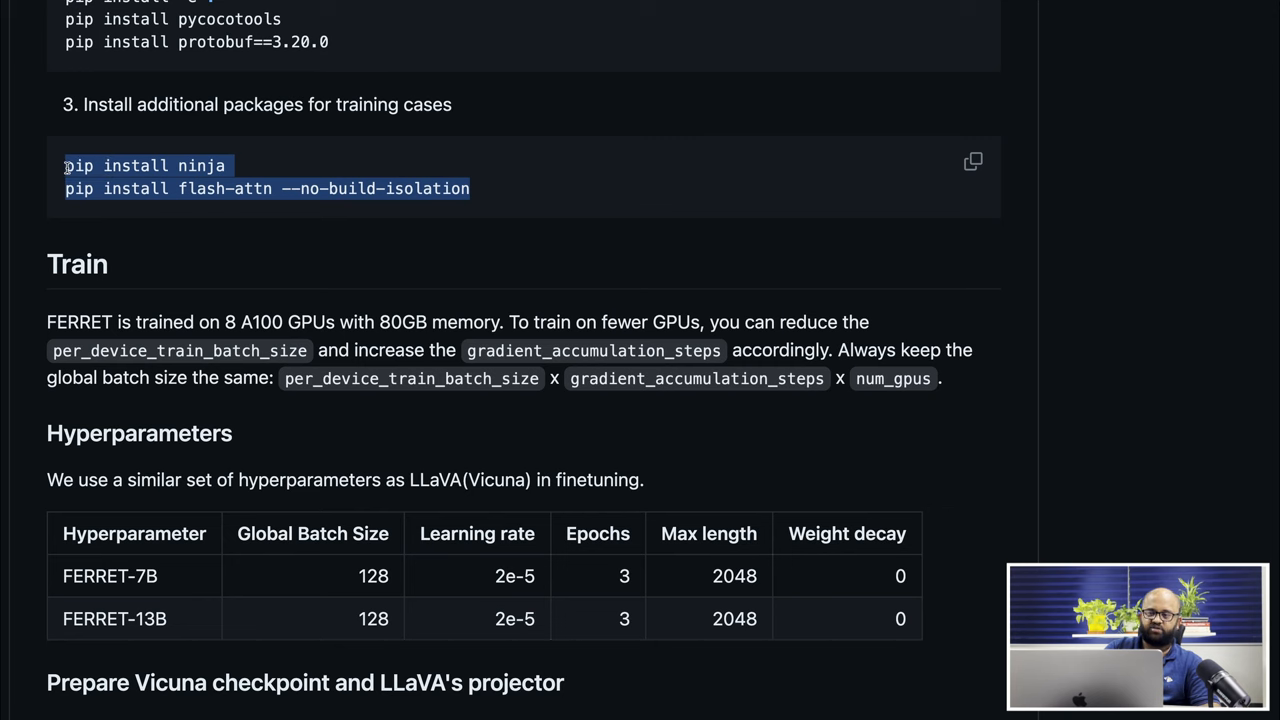
scroll(down, 3)
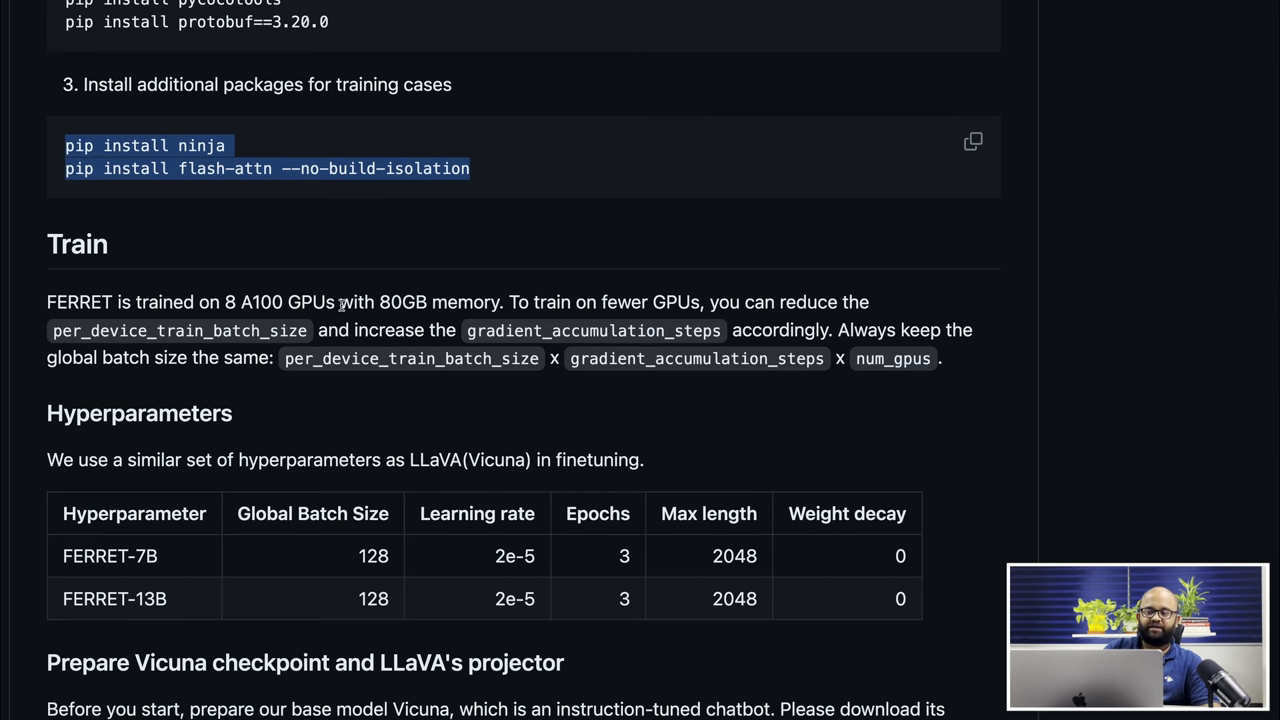
double_click(438, 302)
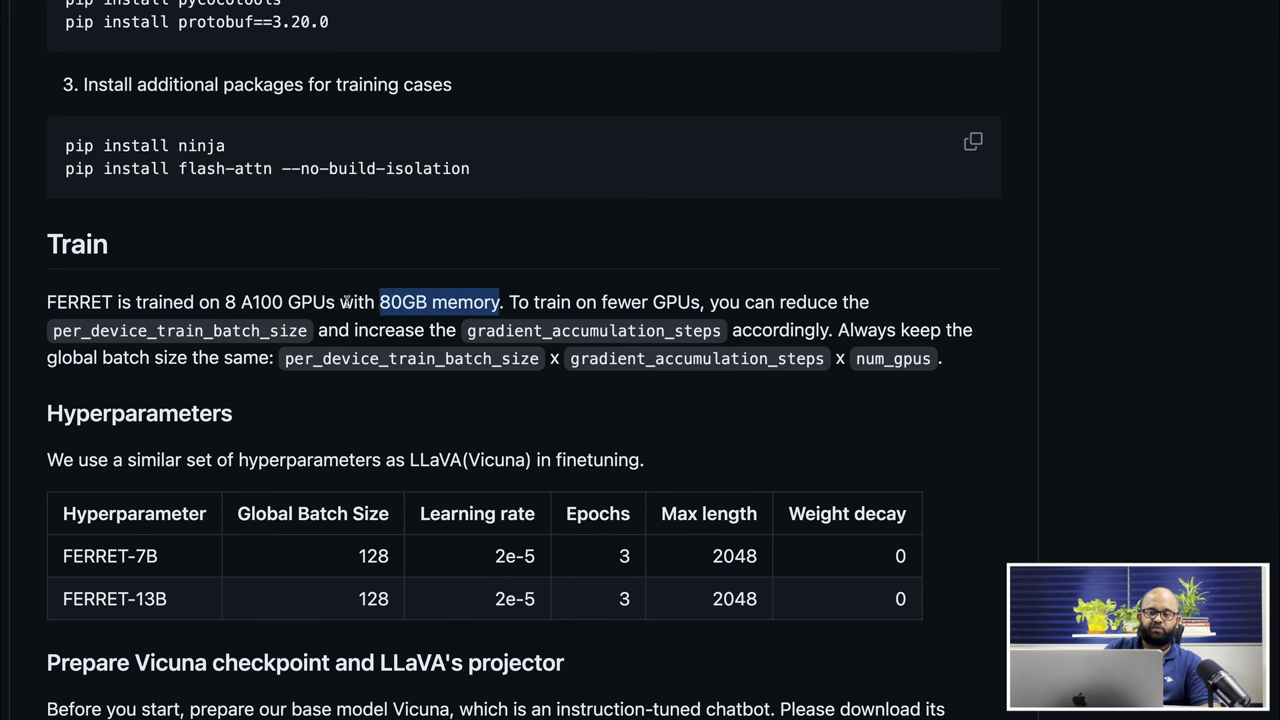
drag(379, 302, 222, 302)
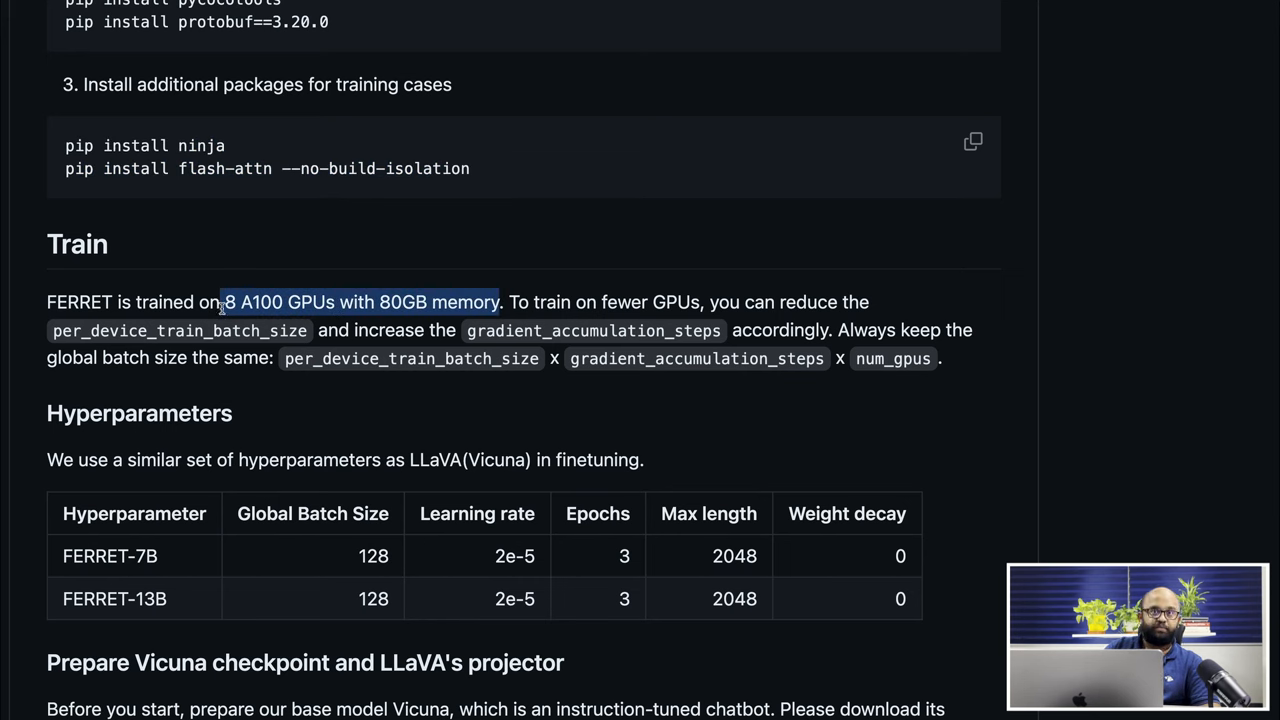
Scroll on to the Prepare Vicuna checkpoint instructions and Model Weights section
scroll(down, 3)
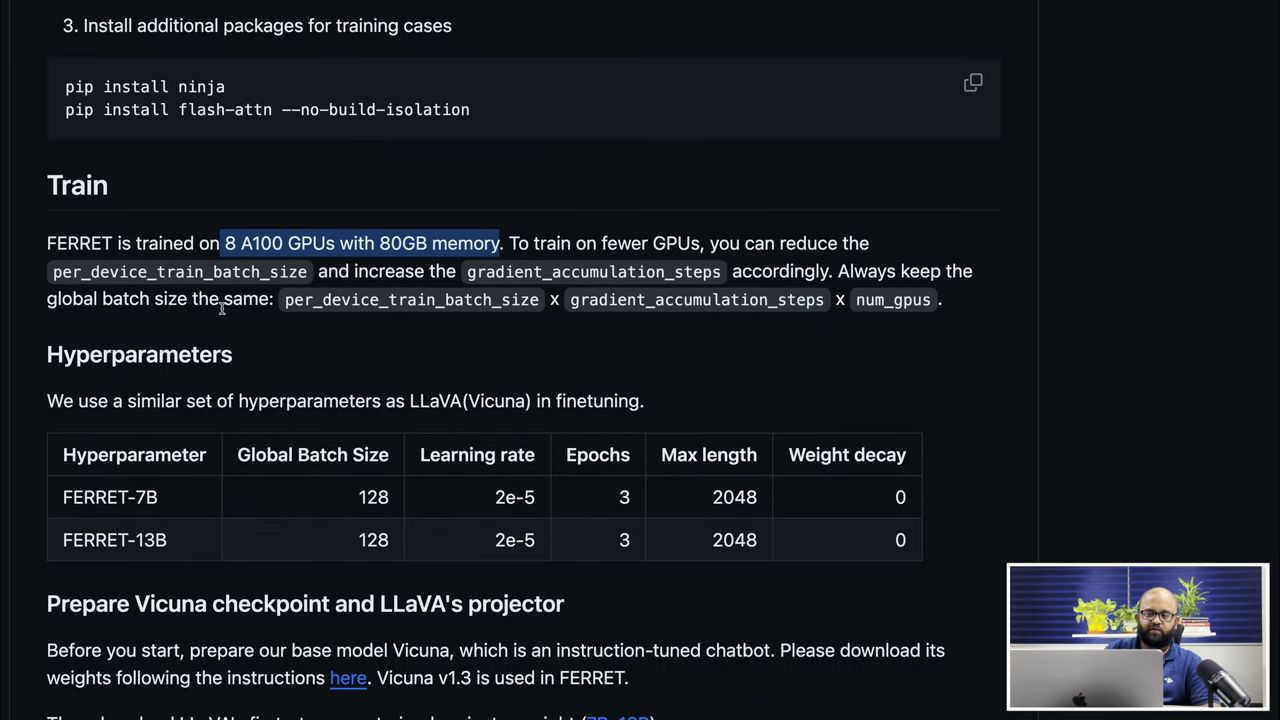
scroll(down, 3)
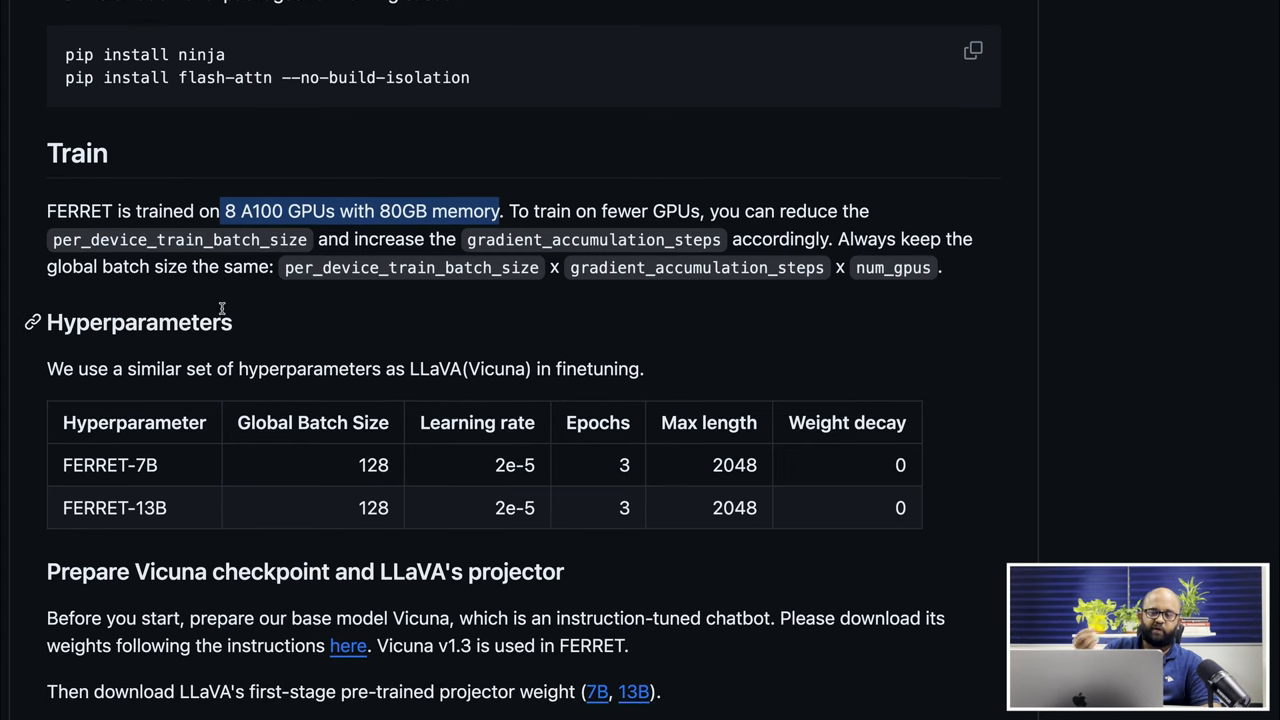
scroll(down, 3)
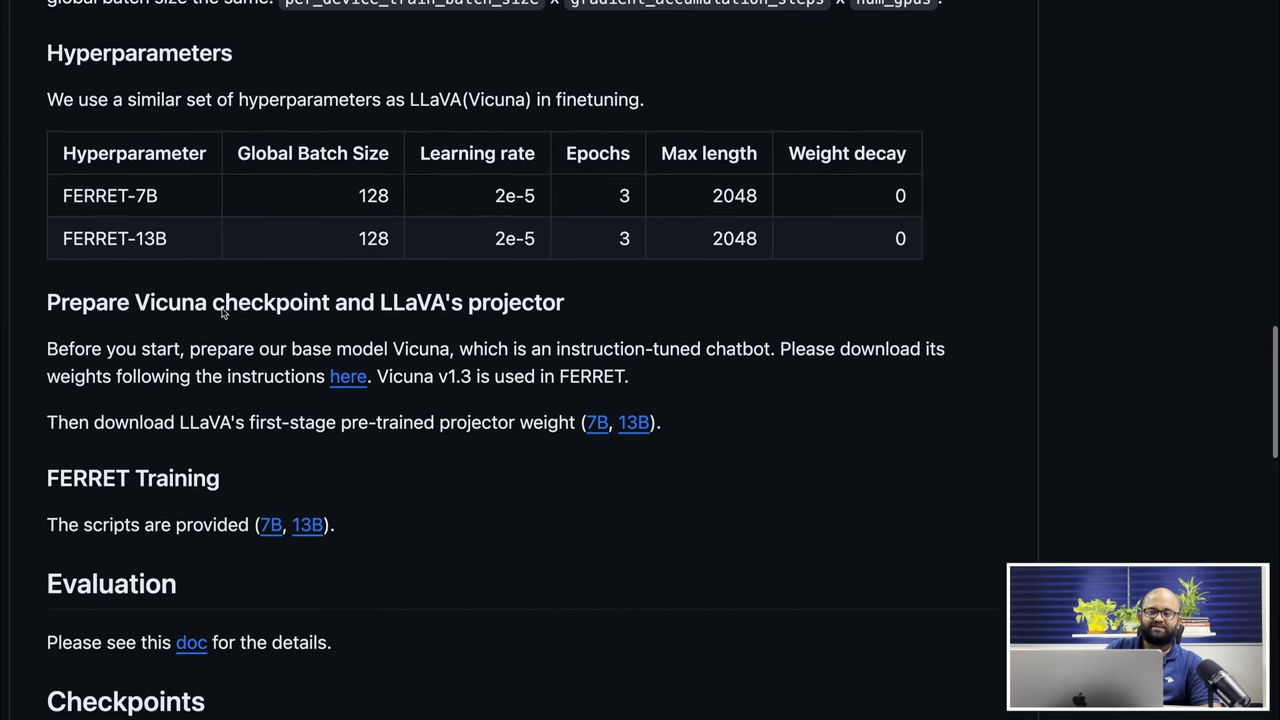
scroll(down, 3)
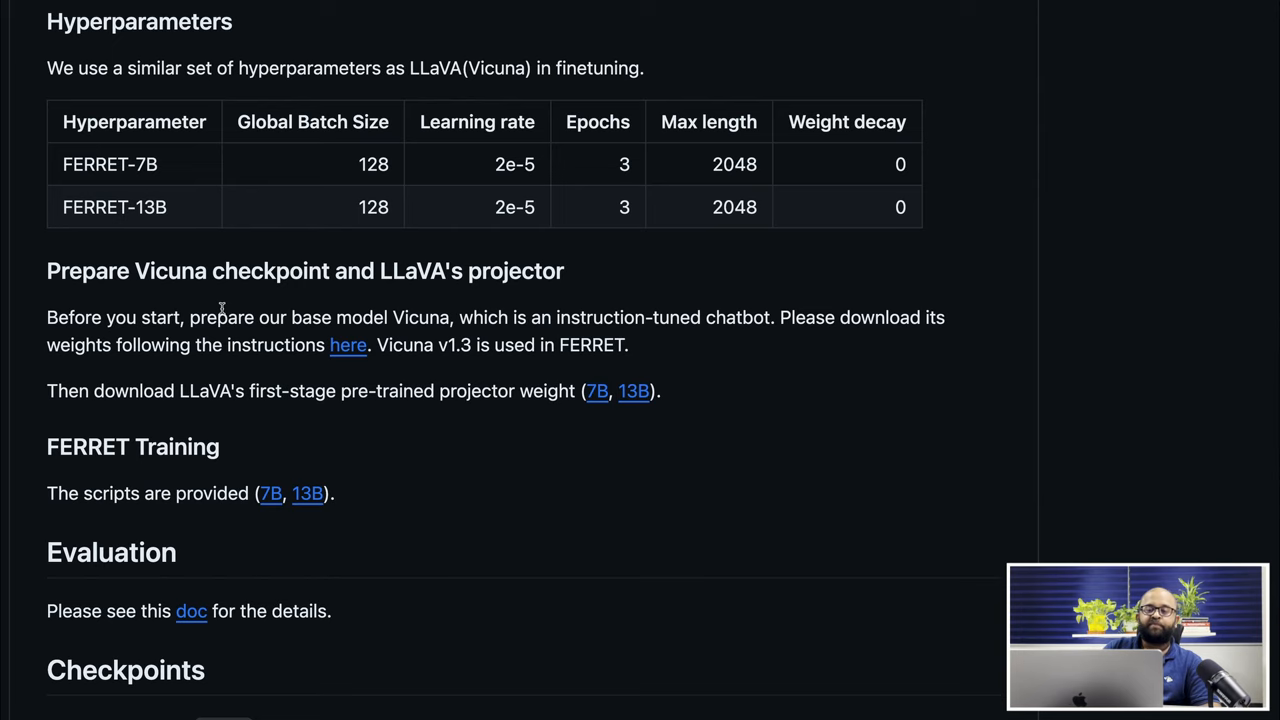
scroll(down, 3)
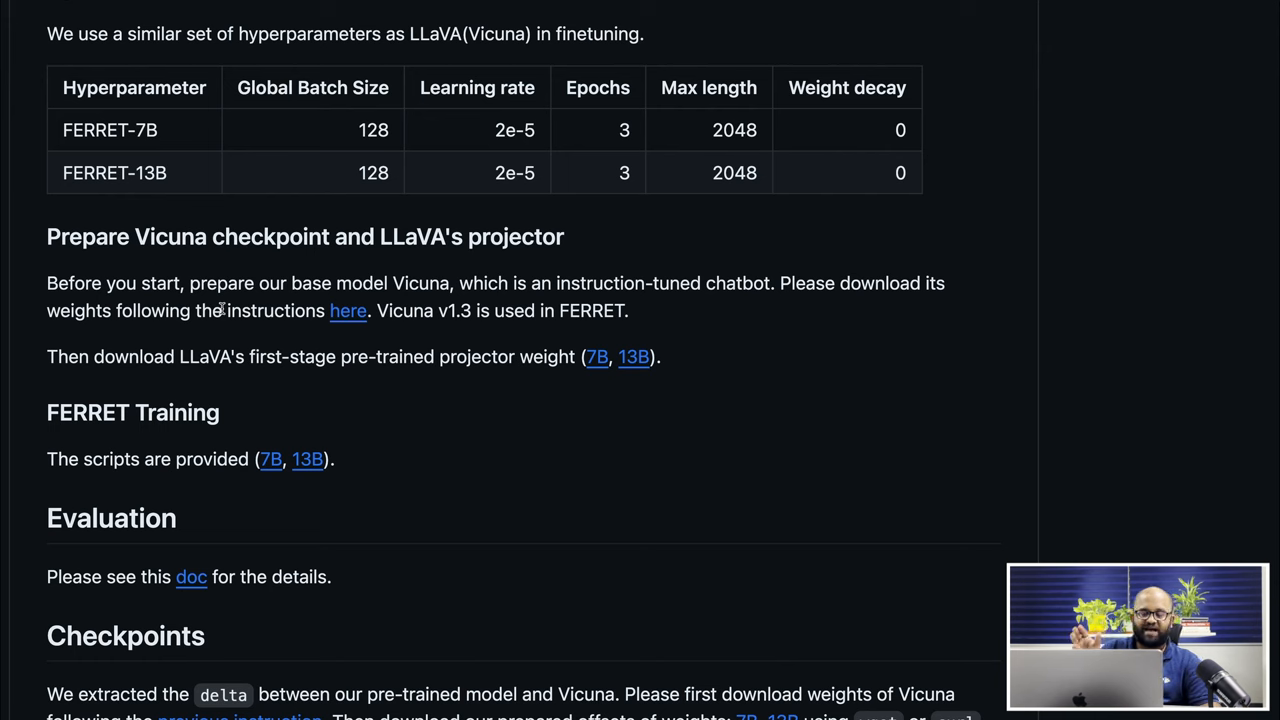
mouse_move(502, 378)
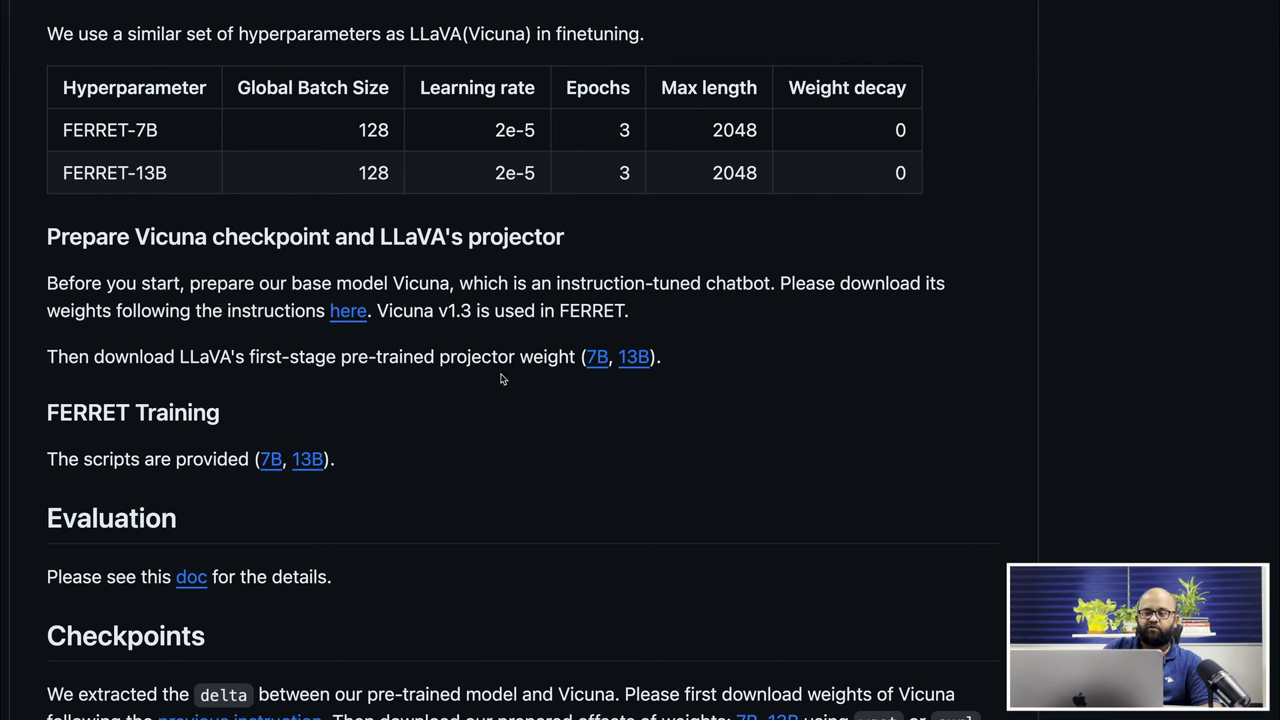
mouse_move(183, 237)
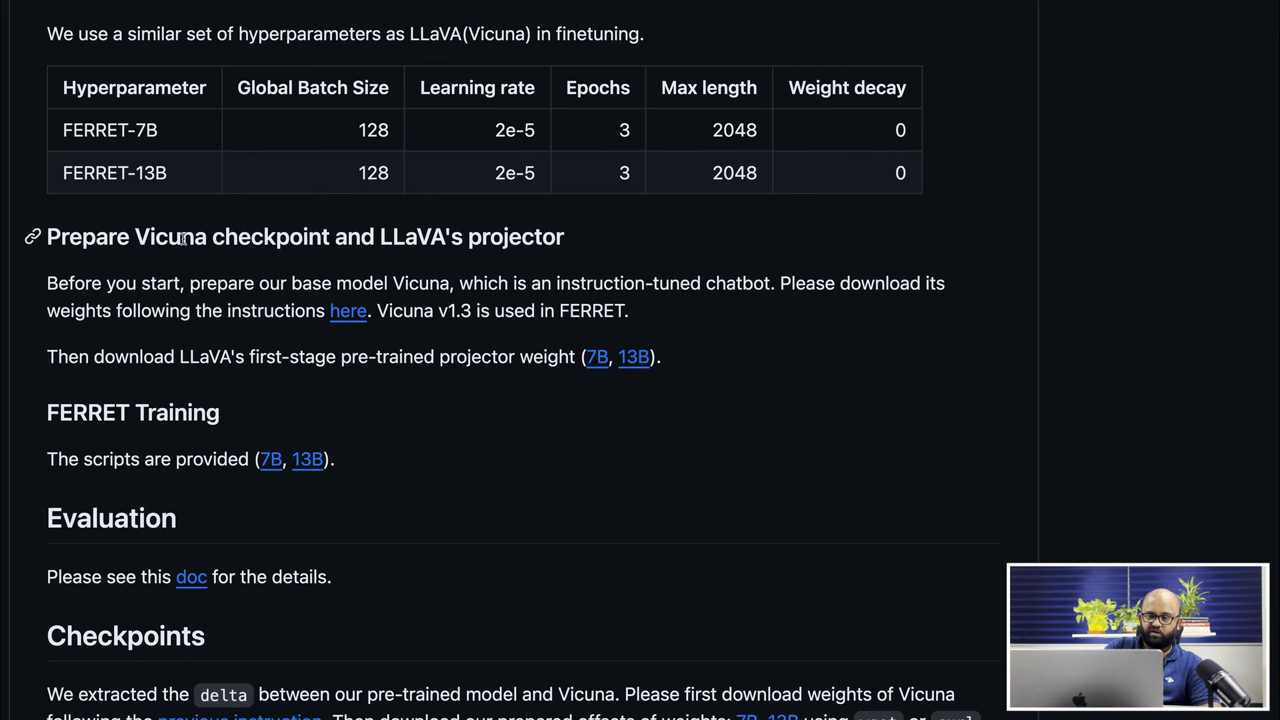
double_click(170, 236)
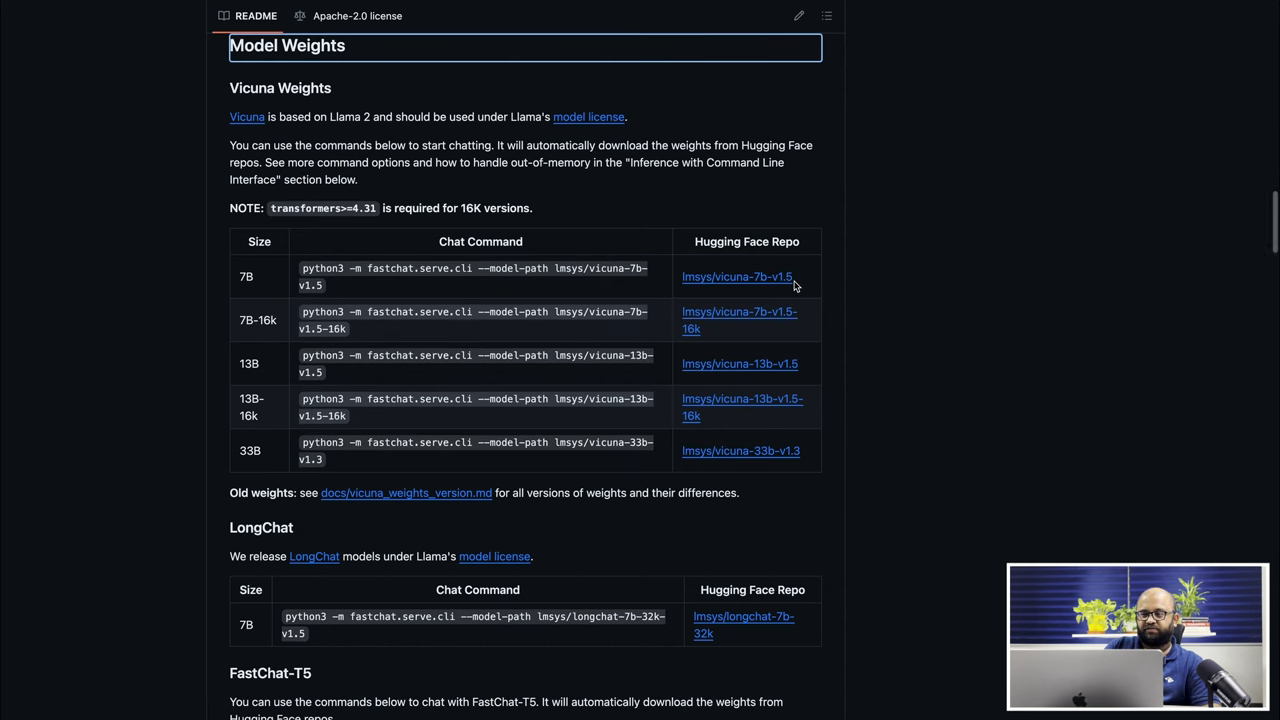
Highlight the lmsys/vicuna-7b-v1.5 repo in the Vicuna weights table and view the apply-delta script
double_click(736, 276)
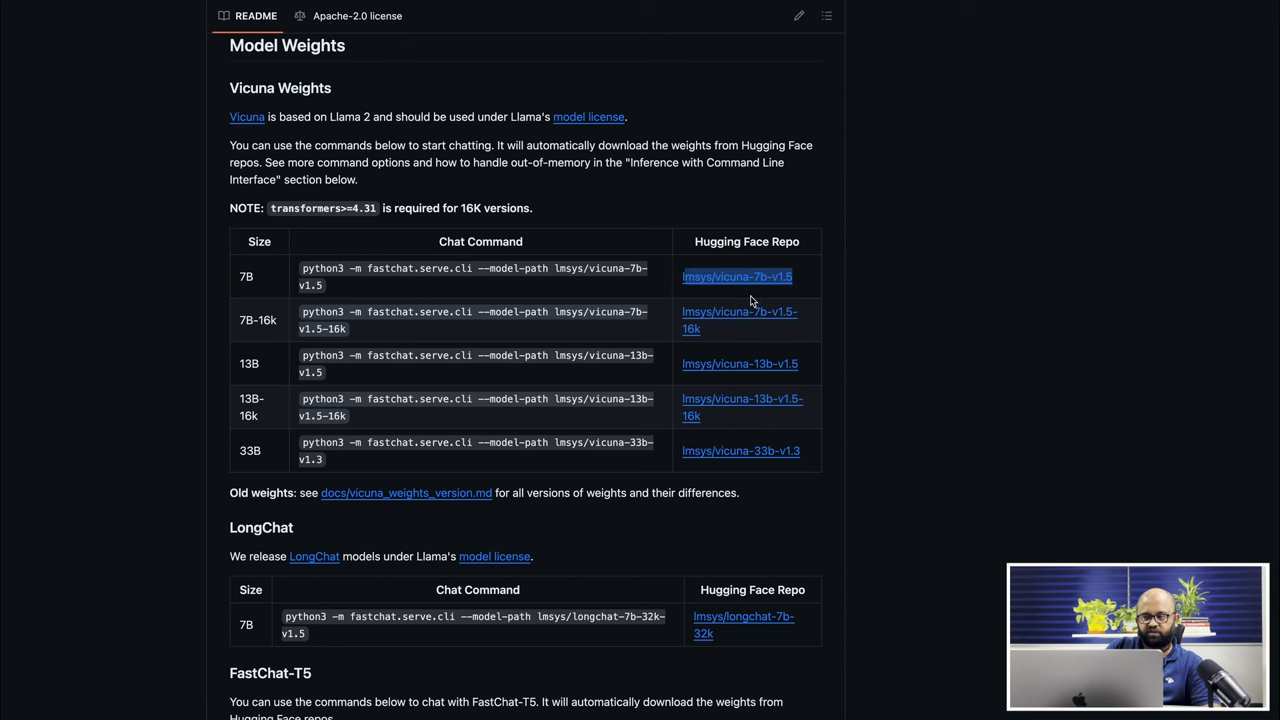
mouse_move(788, 290)
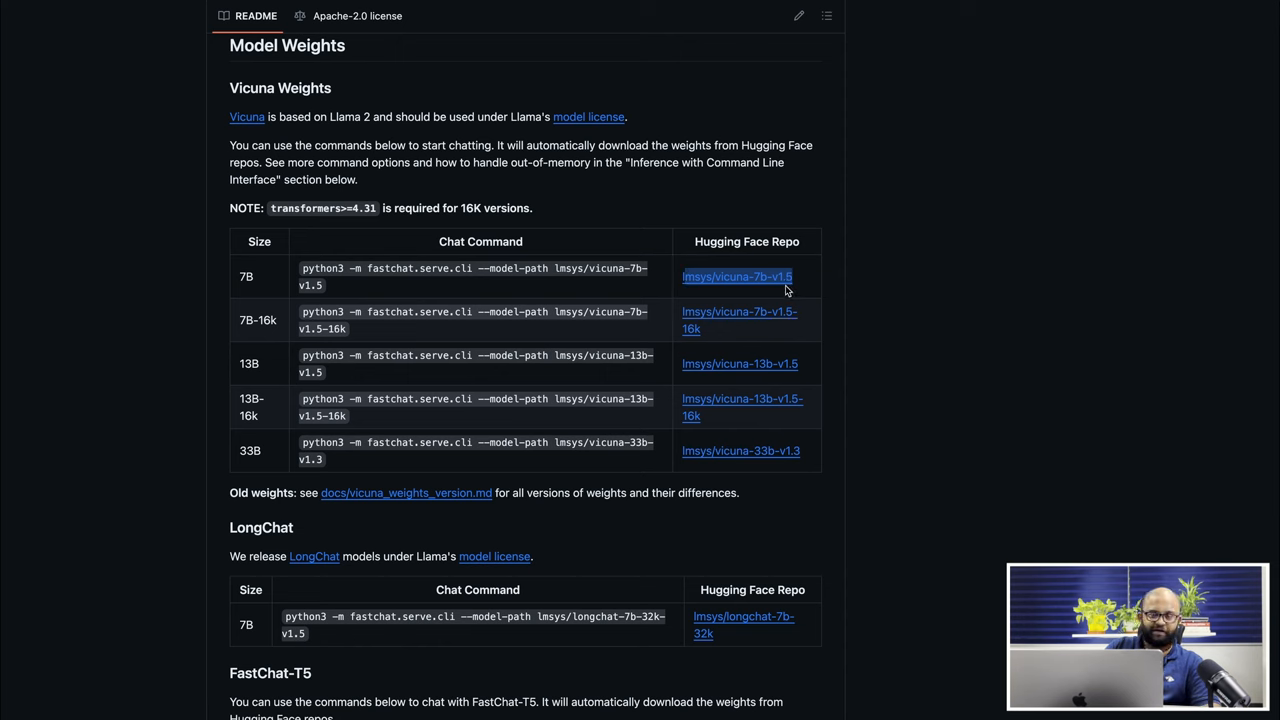
mouse_move(207, 193)
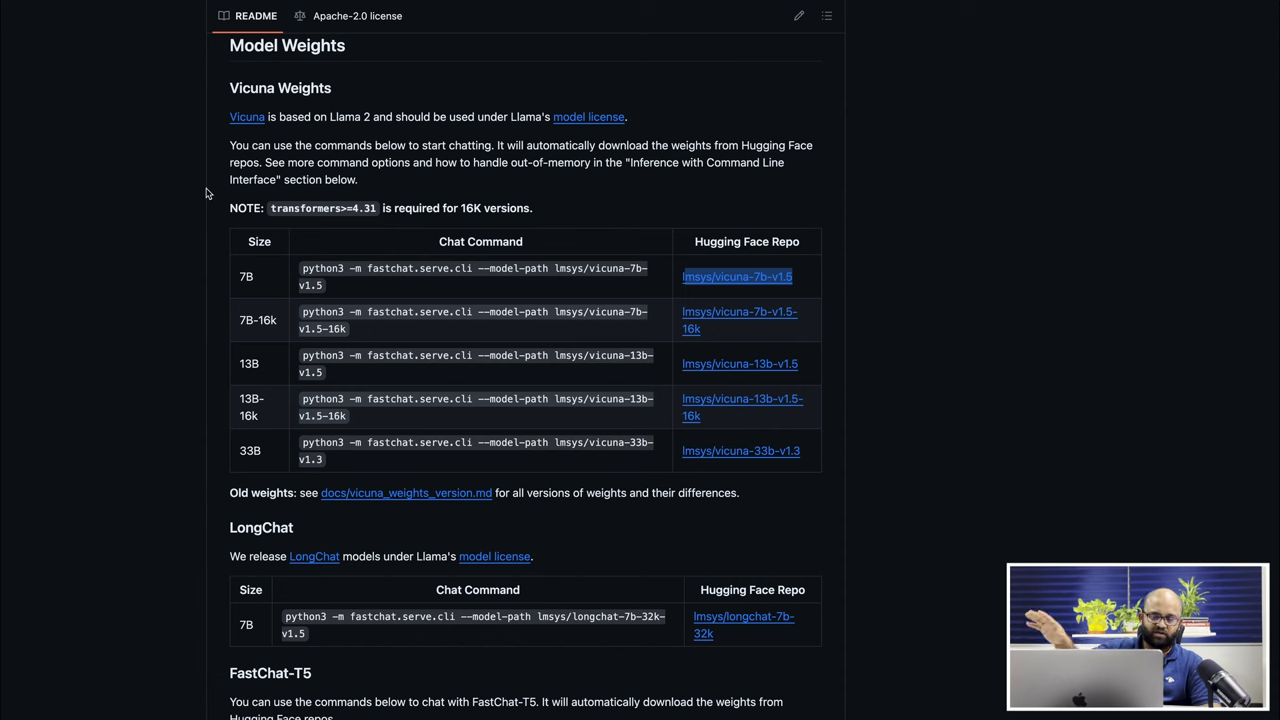
mouse_move(723, 283)
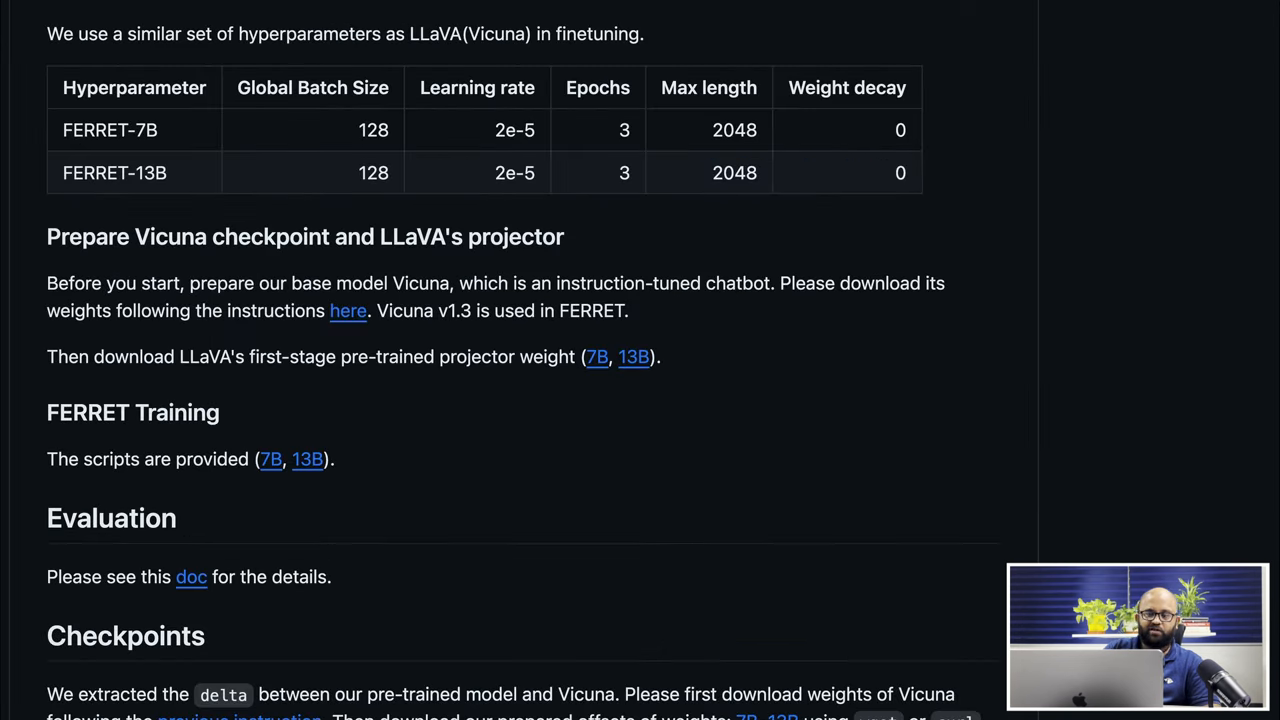
scroll(down, 3)
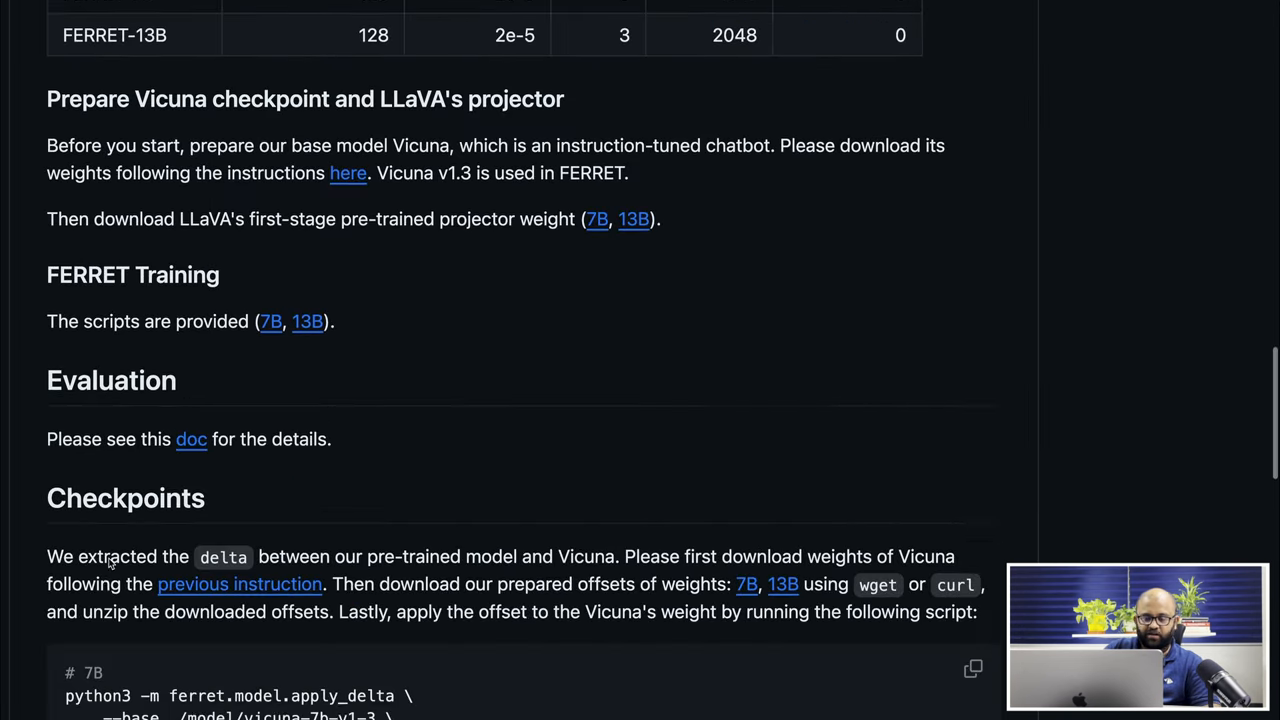
scroll(down, 3)
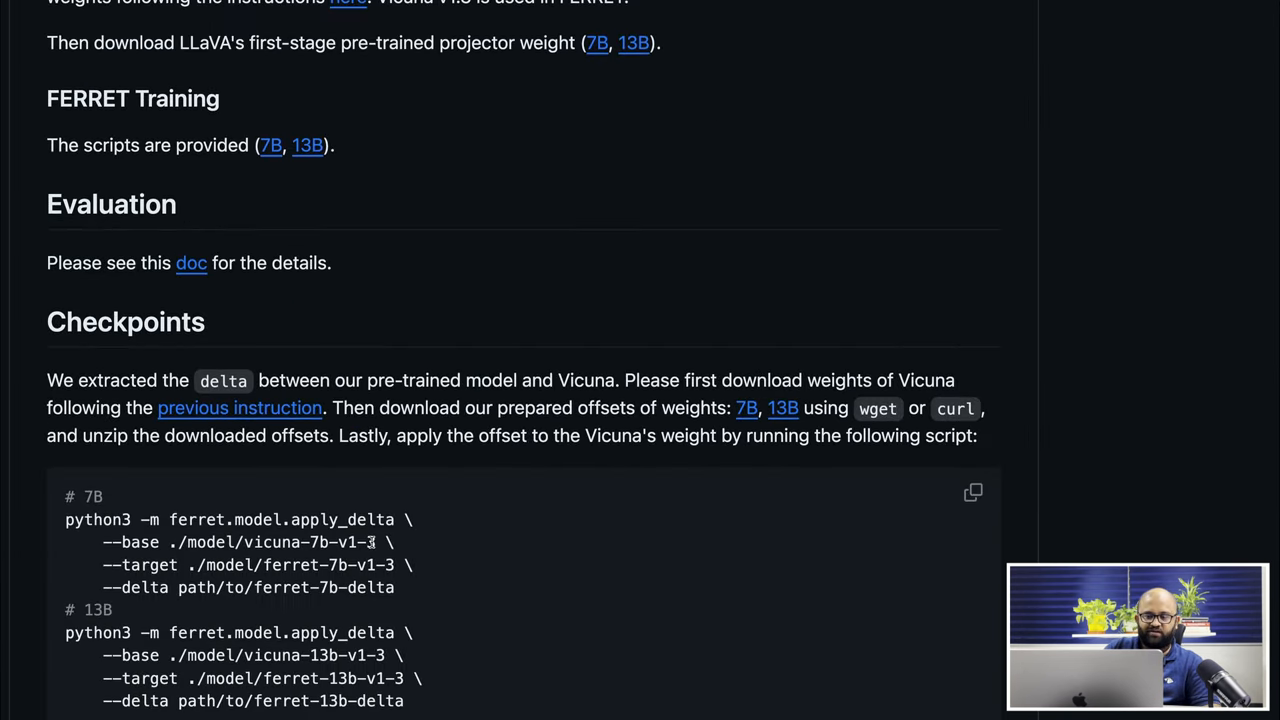
double_click(310, 542)
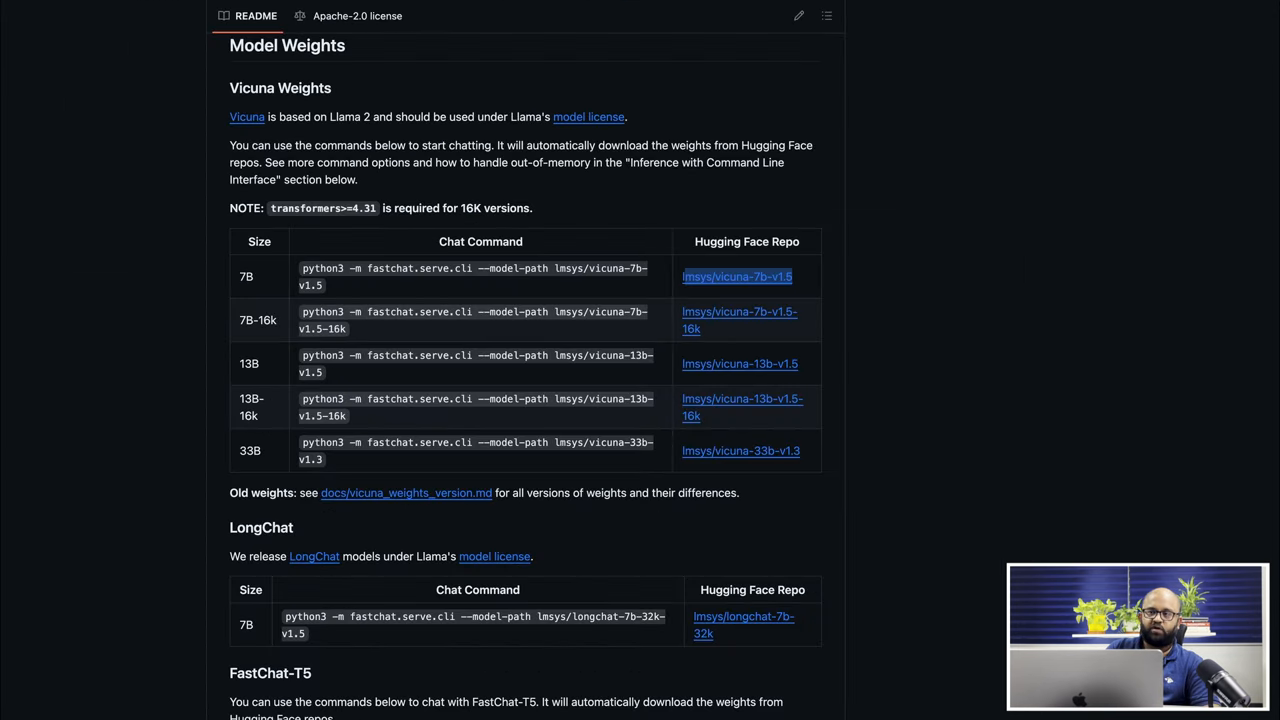
Open lmsys/vicuna-7b-v1.5 on Hugging Face and request Clone repository instructions
click(736, 276)
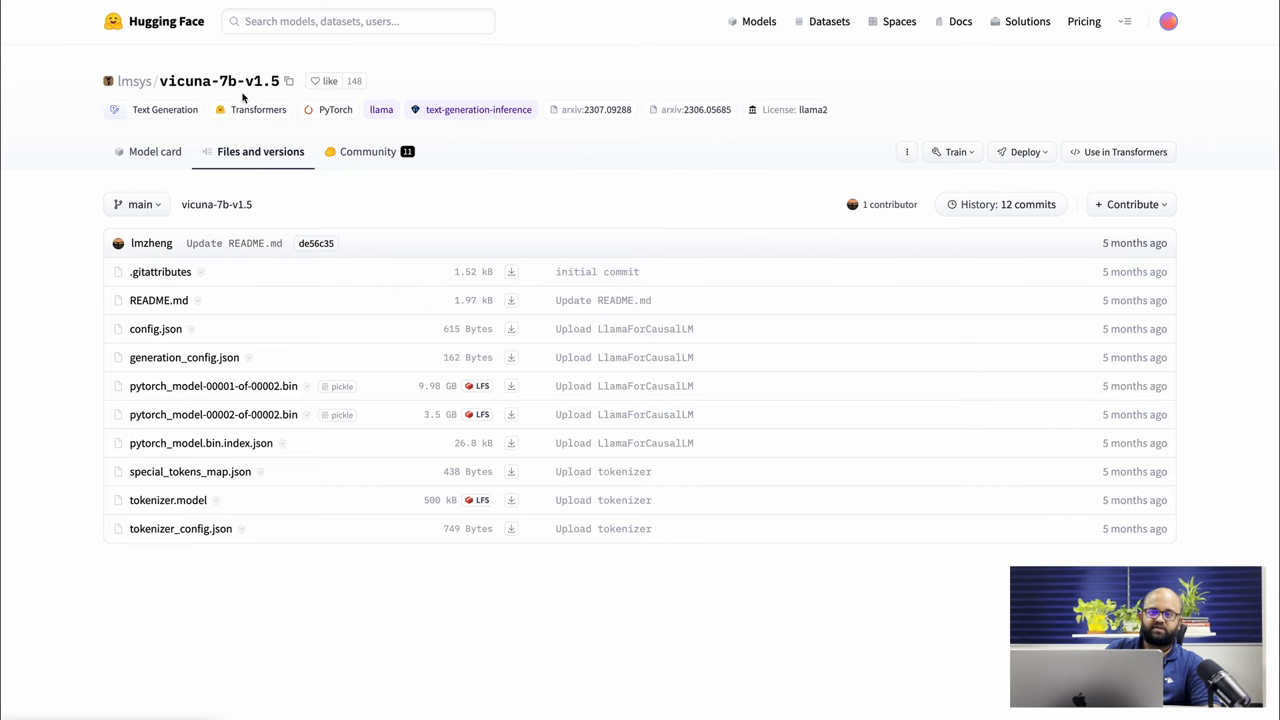
mouse_move(975, 155)
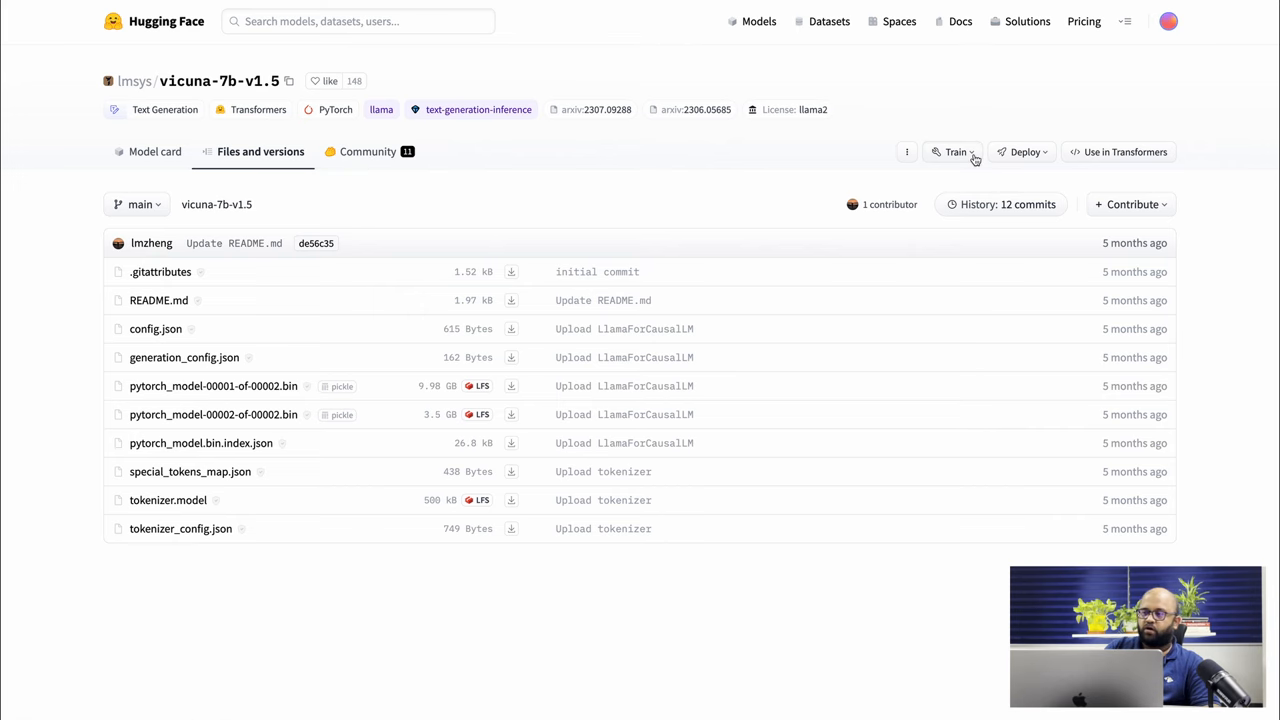
click(906, 151)
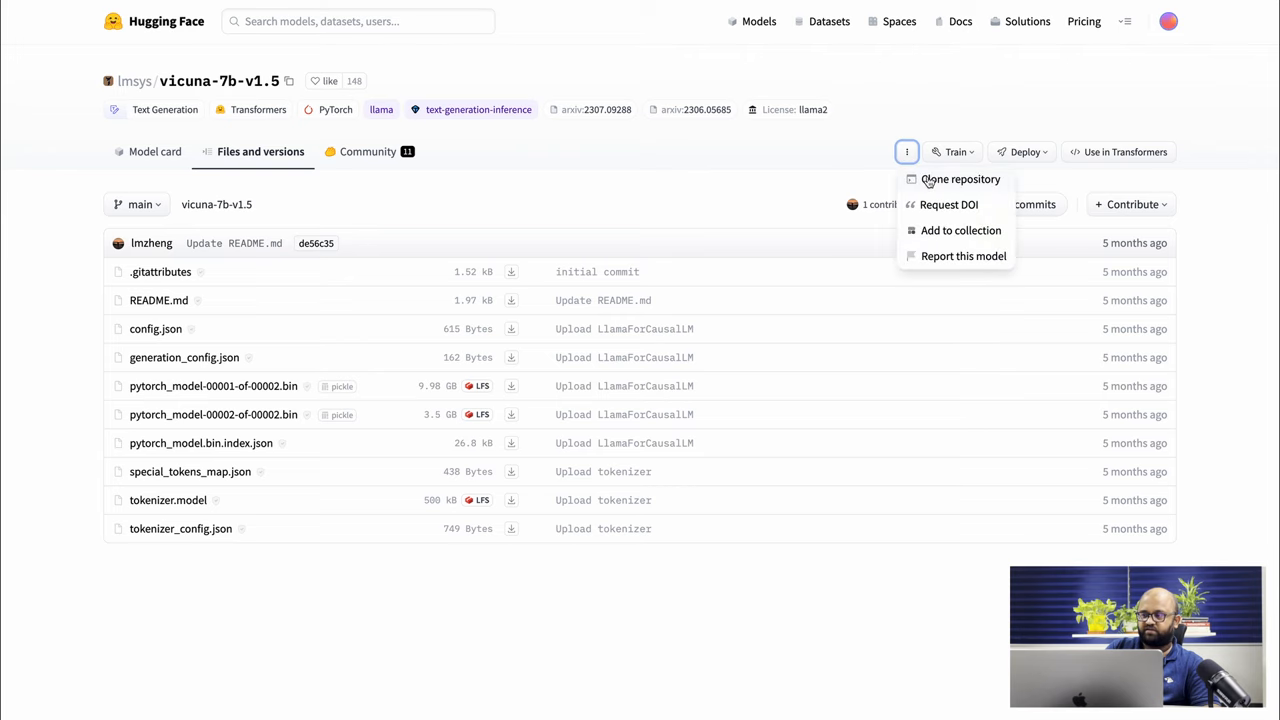
click(959, 179)
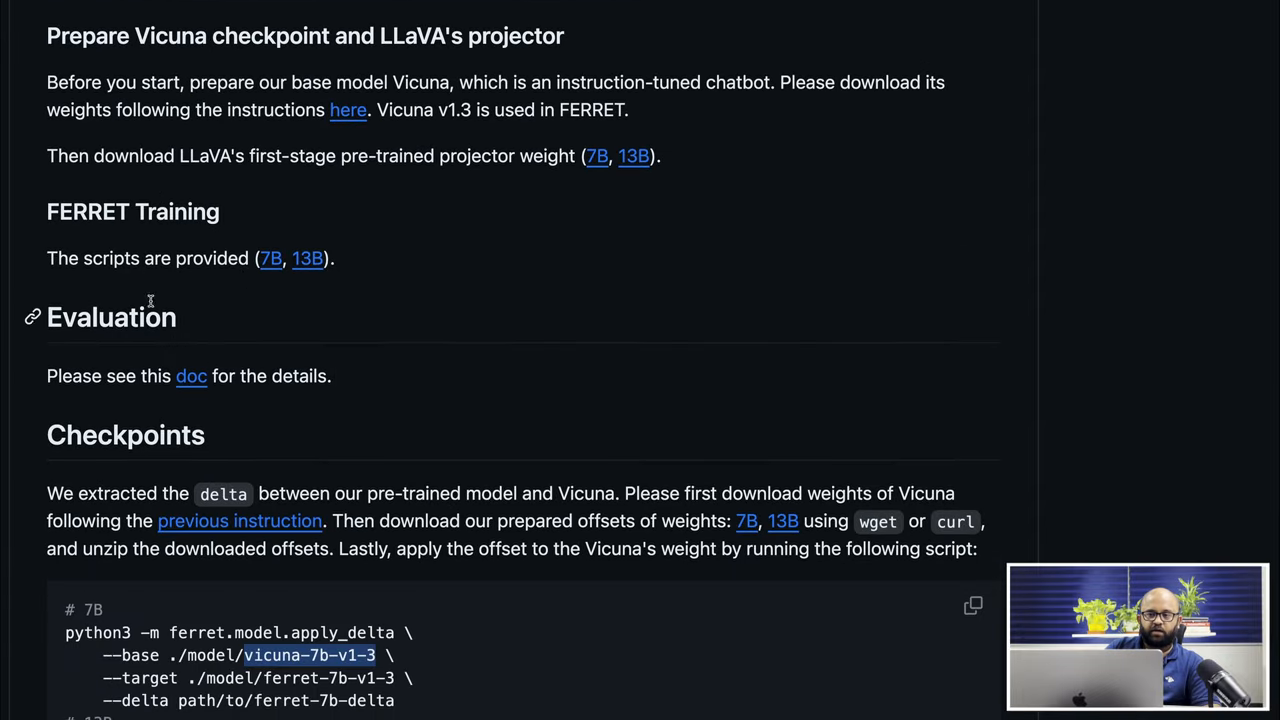
Highlight the Training section, the ferret-7b-delta path and the 7B weight-merging command
drag(48, 210, 338, 258)
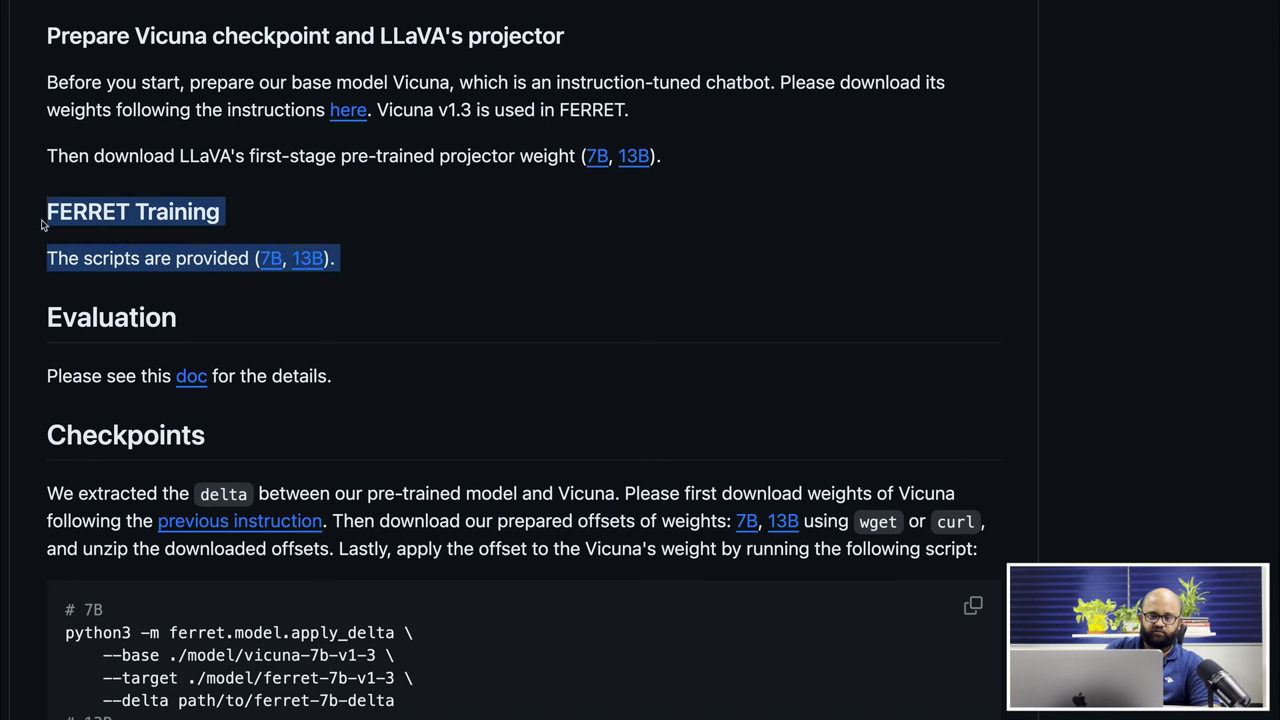
scroll(down, 3)
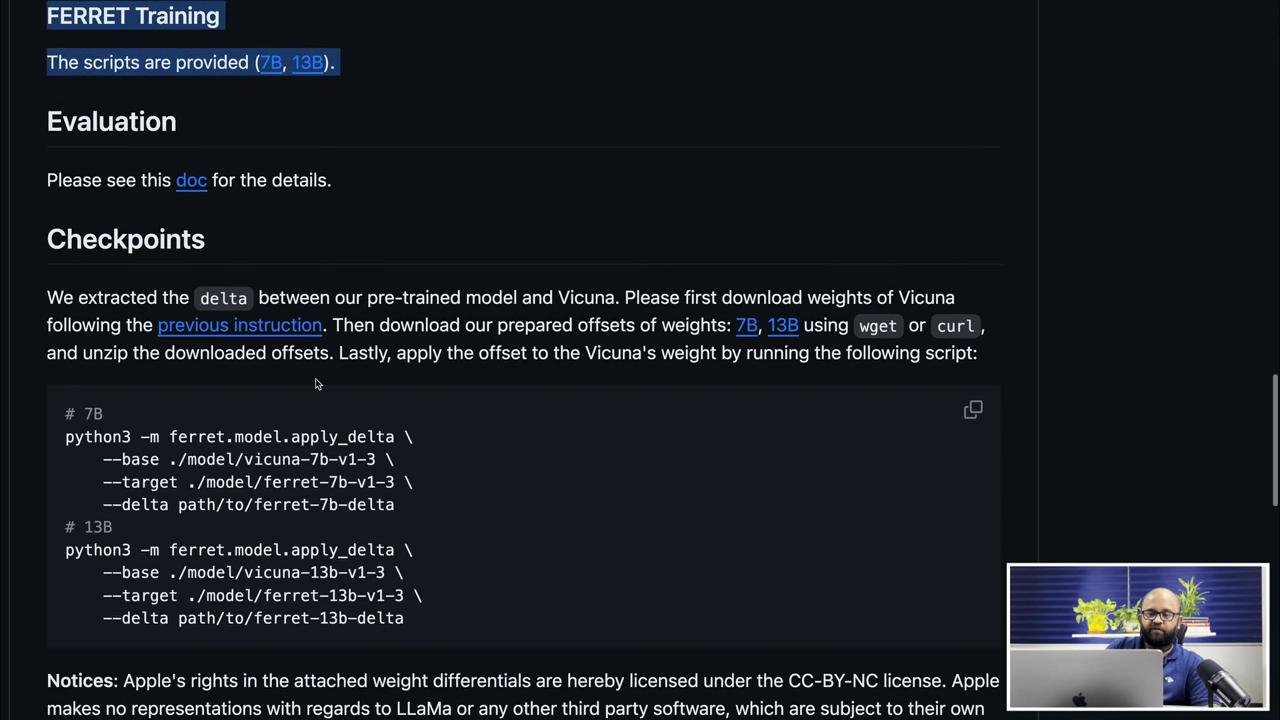
scroll(down, 3)
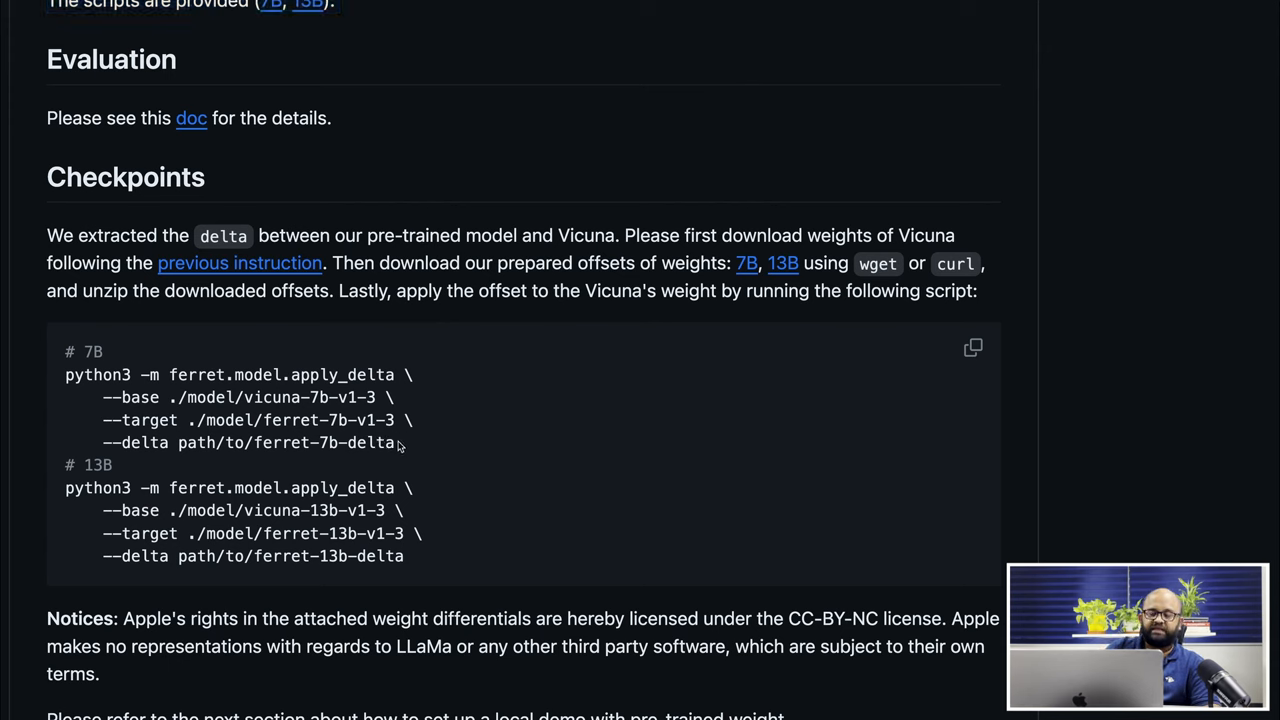
drag(253, 443, 395, 443)
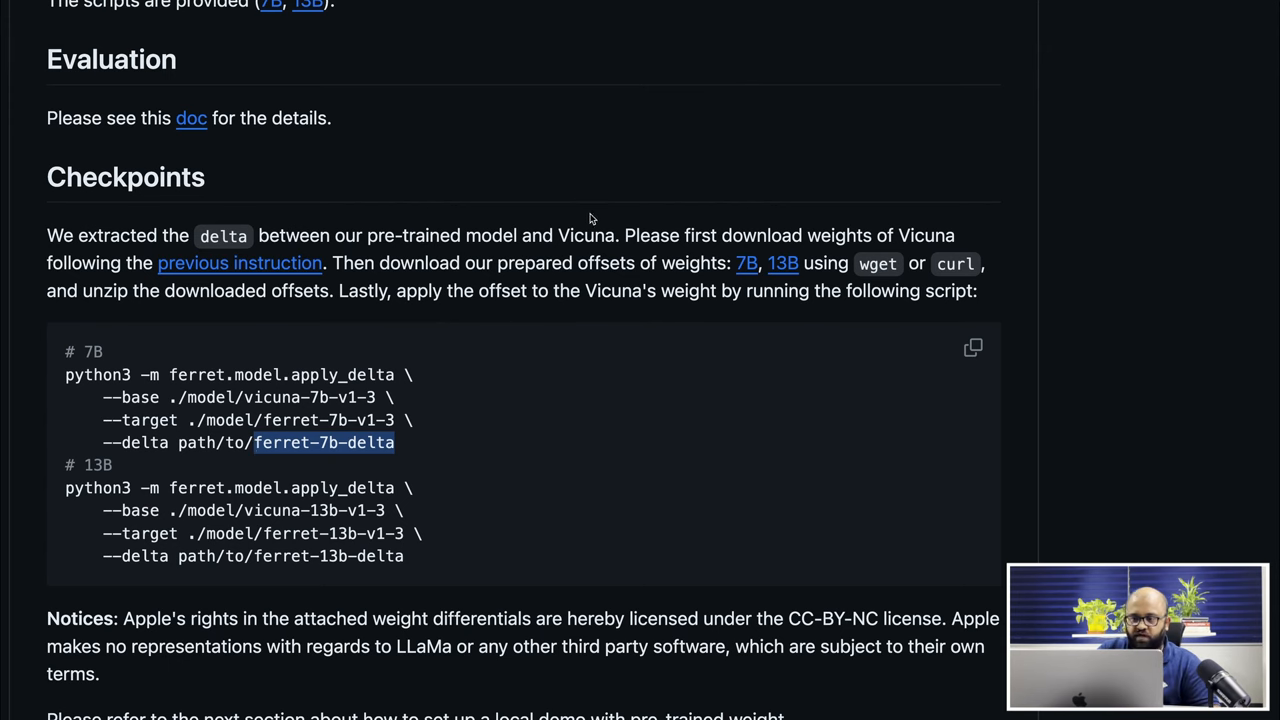
double_click(586, 235)
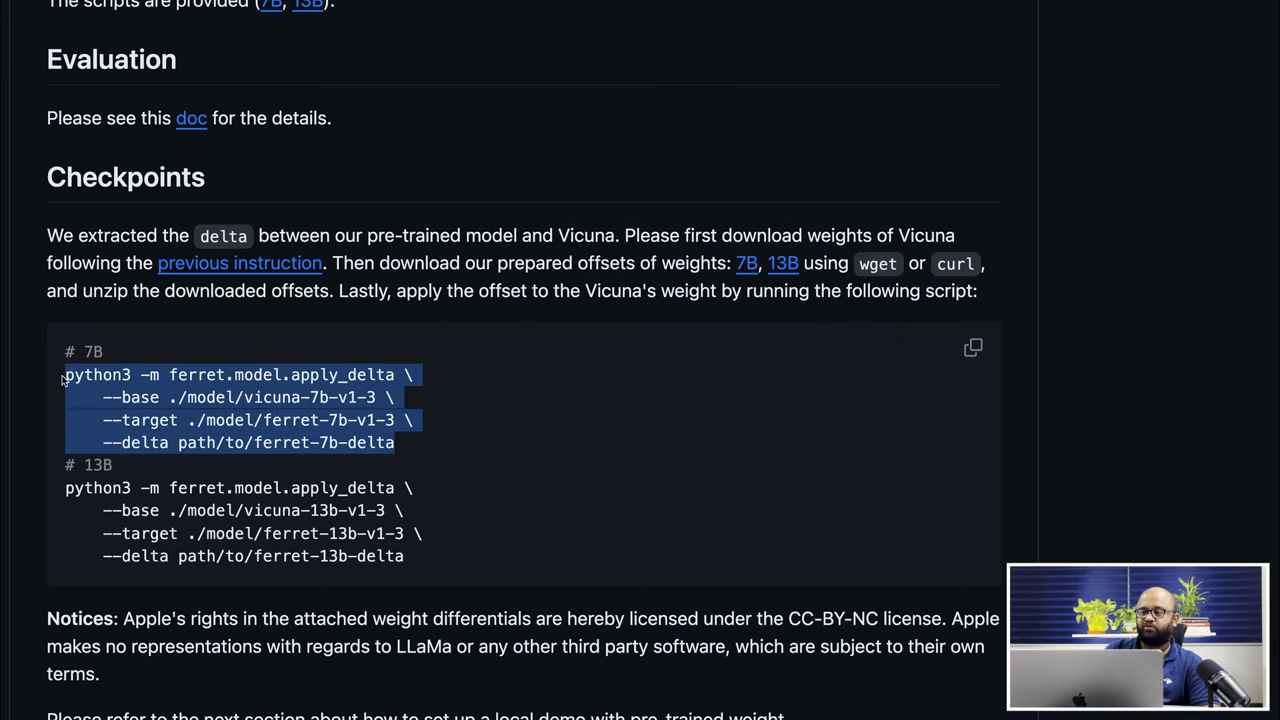
Copy the 7B delta-weights link address and highlight the full 7B apply-delta command
scroll(down, 3)
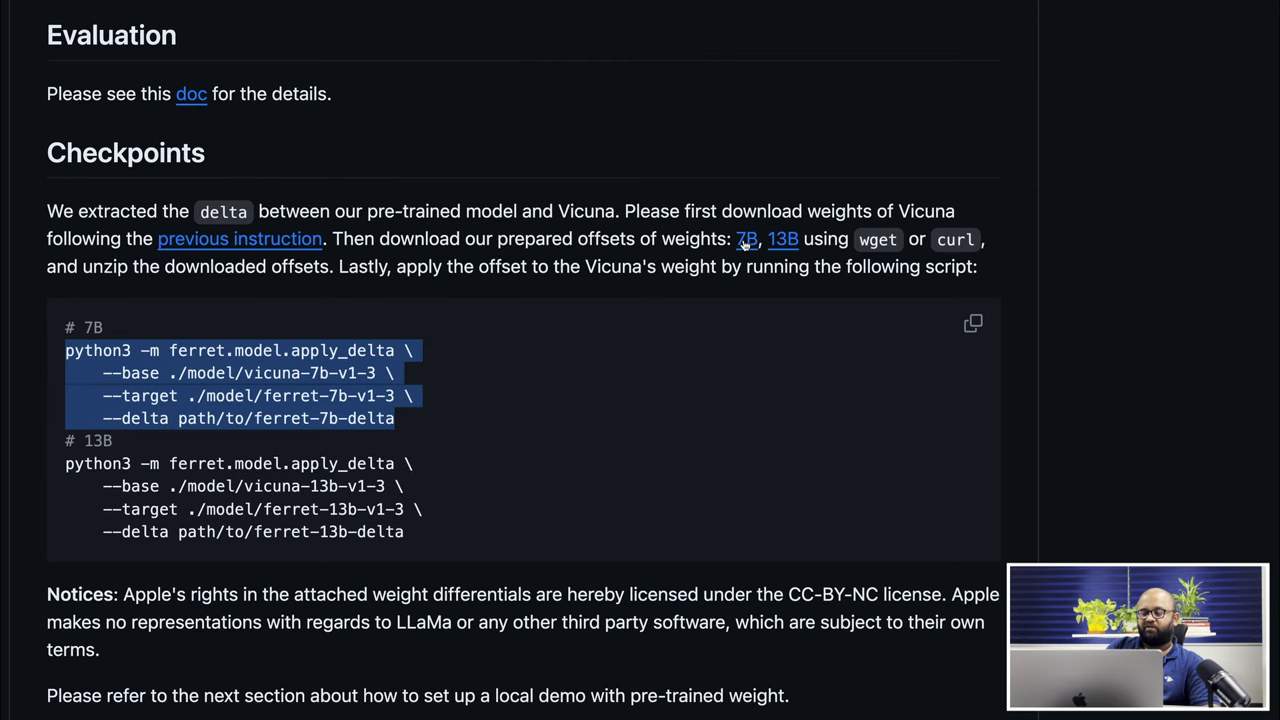
right_click(746, 239)
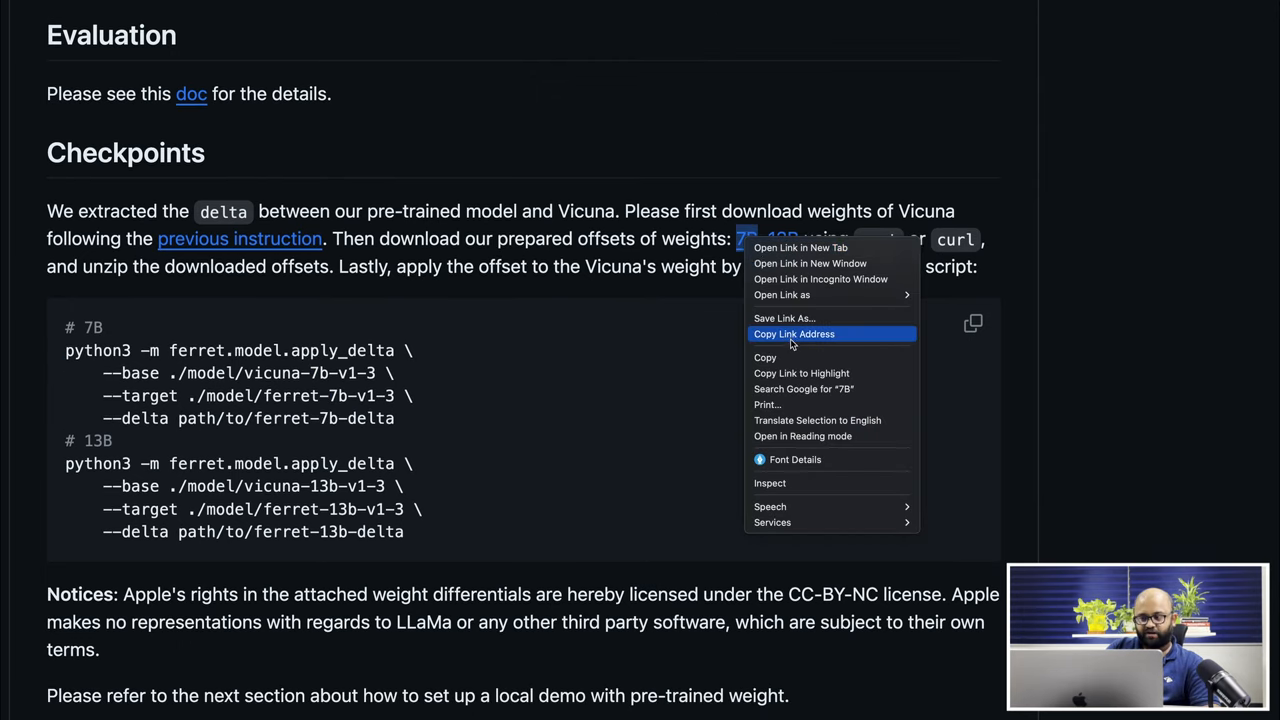
click(793, 334)
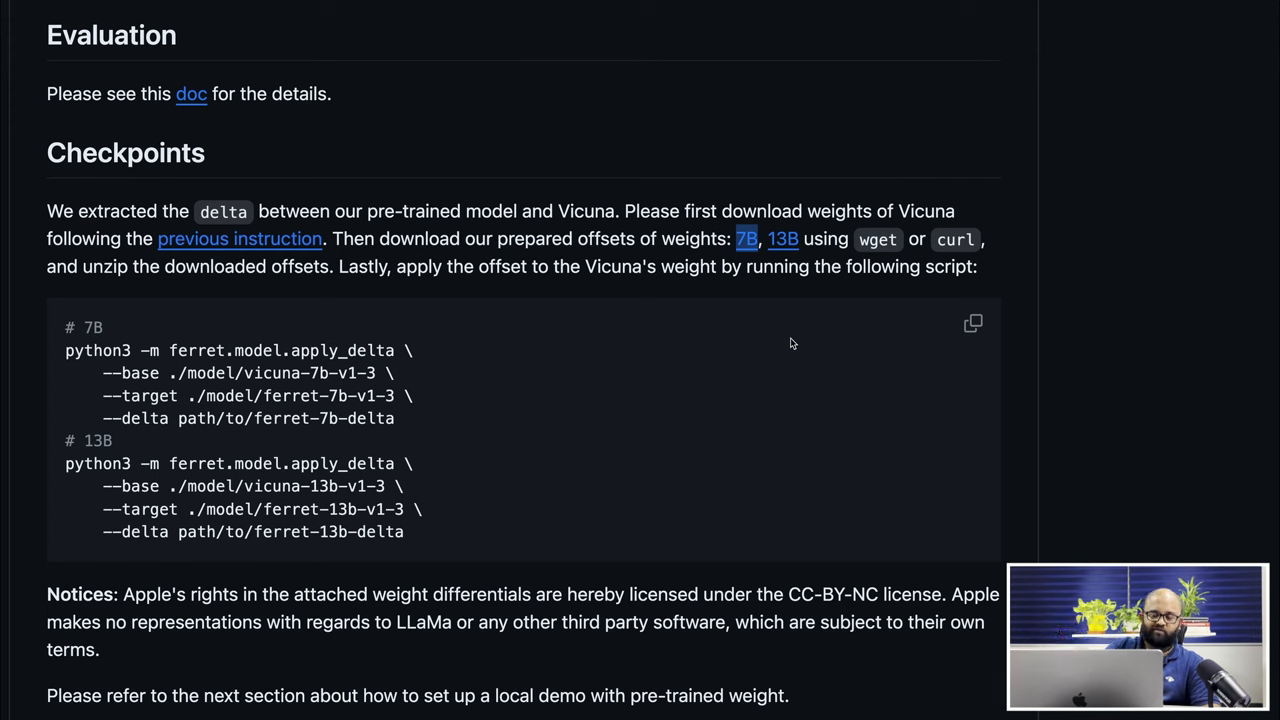
drag(65, 350, 395, 418)
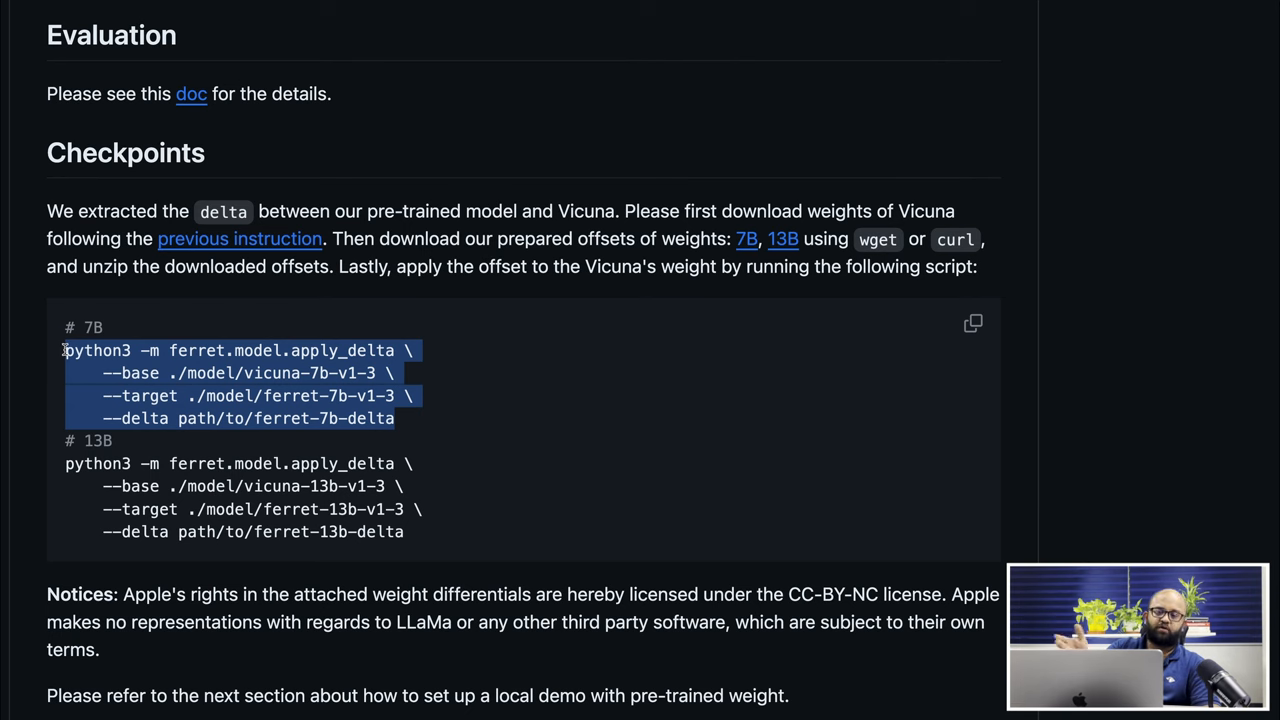
mouse_move(185, 519)
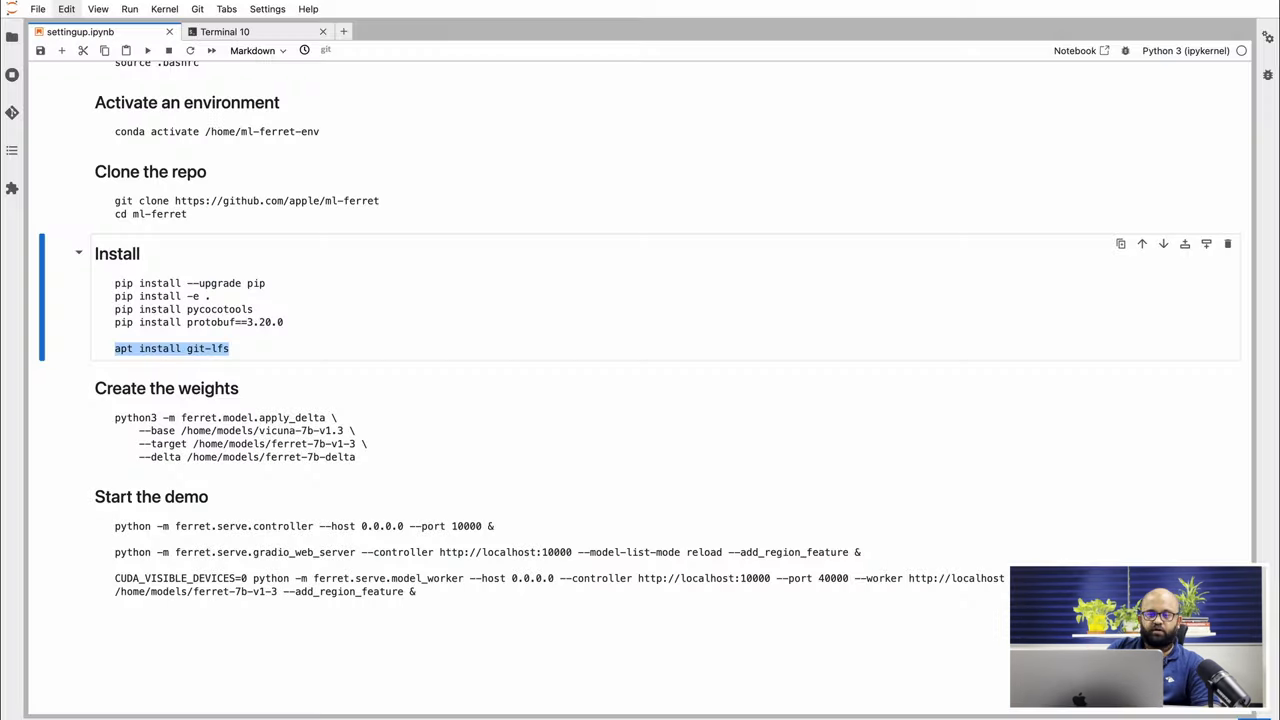
Highlight the ferret-7b-v1-3 target folder and three demo start commands, then switch to Terminal 10
scroll(down, 3)
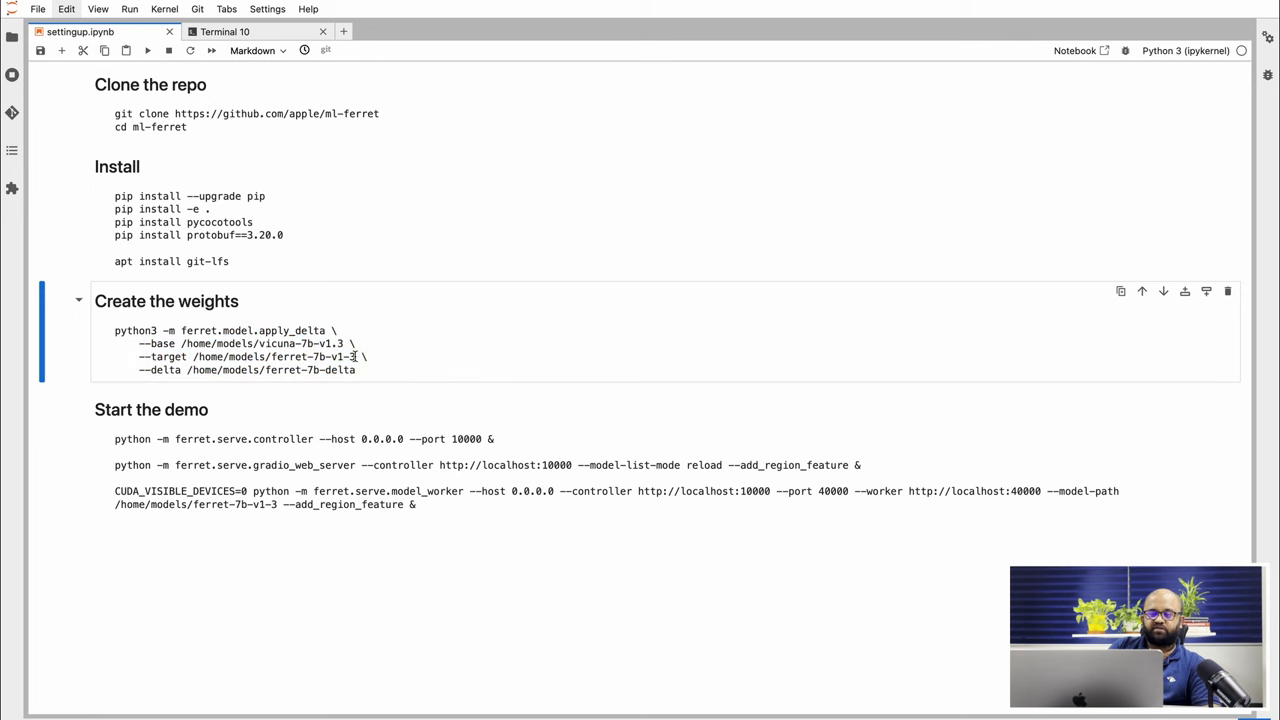
double_click(310, 357)
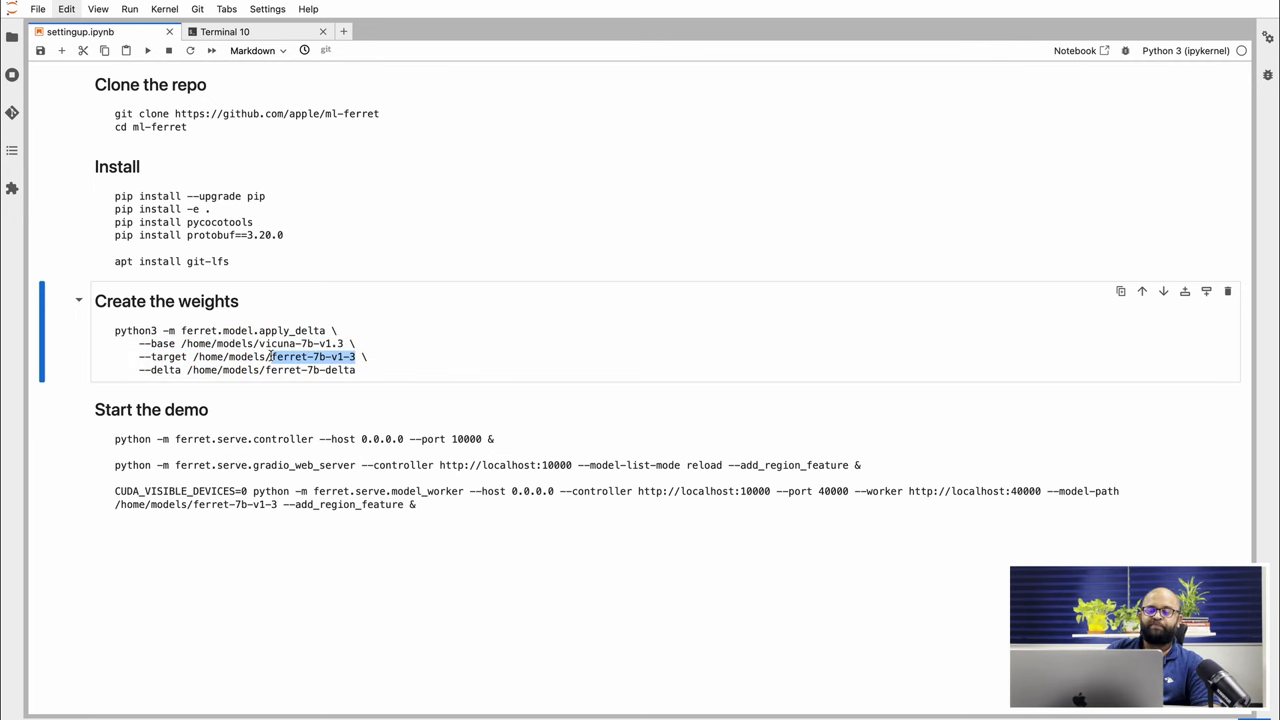
scroll(down, 3)
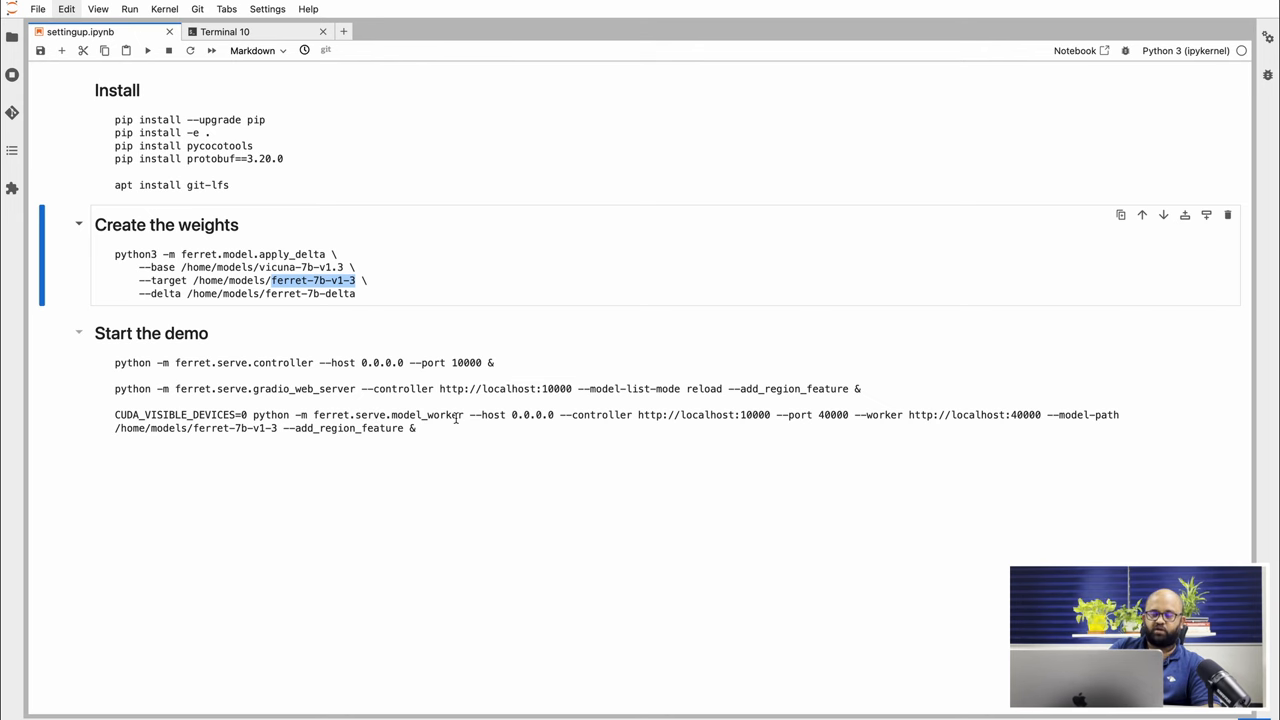
double_click(350, 415)
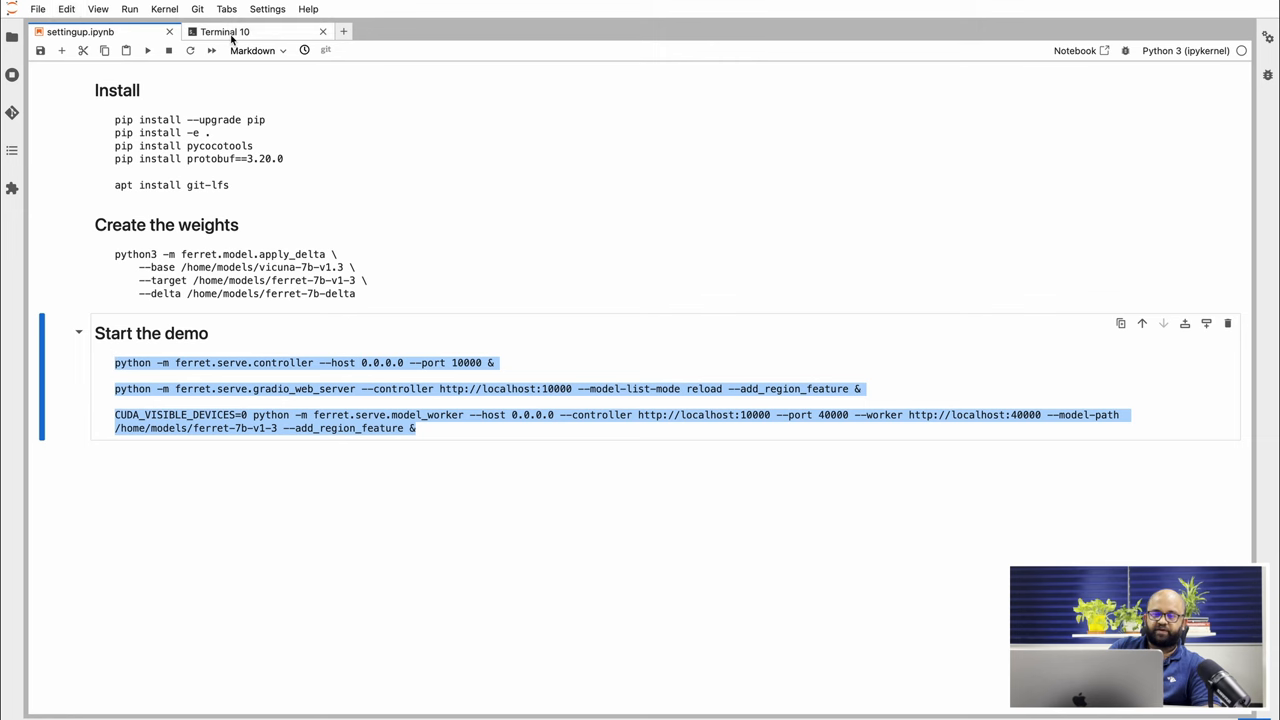
click(224, 31)
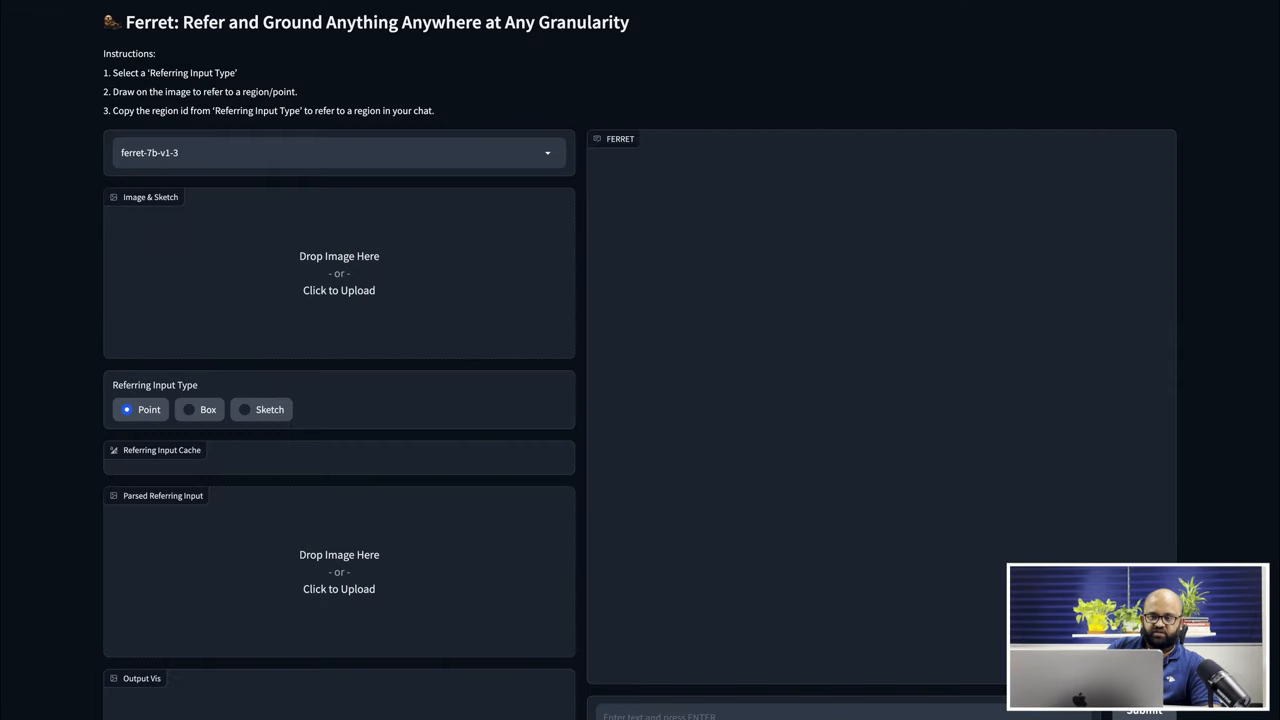
mouse_move(350, 287)
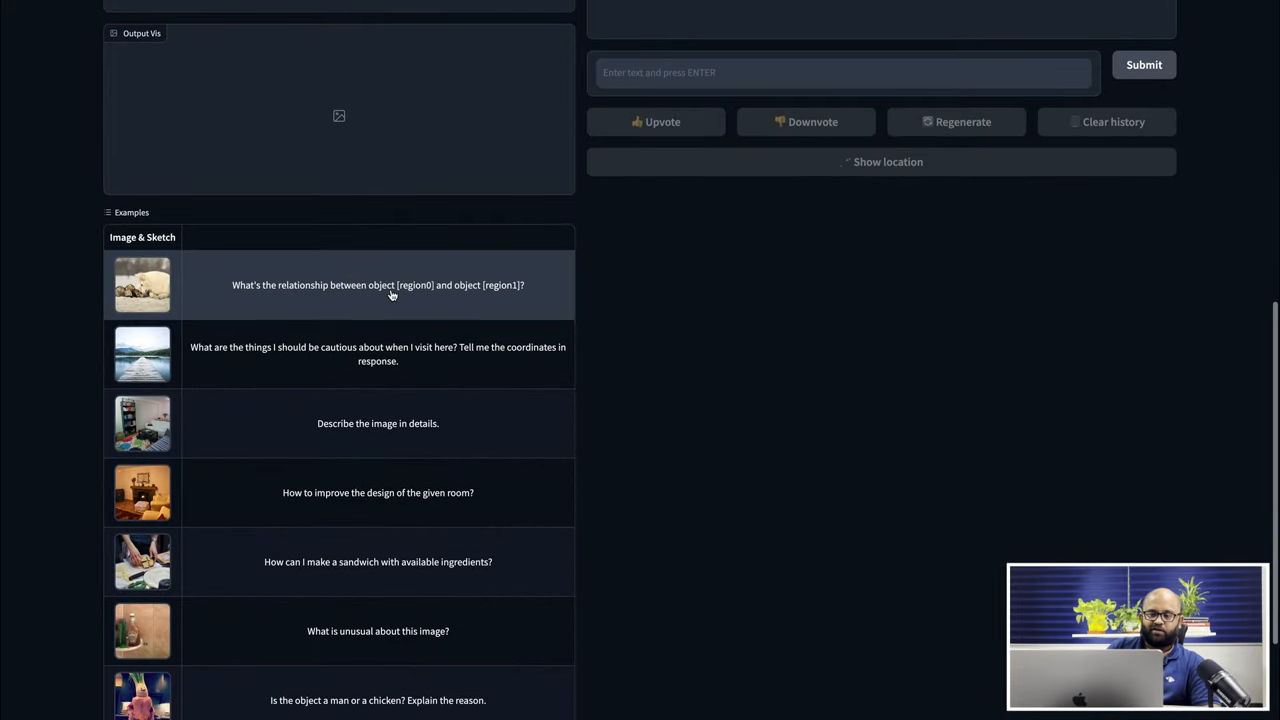
Load the ferrets-and-dog example asking about the relationship between region0 and region1
click(378, 285)
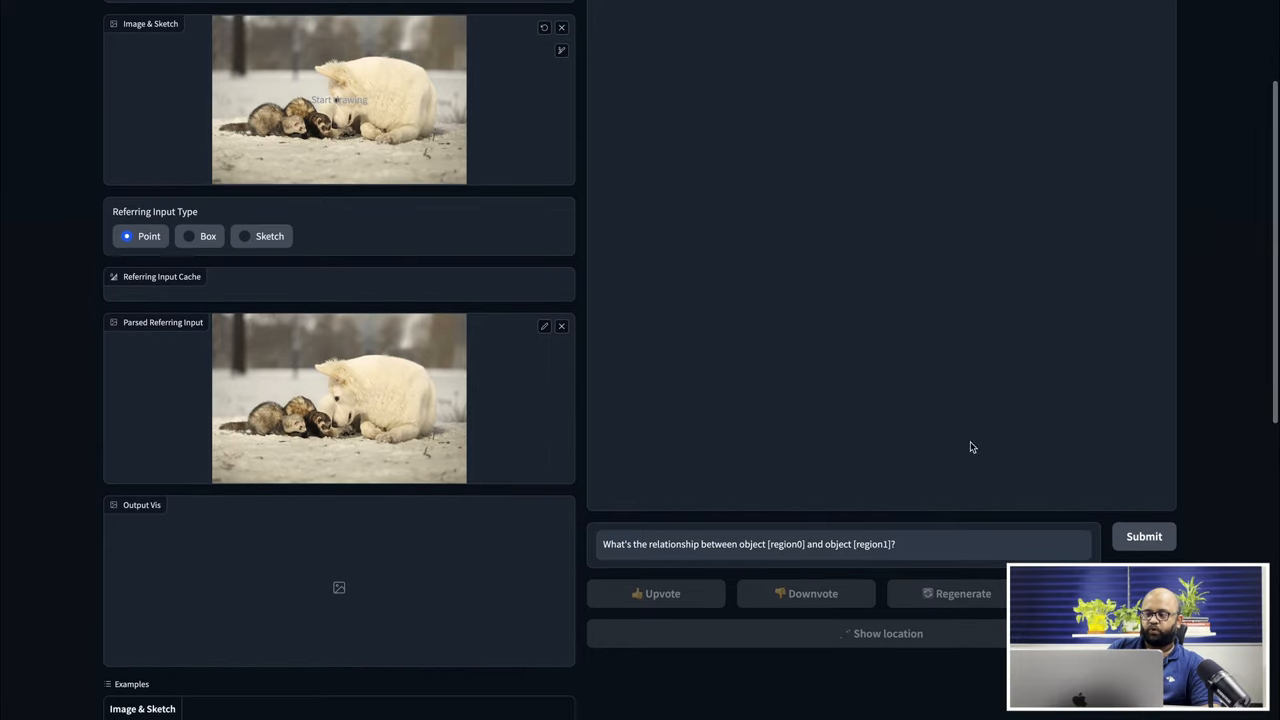
click(1144, 536)
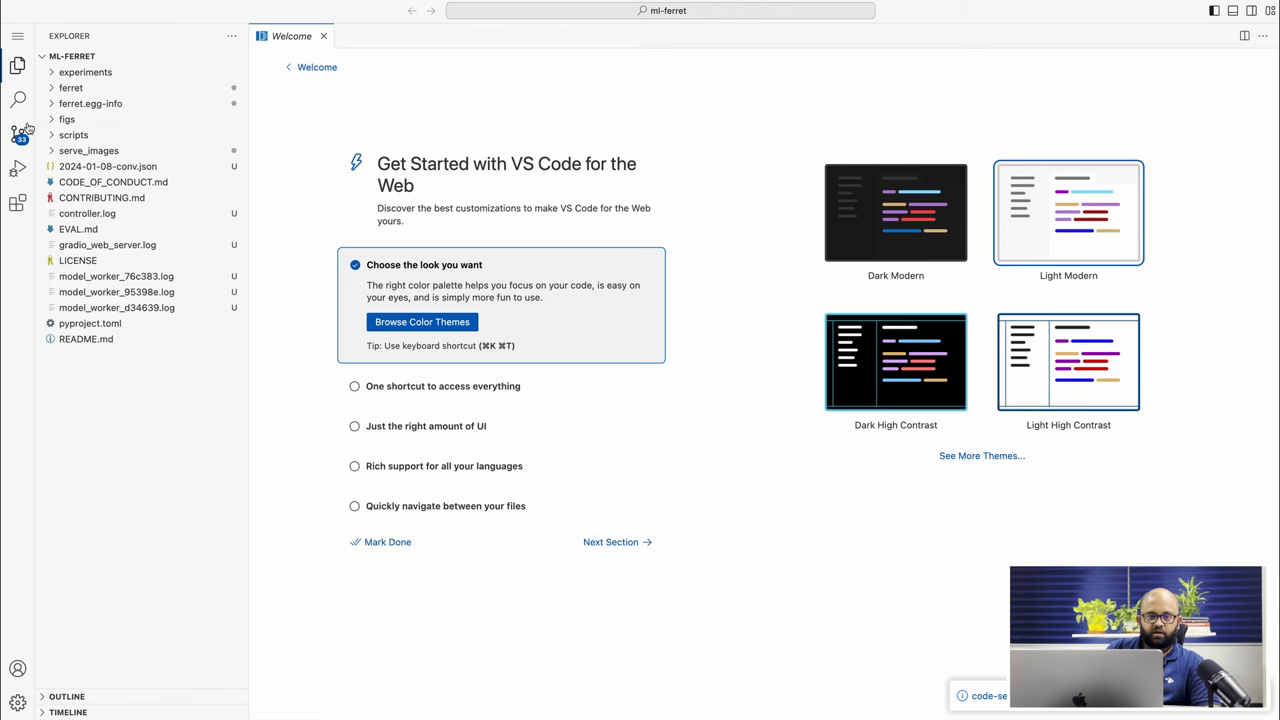
Search the workspace for ImageFont and select the hard-coded /home/ml-ferret/ font path in gradio_web_server.py
click(17, 99)
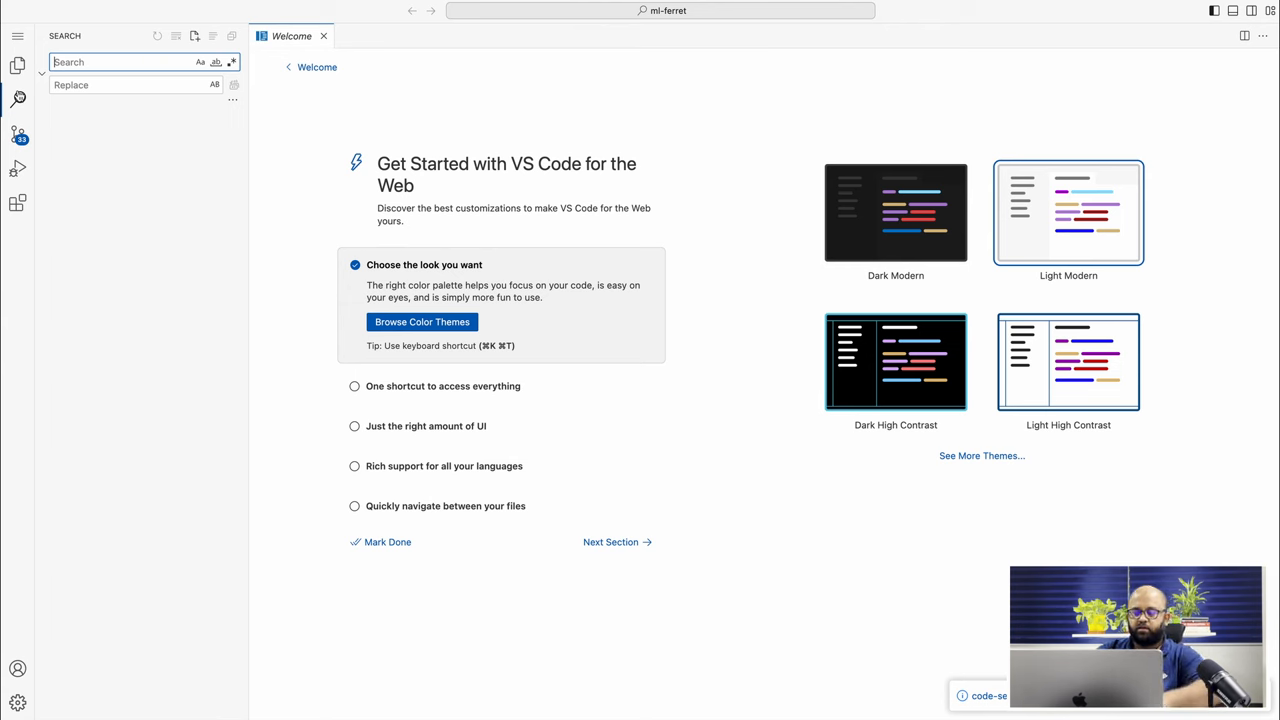
text(ImageFont)
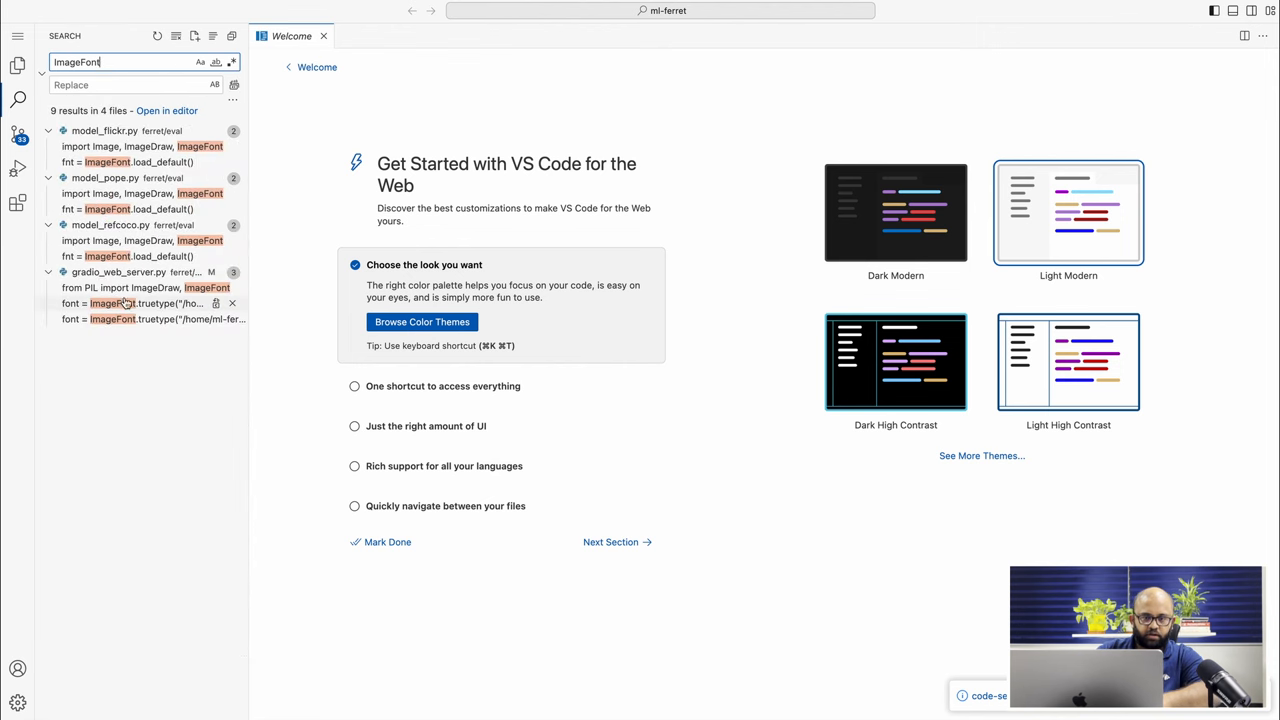
click(150, 303)
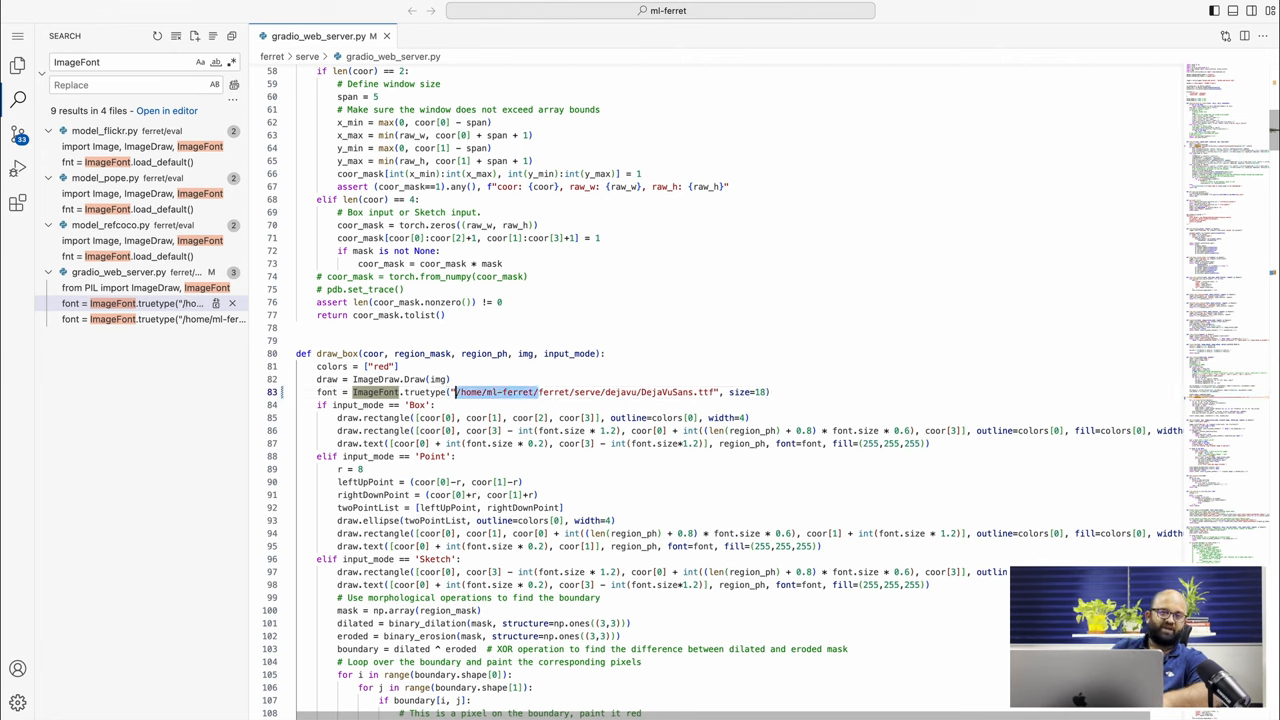
click(645, 392)
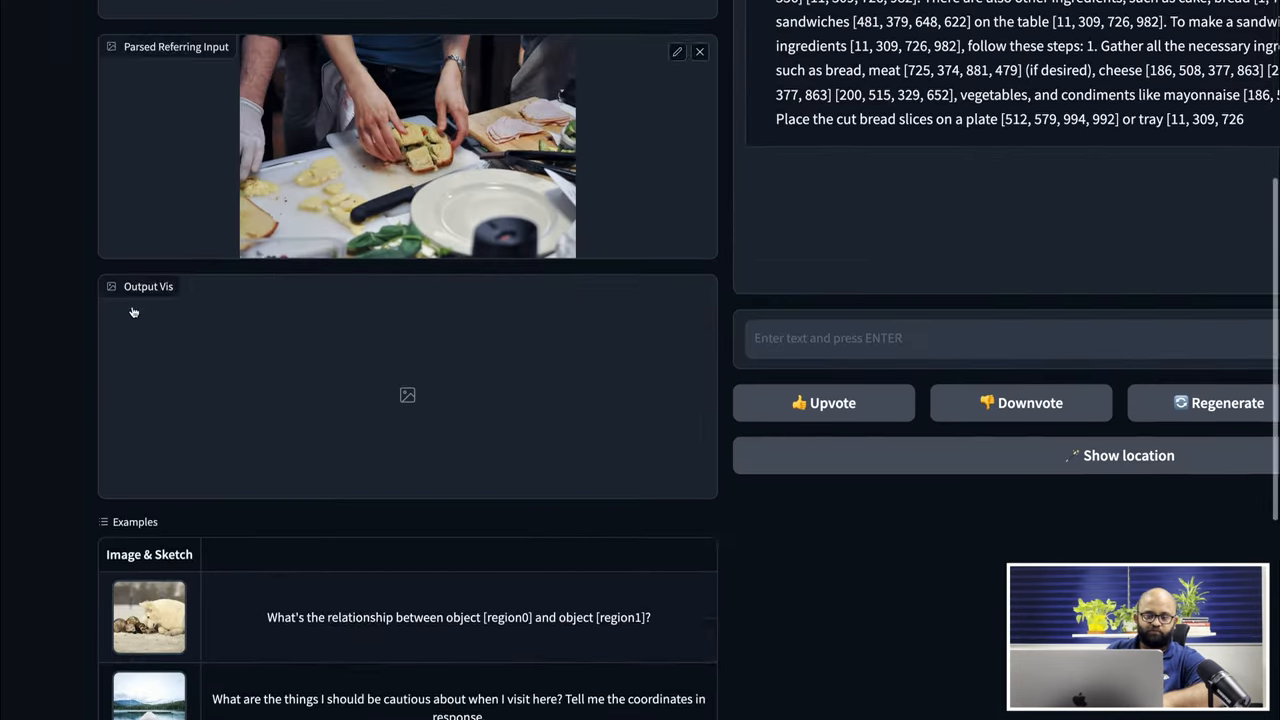
Scroll through the sandwich grounded answer, then down the Ferret paper to Table 2
scroll(up, 3)
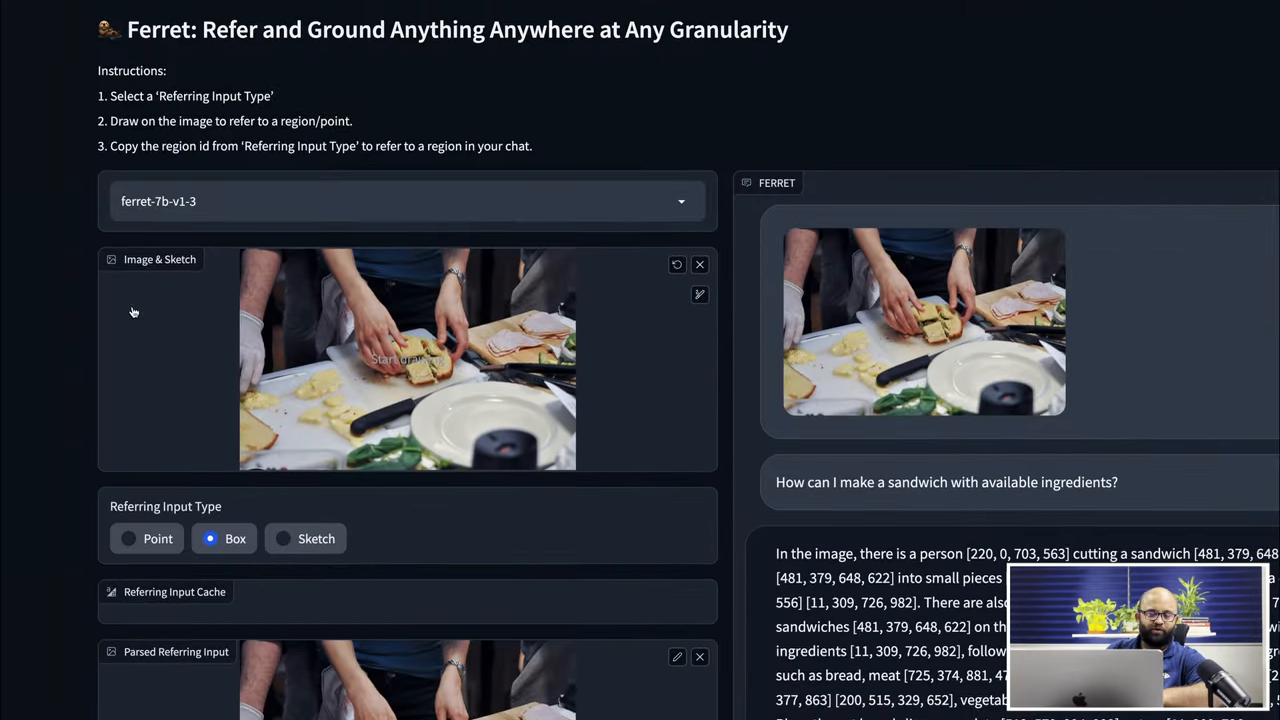
scroll(down, 3)
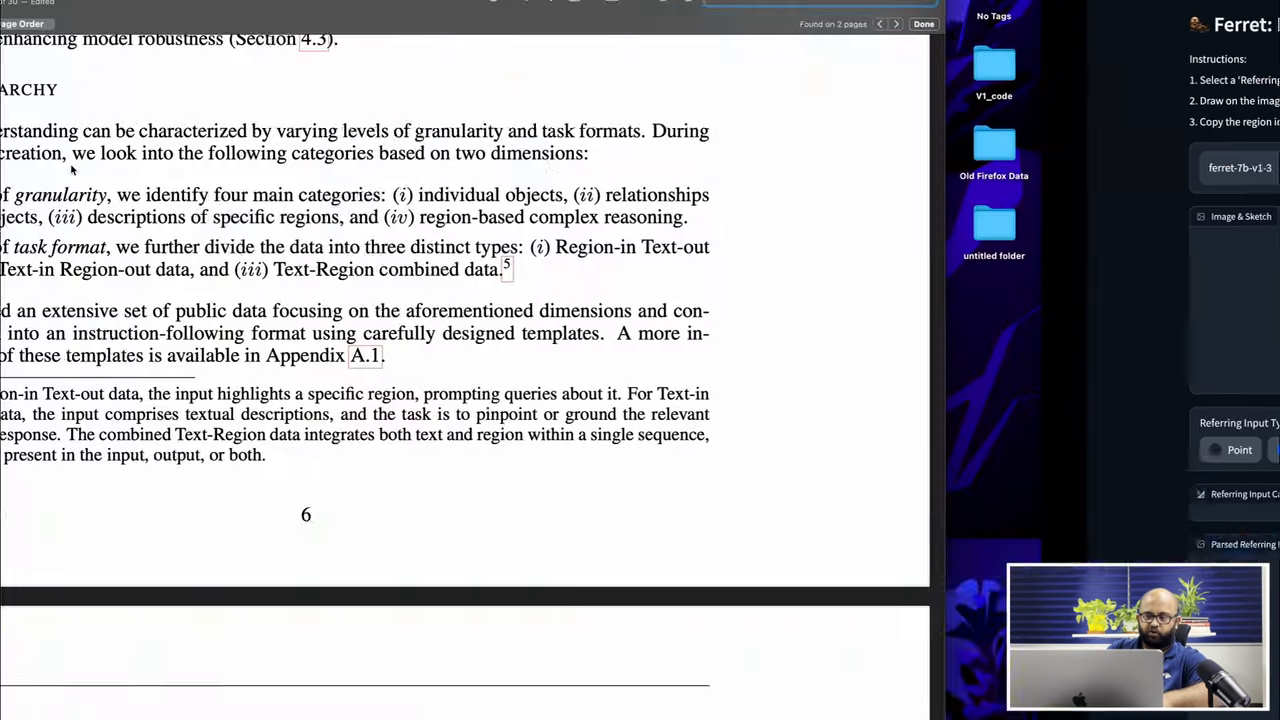
scroll(down, 3)
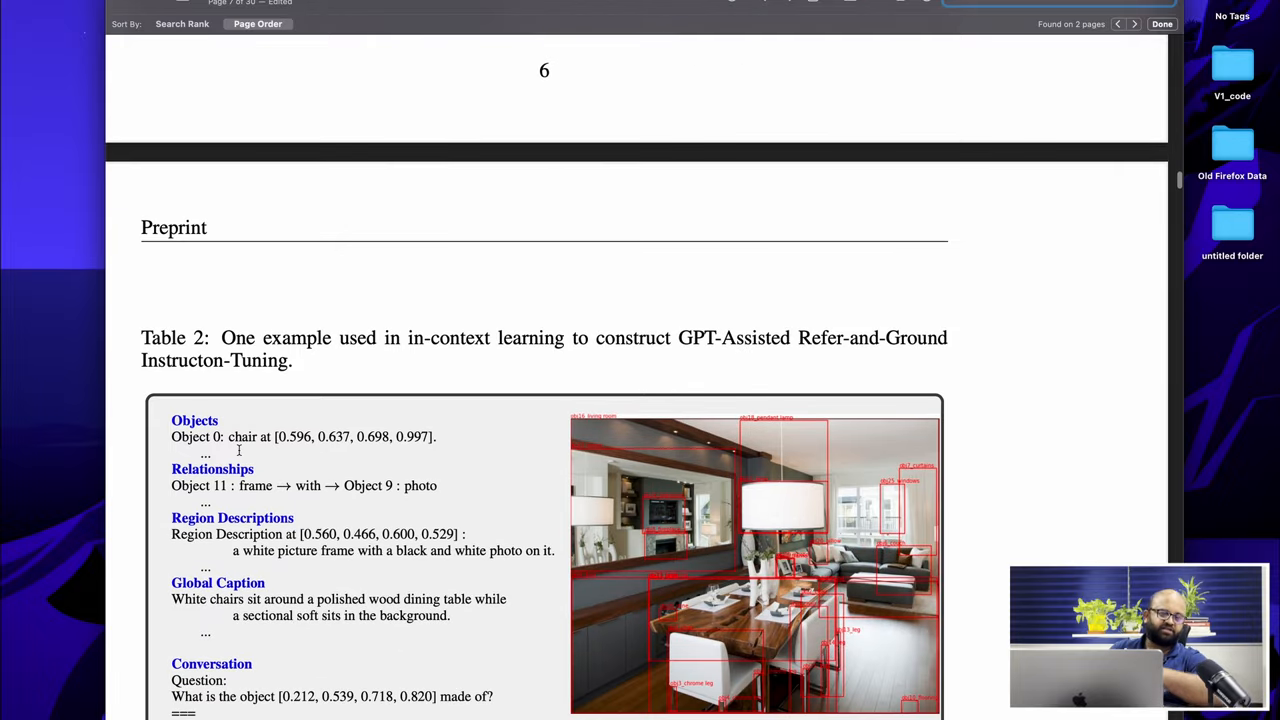